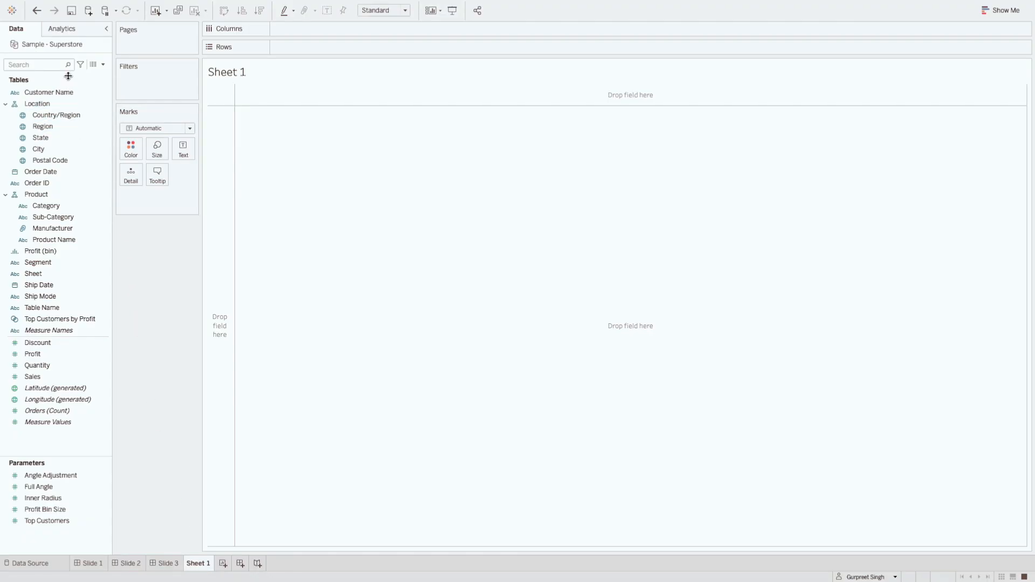
{"action": "mouse_move", "coordinate": [70, 50]}
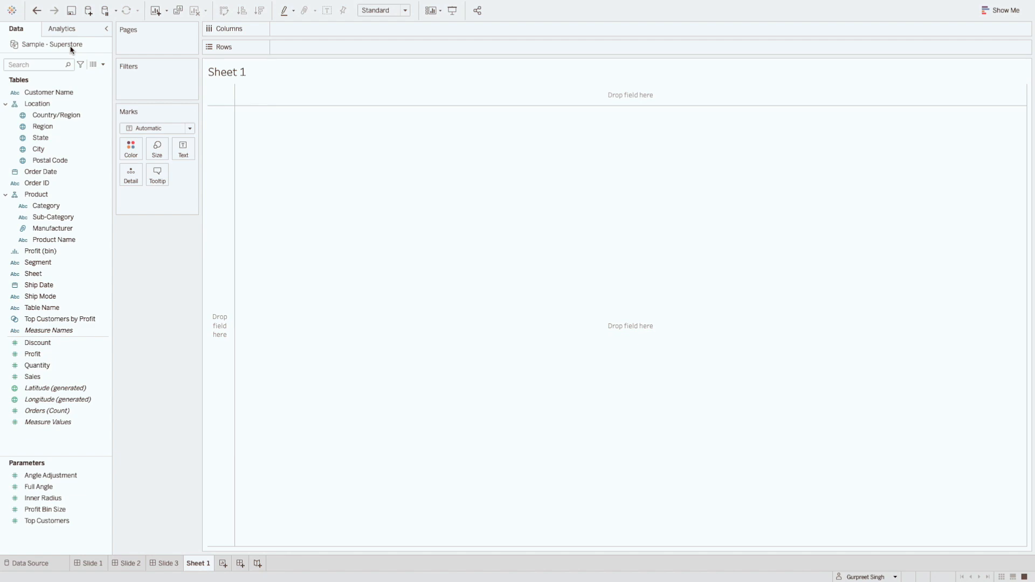
{"action": "mouse_move", "coordinate": [82, 54]}
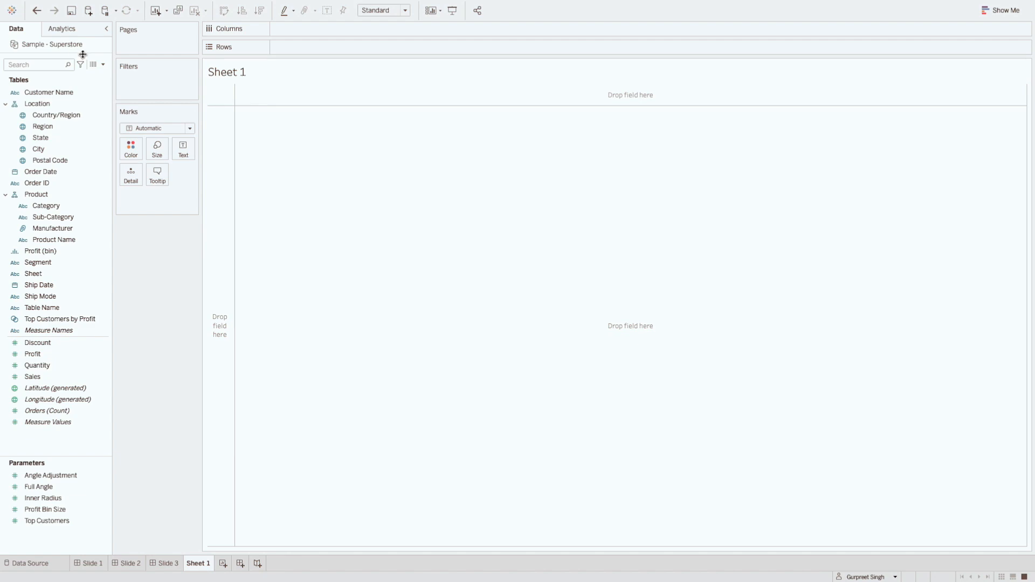
{"action": "mouse_move", "coordinate": [89, 77]}
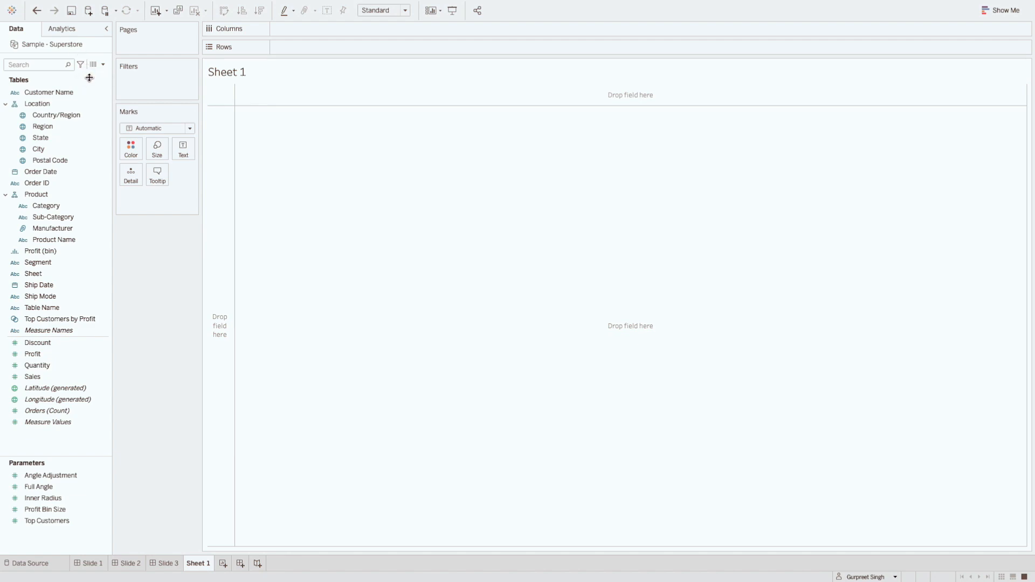
Place Order Date on Columns so it expands to year, quarter and month headers
{"action": "left_click", "coordinate": [41, 171]}
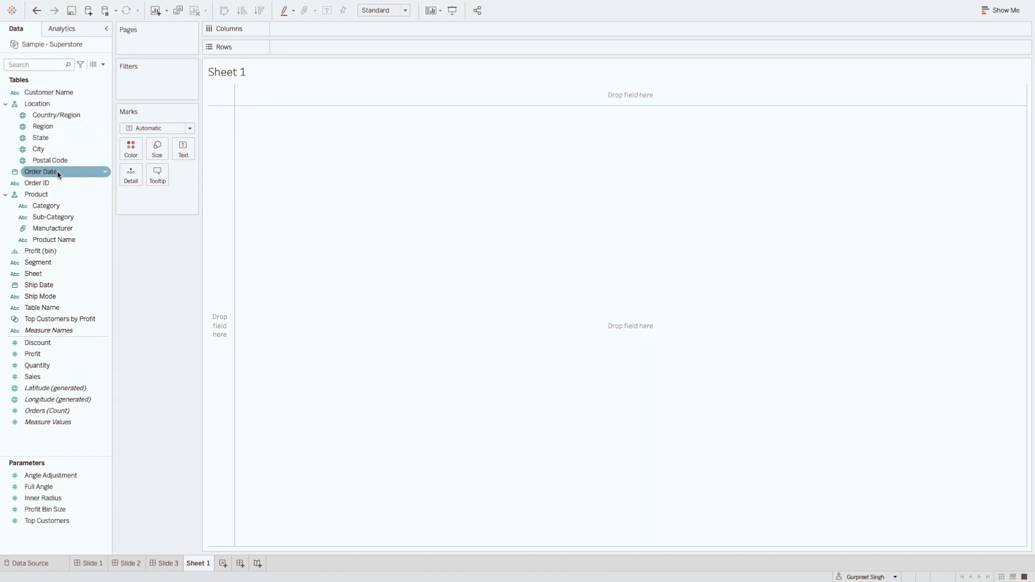
{"action": "mouse_move", "coordinate": [40, 172]}
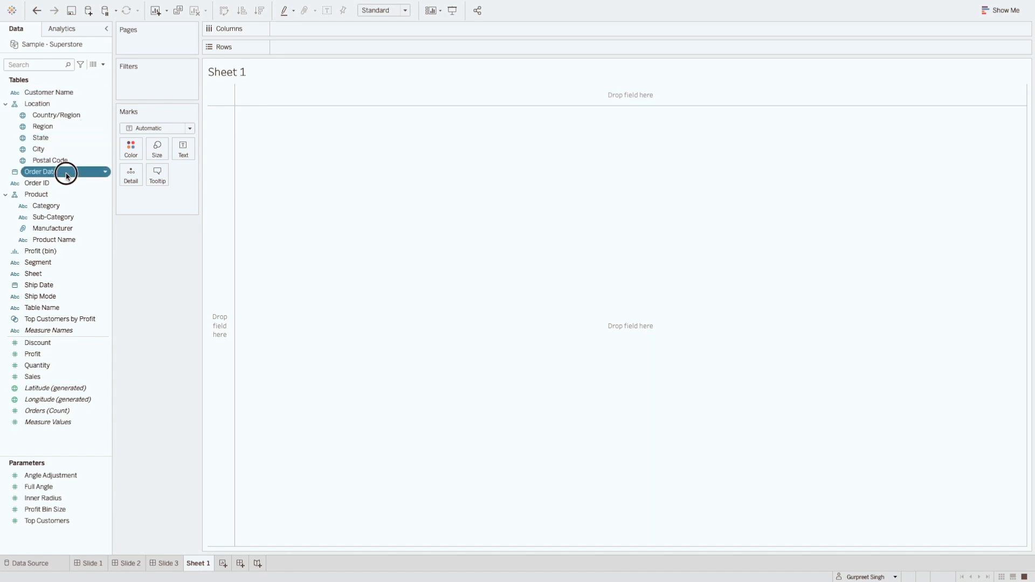
{"action": "left_click_drag", "start_coordinate": [39, 171], "coordinate": [310, 28]}
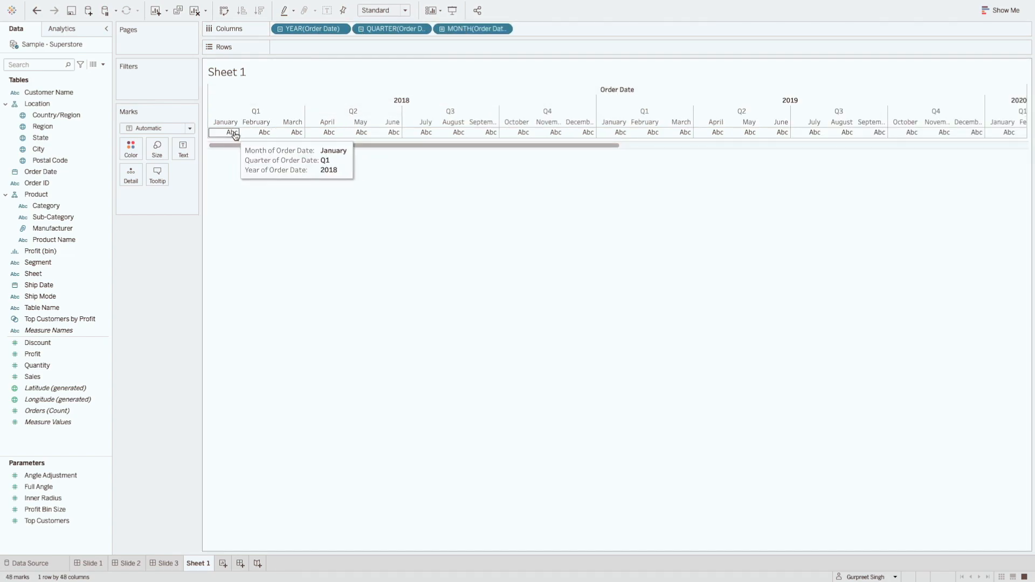
{"action": "mouse_move", "coordinate": [436, 91]}
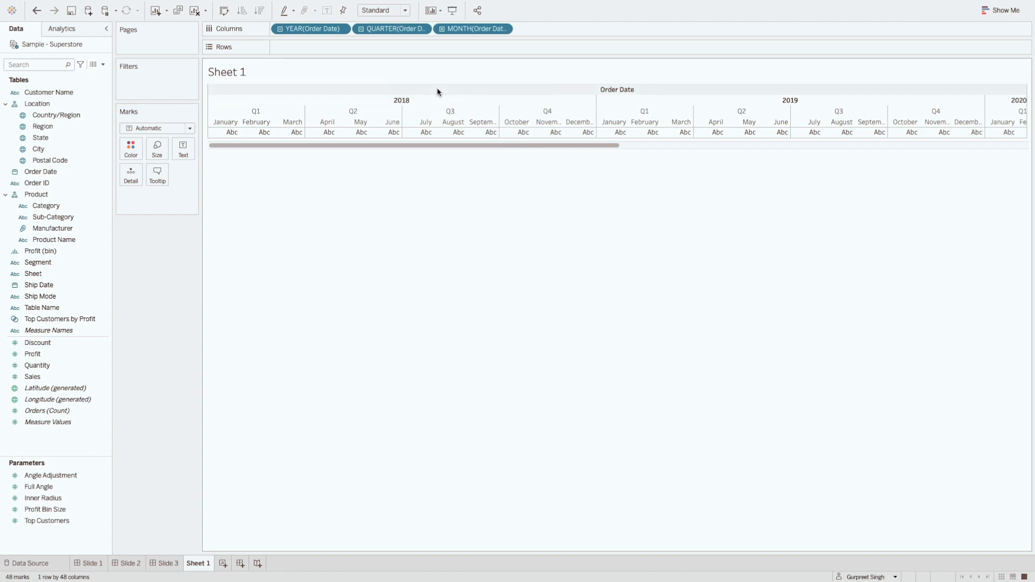
Change Order Date to a single custom Month / Year date level with 48 combined headers
{"action": "left_click", "coordinate": [37, 11]}
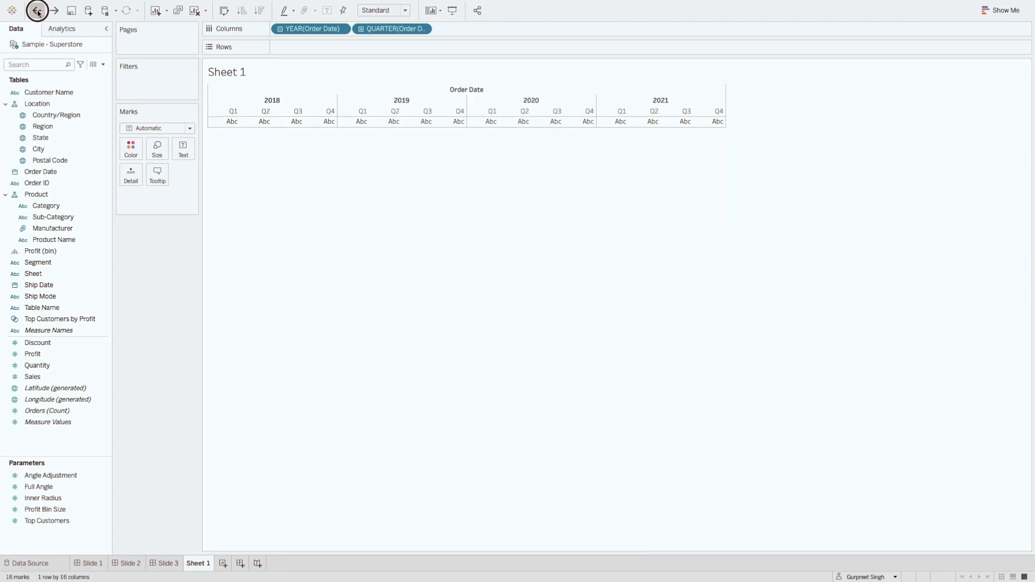
{"action": "left_click", "coordinate": [341, 29]}
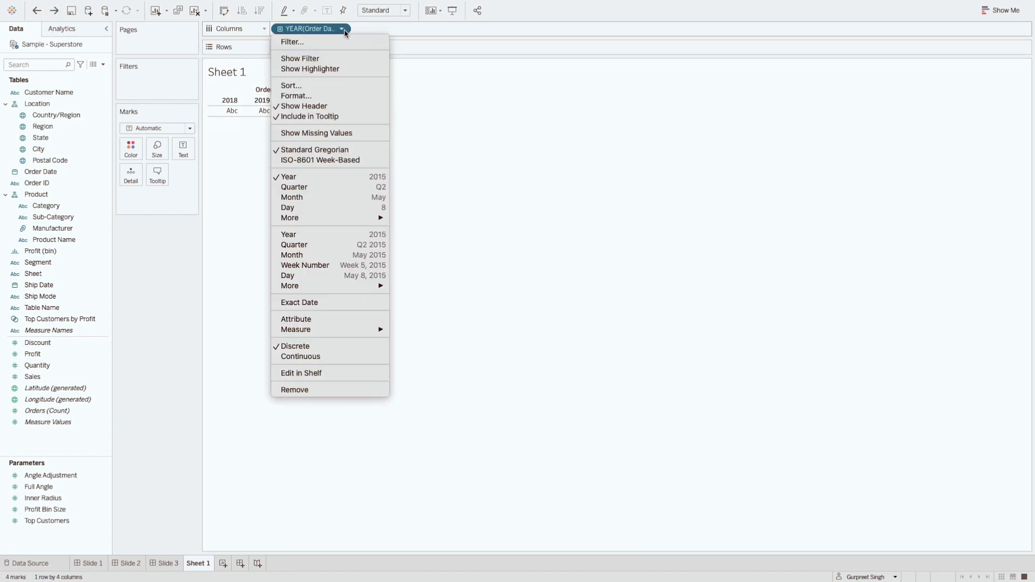
{"action": "mouse_move", "coordinate": [292, 255]}
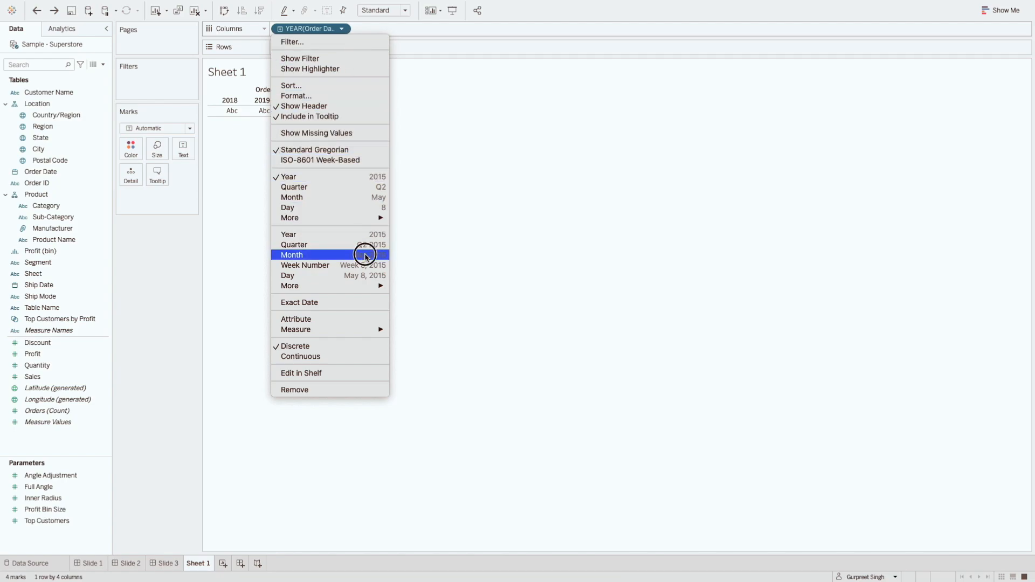
{"action": "left_click", "coordinate": [292, 254]}
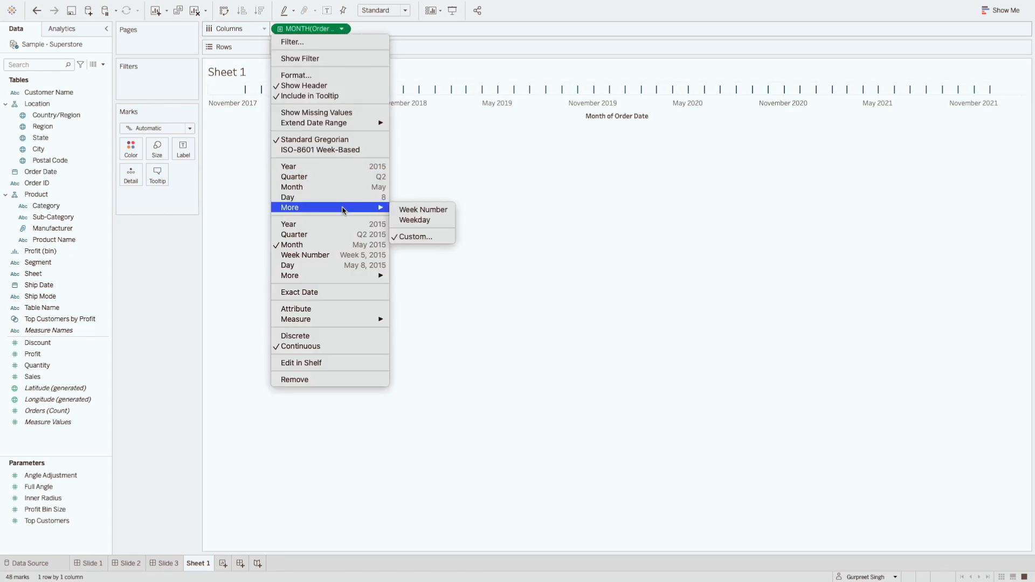
{"action": "left_click", "coordinate": [415, 236]}
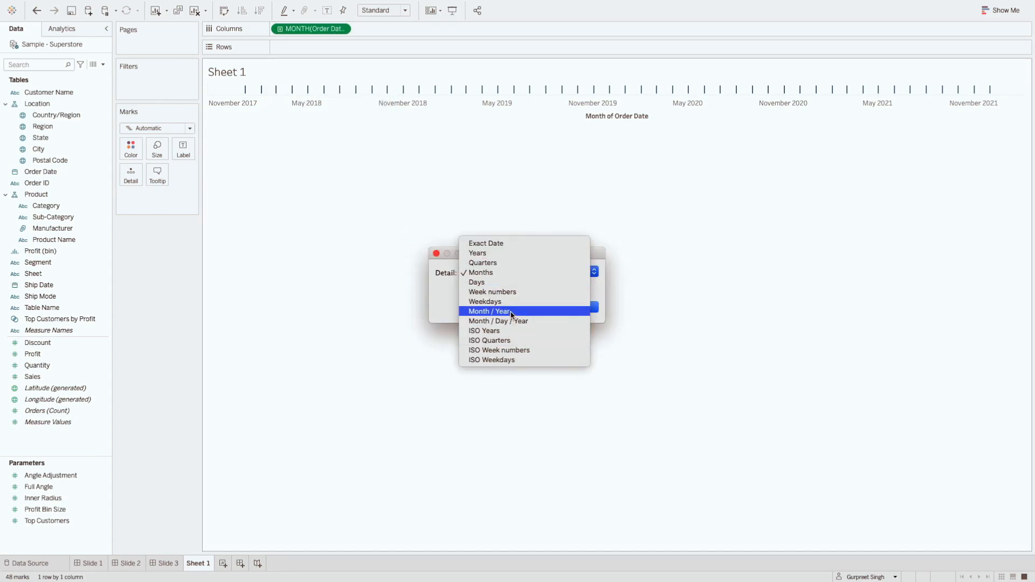
{"action": "left_click", "coordinate": [489, 311]}
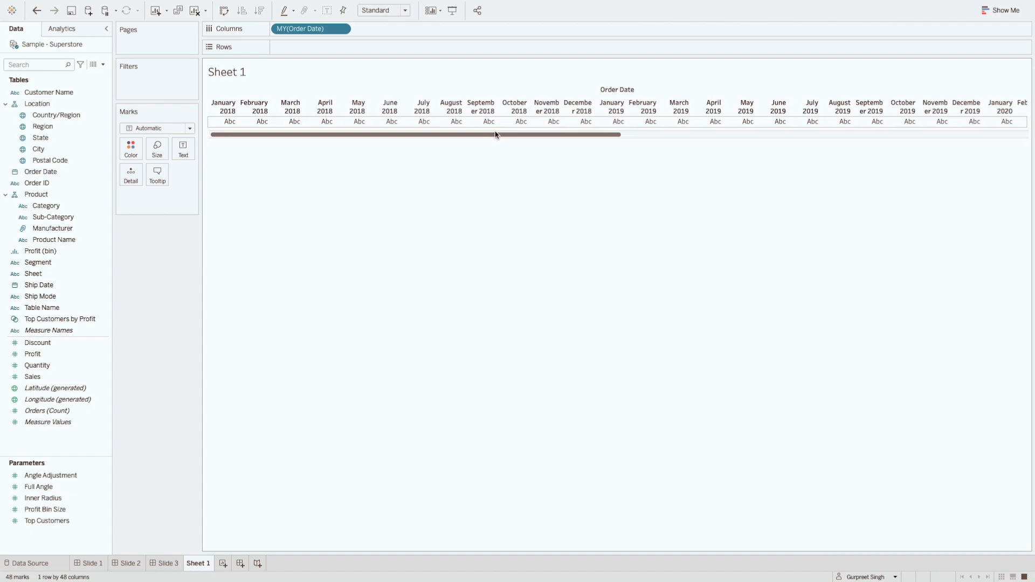
Add Sales to the view and show it as a line chart via Show Me
{"action": "left_click", "coordinate": [32, 376]}
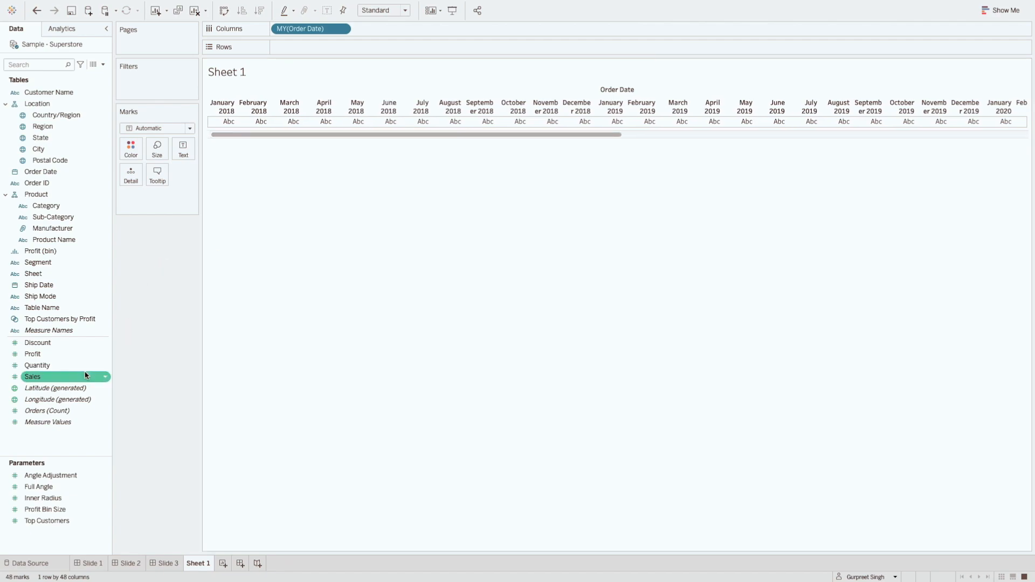
{"action": "mouse_move", "coordinate": [68, 379]}
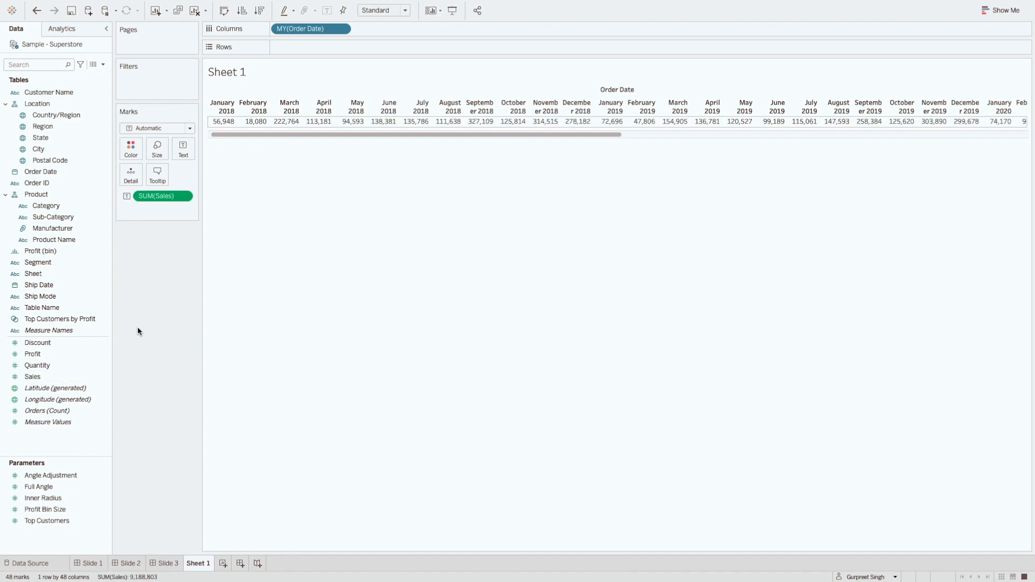
{"action": "scroll", "scroll_direction": "left", "scroll_amount": 3}
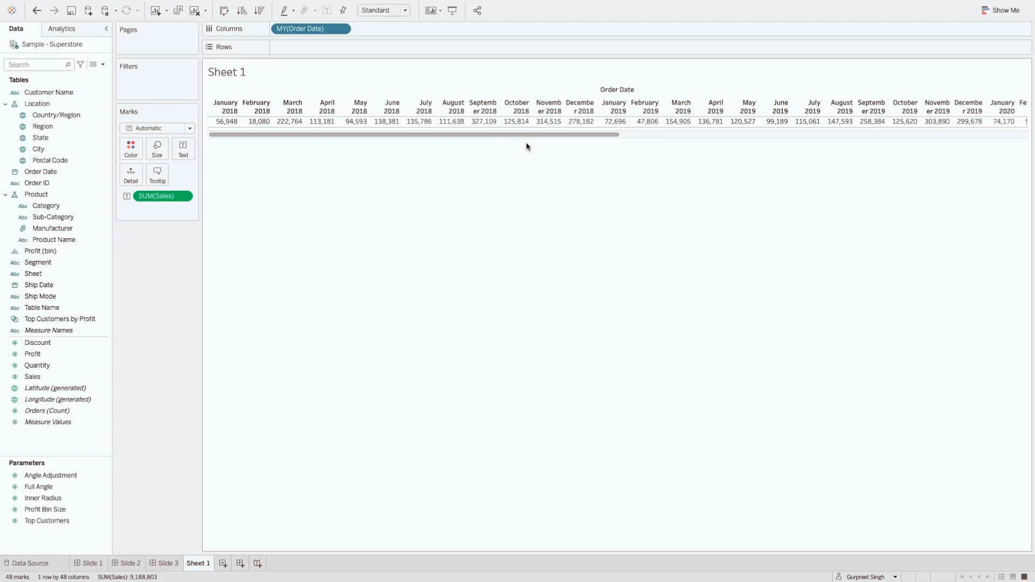
{"action": "left_click", "coordinate": [1001, 10]}
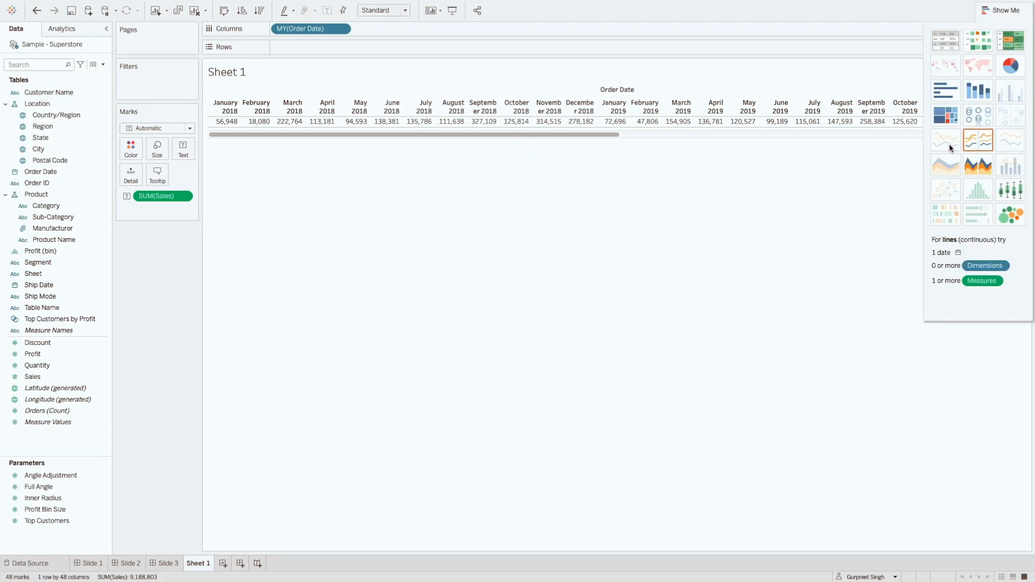
{"action": "left_click", "coordinate": [978, 139]}
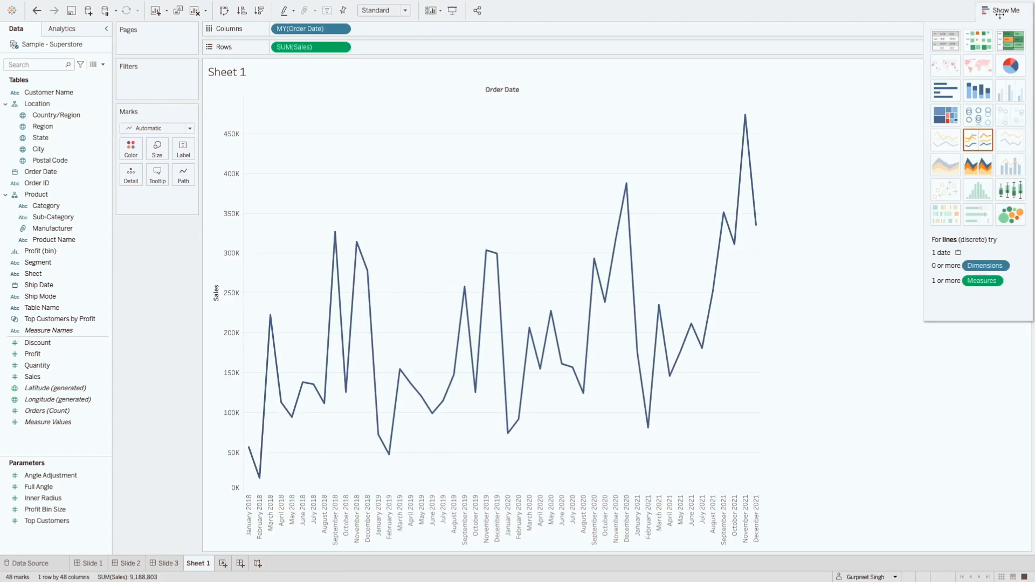
{"action": "left_click", "coordinate": [1002, 10]}
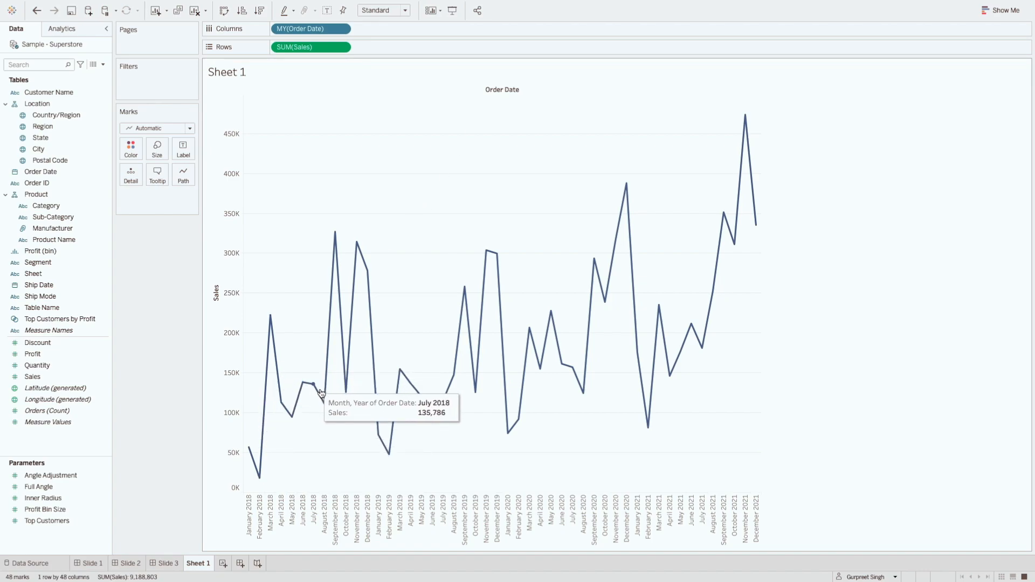
{"action": "mouse_move", "coordinate": [262, 476]}
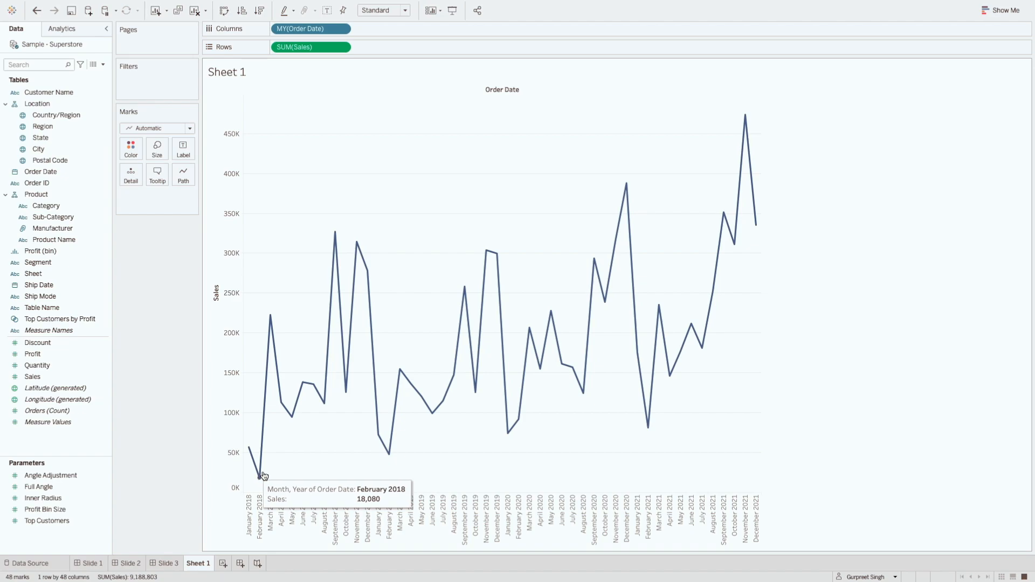
{"action": "mouse_move", "coordinate": [756, 426]}
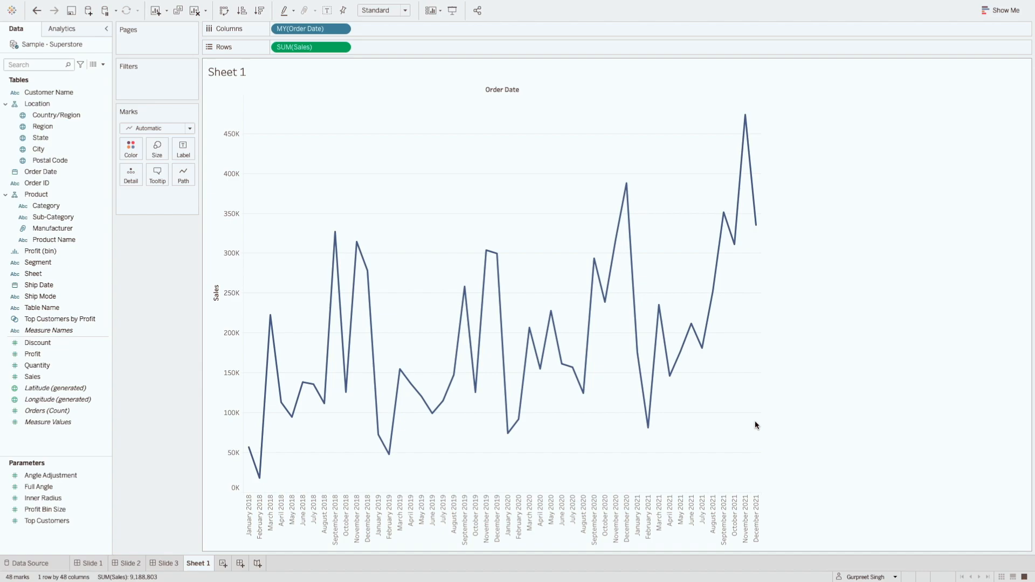
{"action": "mouse_move", "coordinate": [61, 461]}
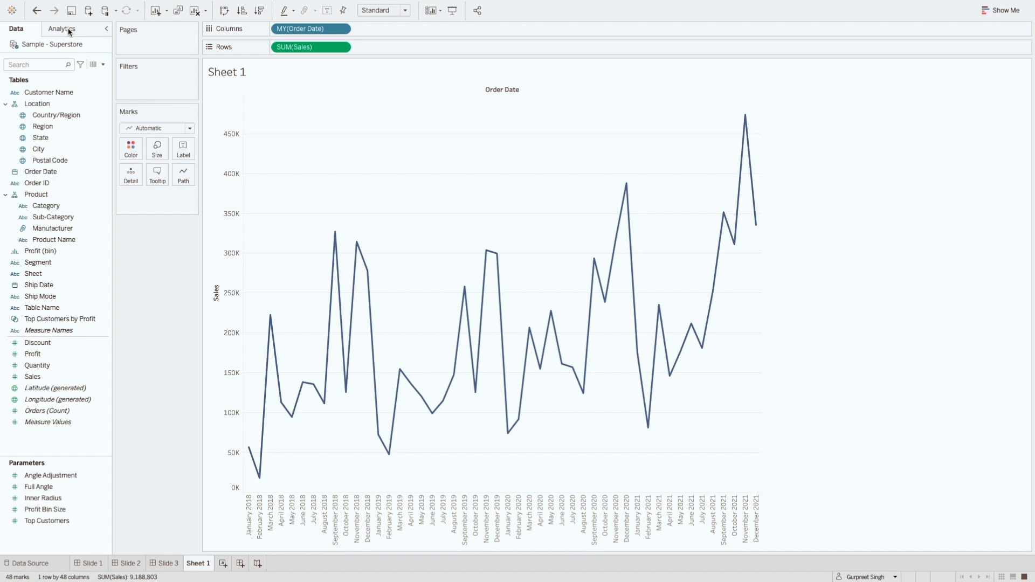
{"action": "left_click", "coordinate": [61, 29]}
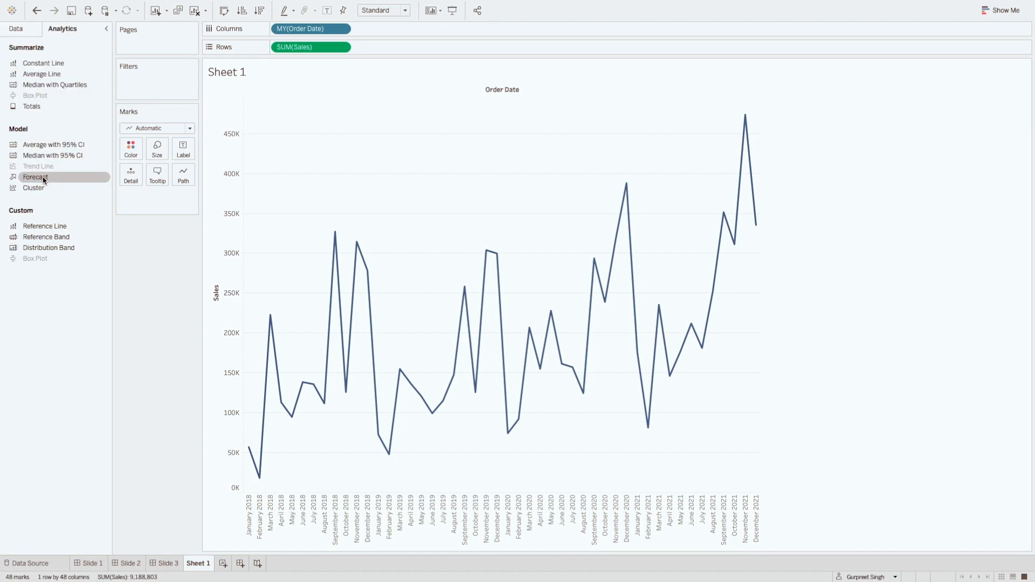
{"action": "left_click_drag", "start_coordinate": [36, 176], "coordinate": [305, 109]}
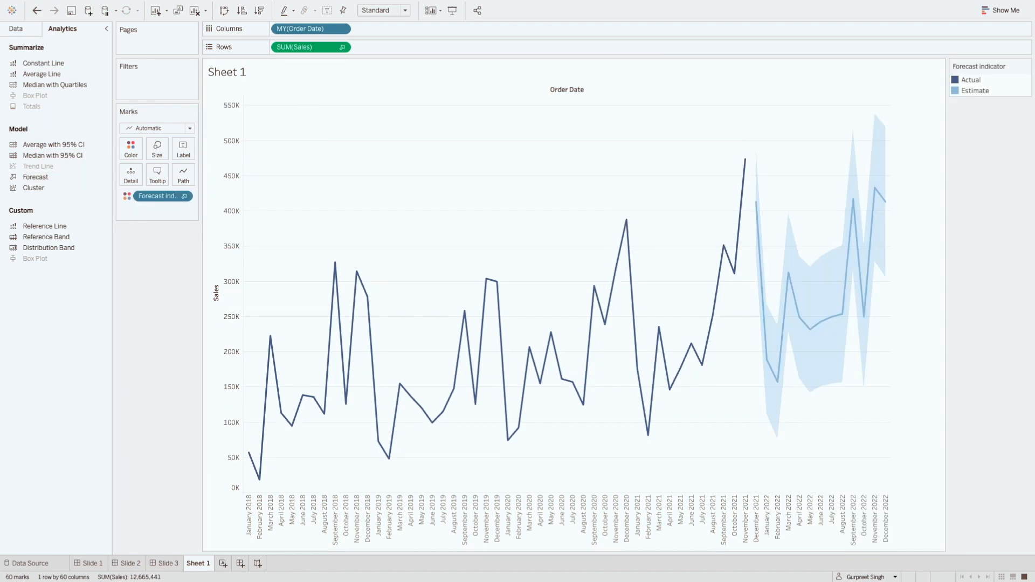
{"action": "mouse_move", "coordinate": [737, 296]}
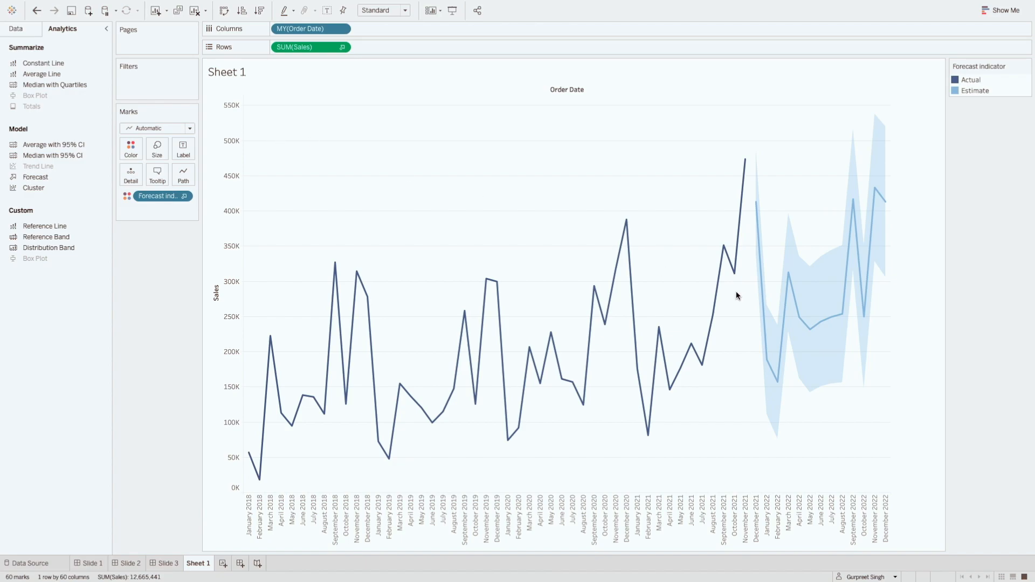
{"action": "mouse_move", "coordinate": [756, 295]}
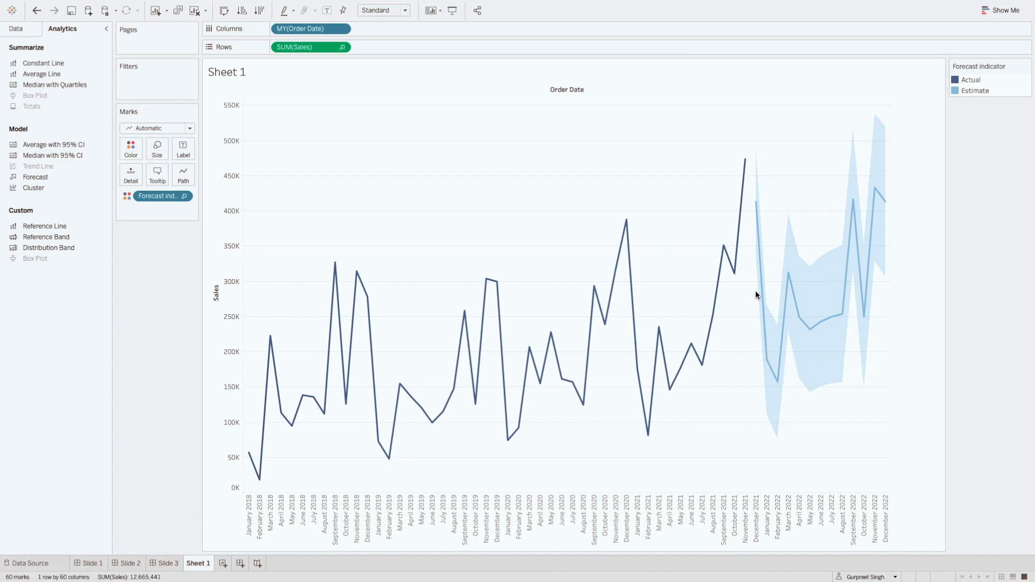
{"action": "mouse_move", "coordinate": [829, 327]}
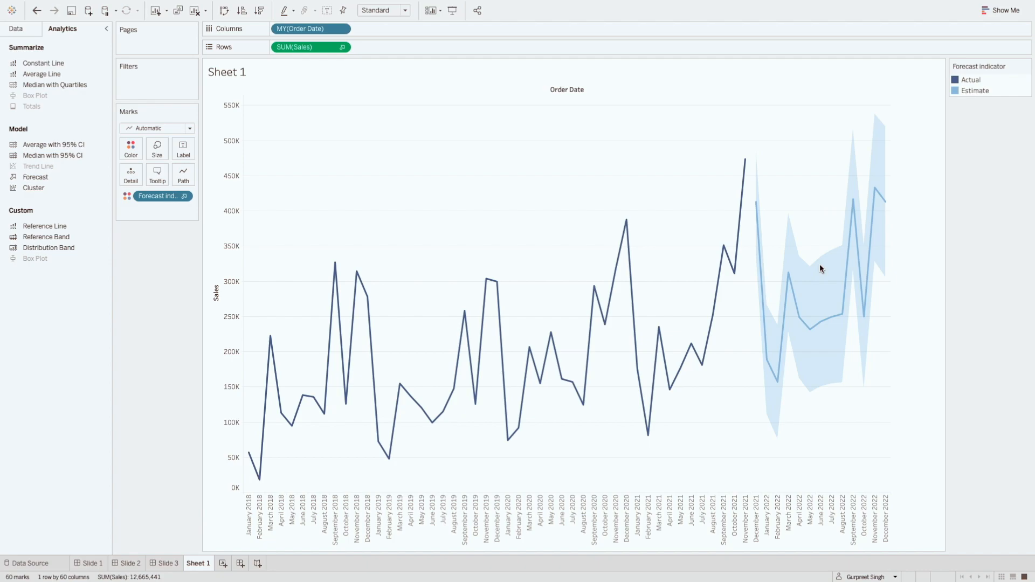
{"action": "mouse_move", "coordinate": [821, 271]}
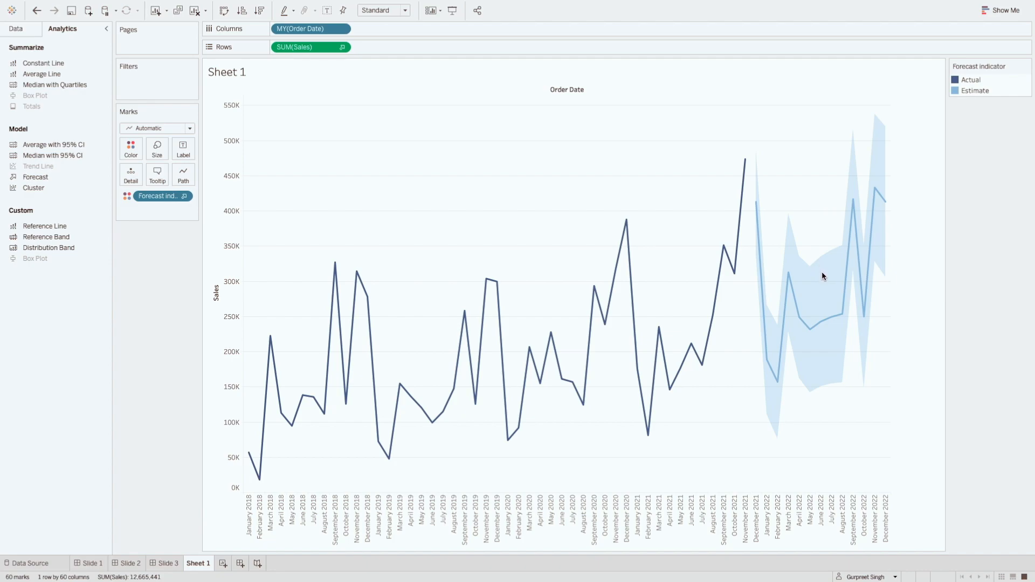
Reach Forecast > Forecast Options… from the view's right-click menu
{"action": "right_click", "coordinate": [822, 276]}
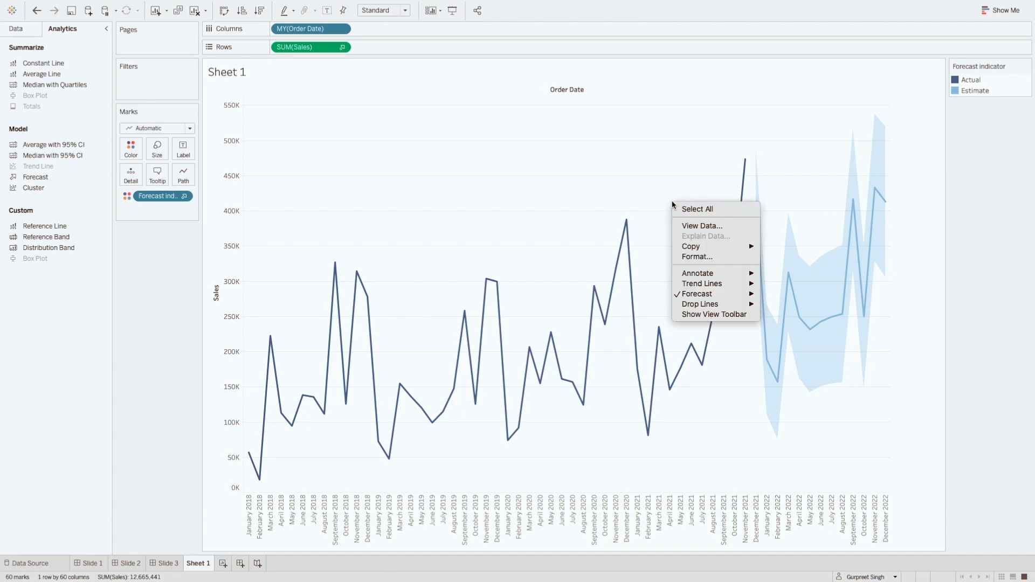
{"action": "left_click", "coordinate": [672, 214]}
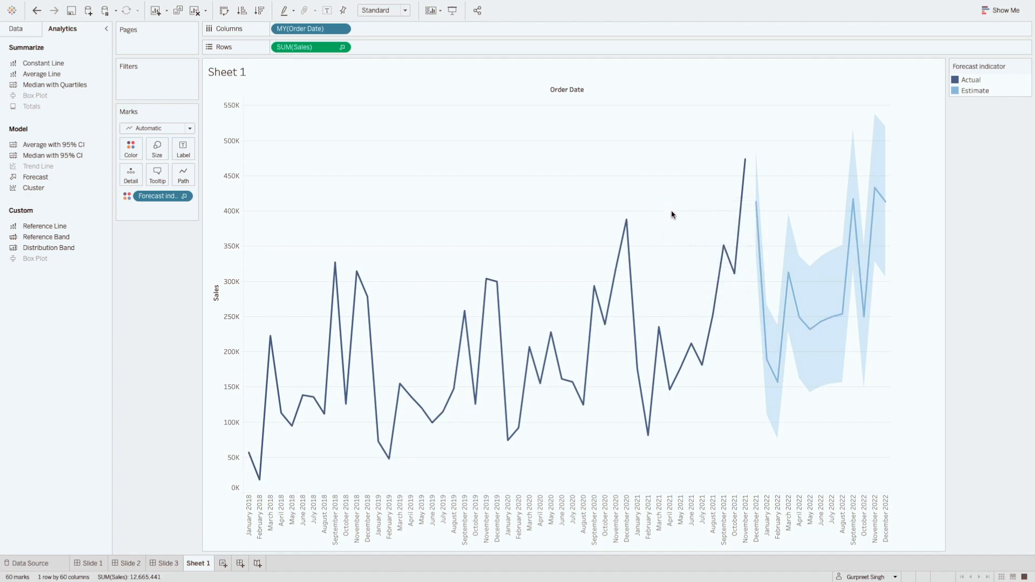
{"action": "right_click", "coordinate": [672, 215]}
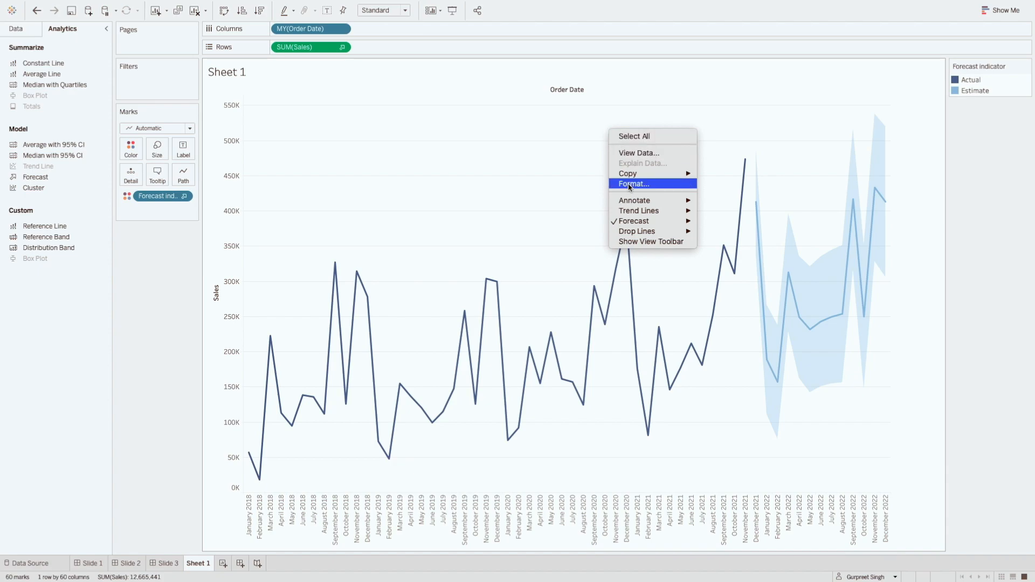
{"action": "mouse_move", "coordinate": [633, 221]}
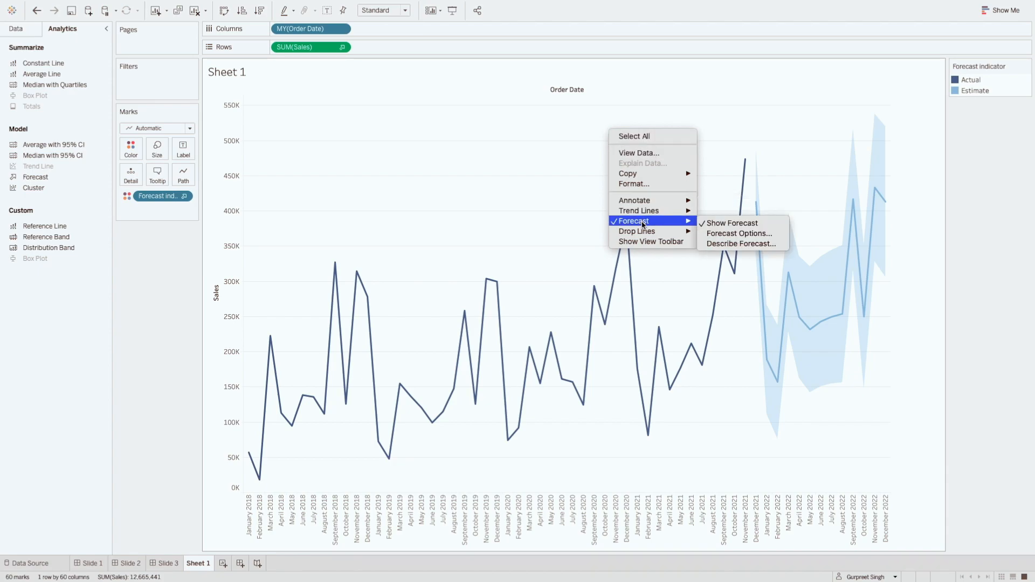
{"action": "mouse_move", "coordinate": [739, 232]}
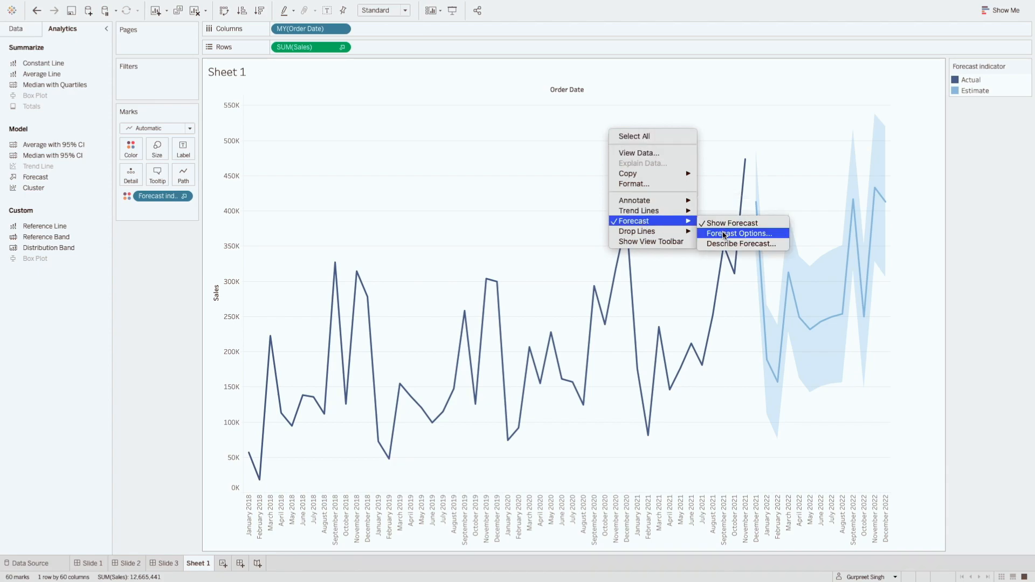
{"action": "left_click", "coordinate": [739, 234]}
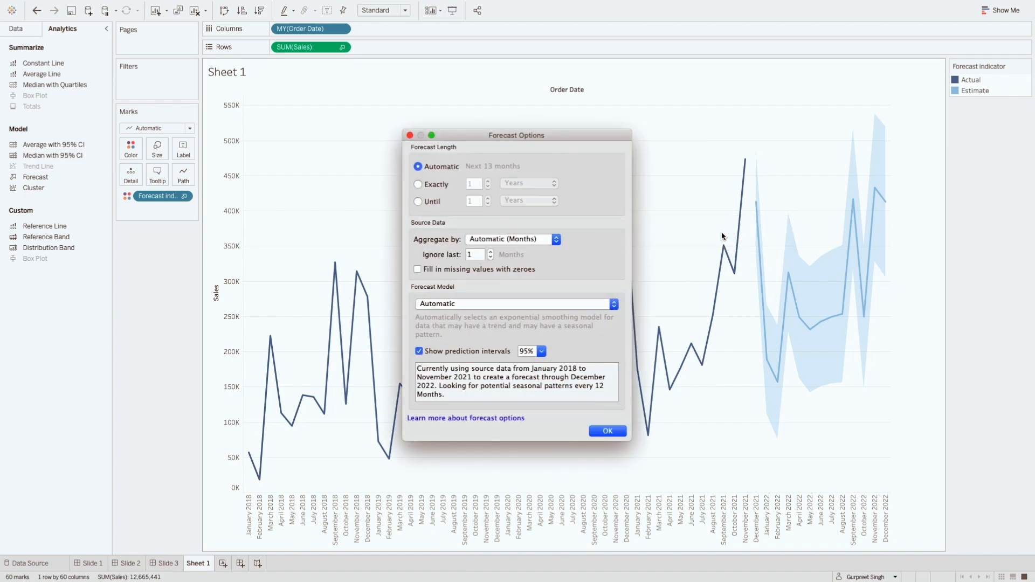
{"action": "mouse_move", "coordinate": [450, 150]}
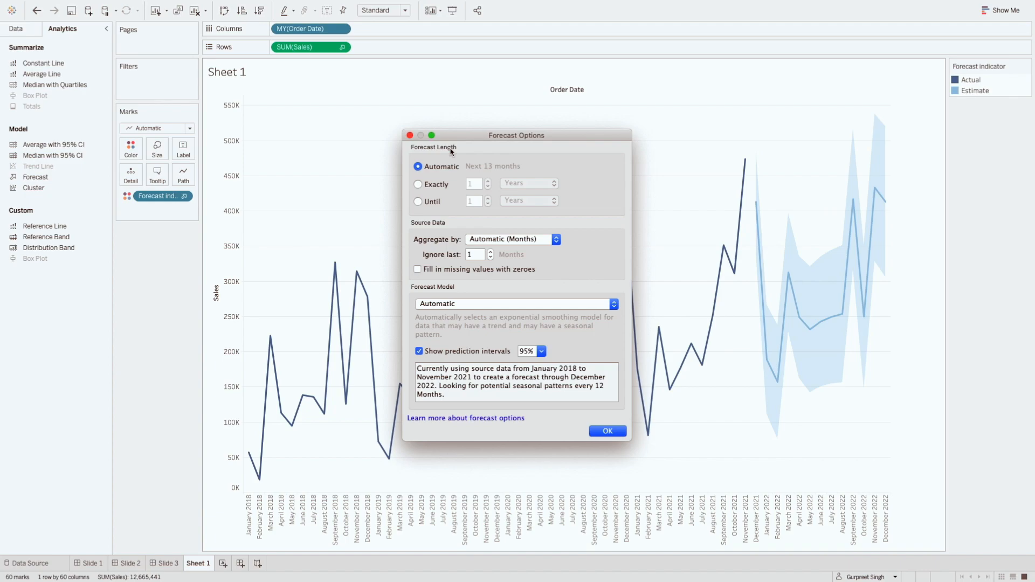
{"action": "mouse_move", "coordinate": [453, 179]}
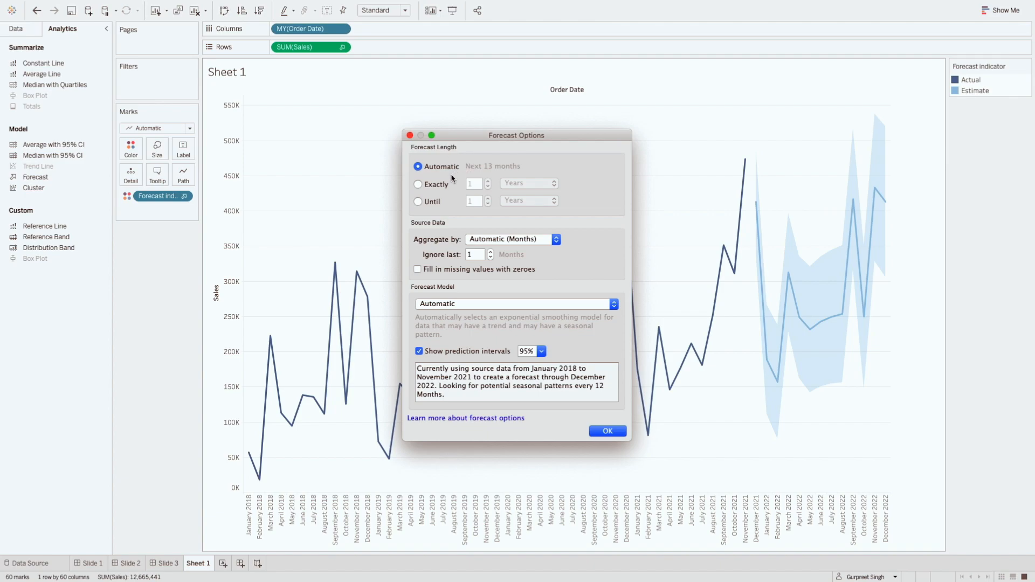
Set forecast length to Exactly 1 Years after trying Until, leaving aggregation automatic monthly
{"action": "left_click", "coordinate": [417, 183]}
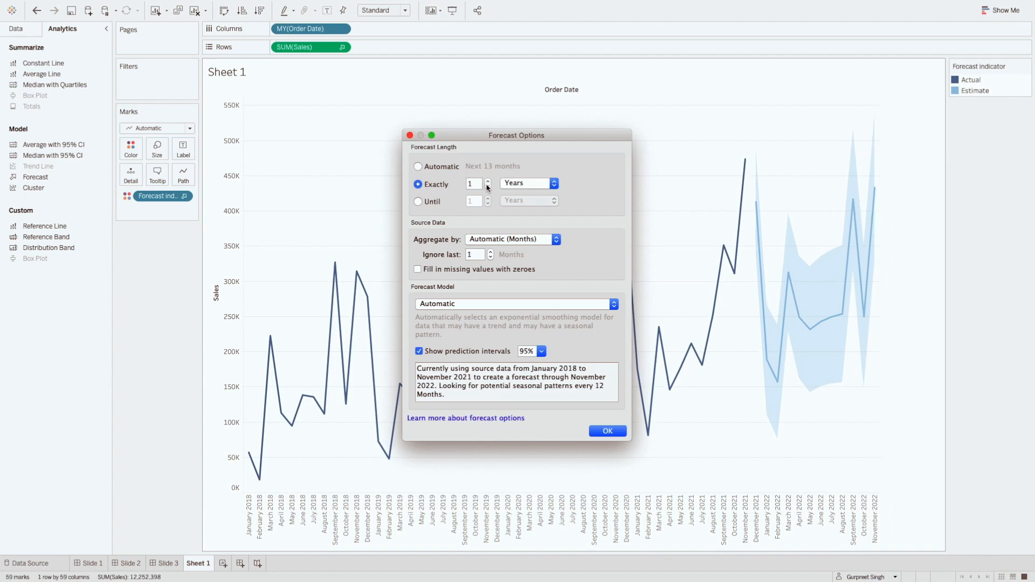
{"action": "mouse_move", "coordinate": [532, 187]}
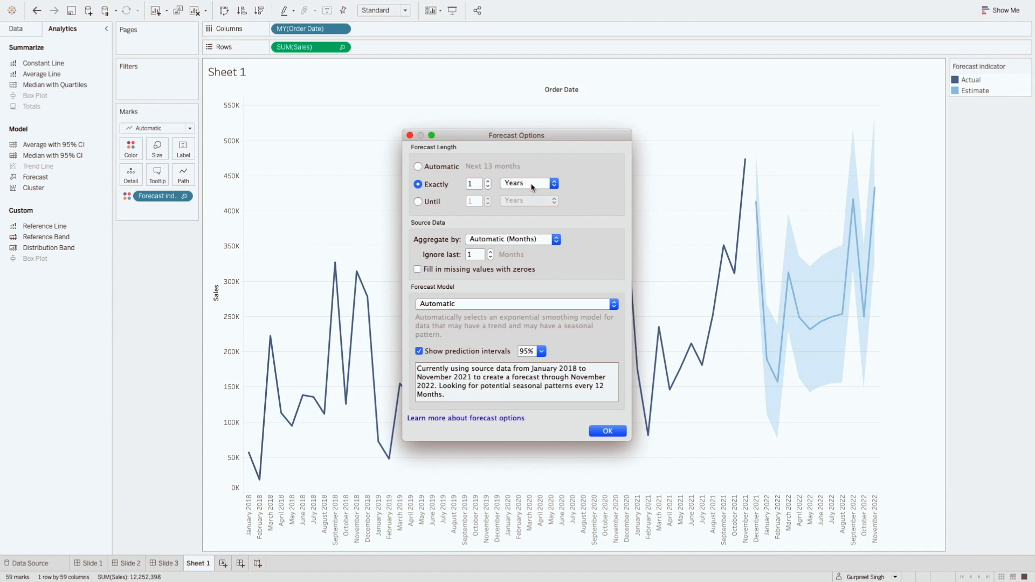
{"action": "left_click", "coordinate": [418, 201]}
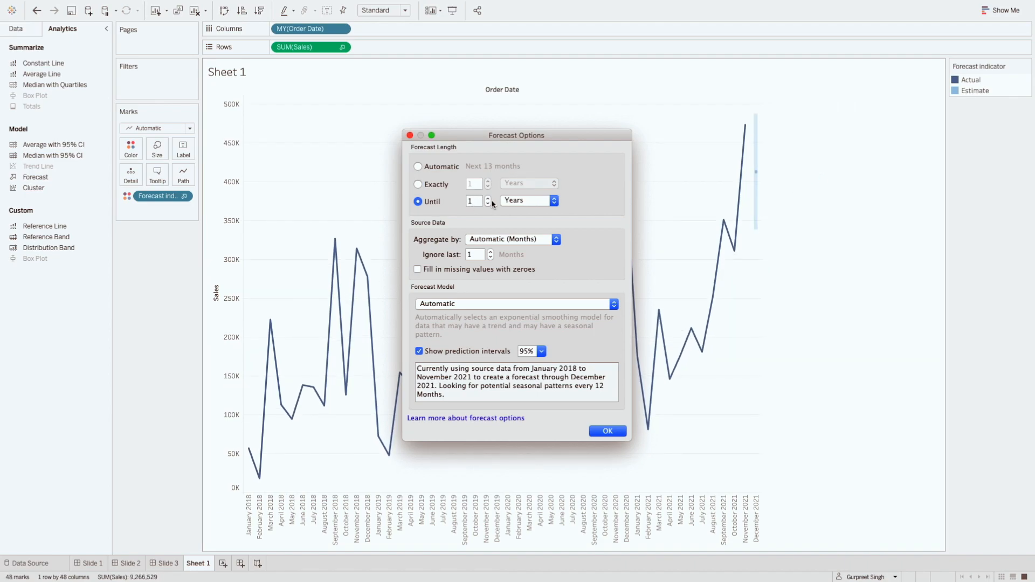
{"action": "left_click", "coordinate": [488, 198]}
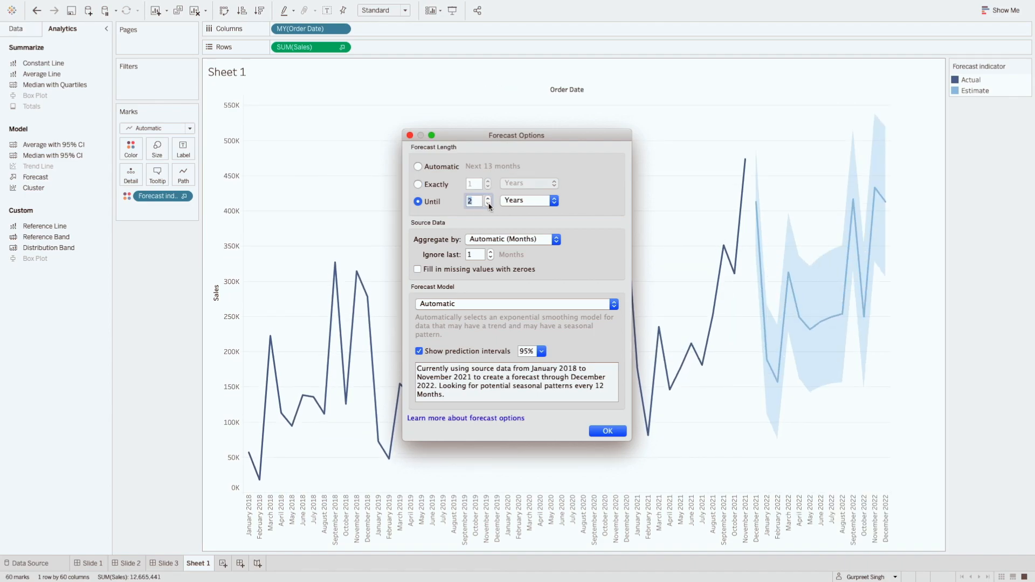
{"action": "left_click", "coordinate": [488, 203]}
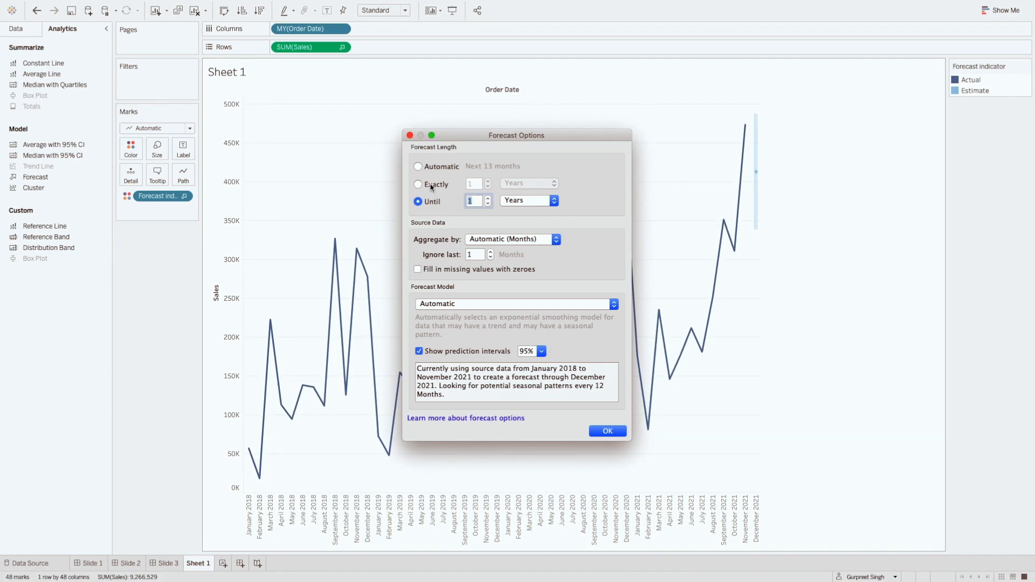
{"action": "left_click", "coordinate": [417, 184]}
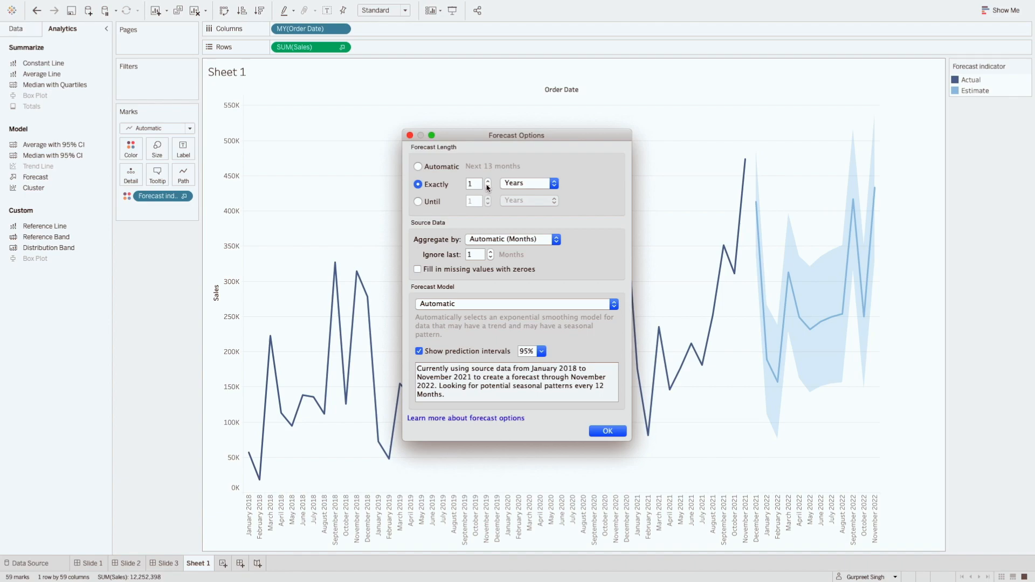
{"action": "mouse_move", "coordinate": [443, 234]}
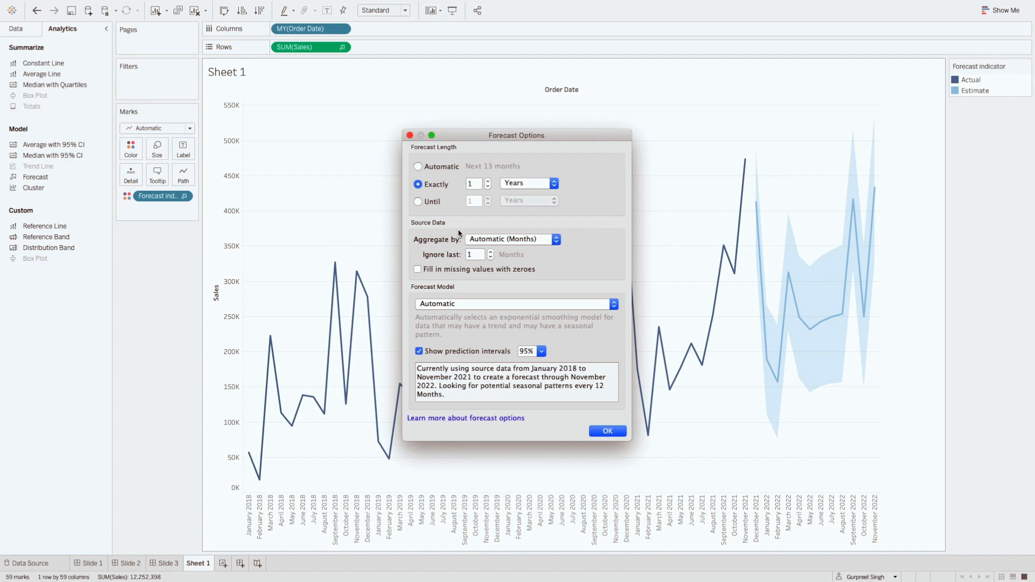
{"action": "mouse_move", "coordinate": [515, 239]}
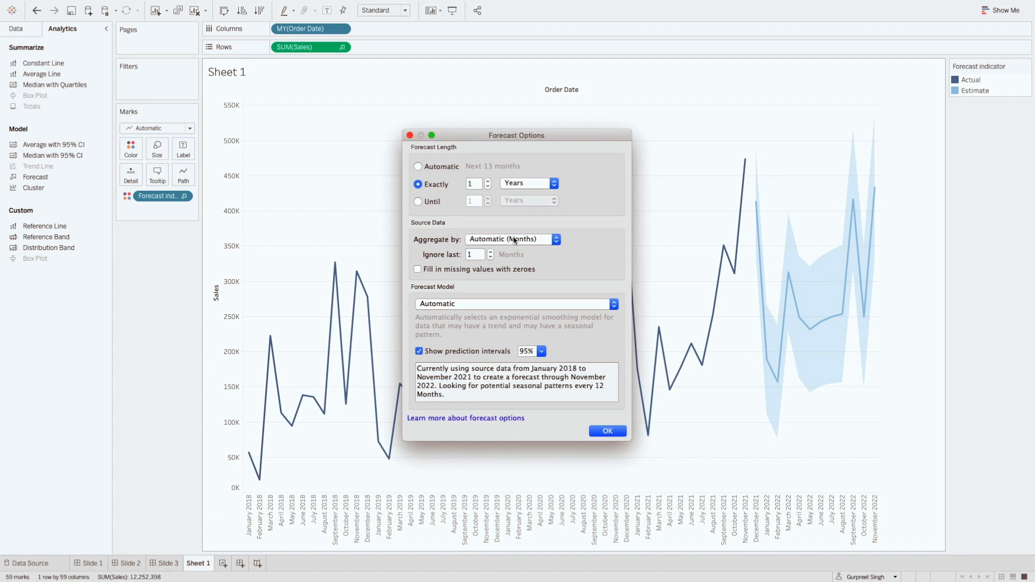
{"action": "mouse_move", "coordinate": [472, 243]}
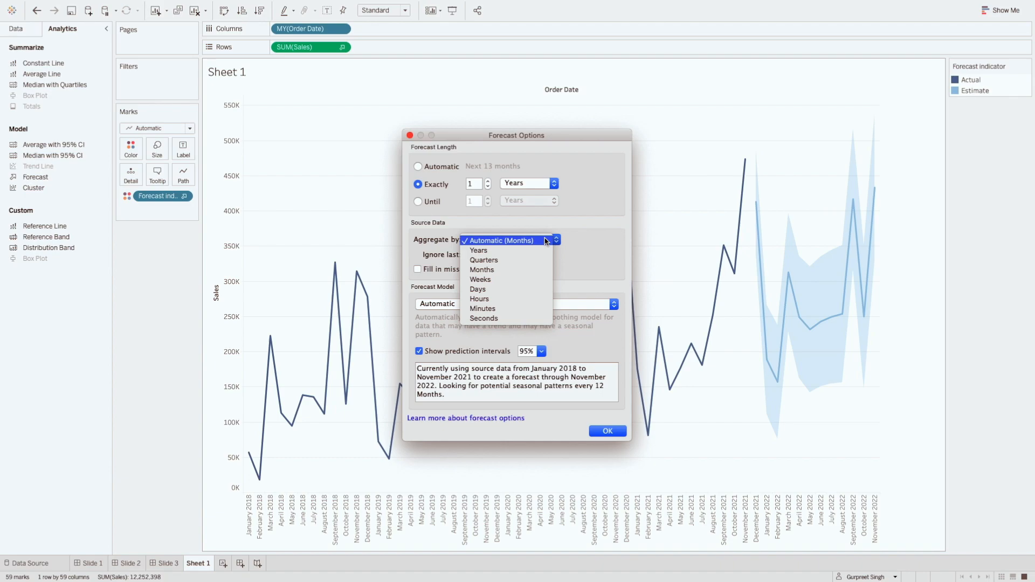
{"action": "mouse_move", "coordinate": [577, 239]}
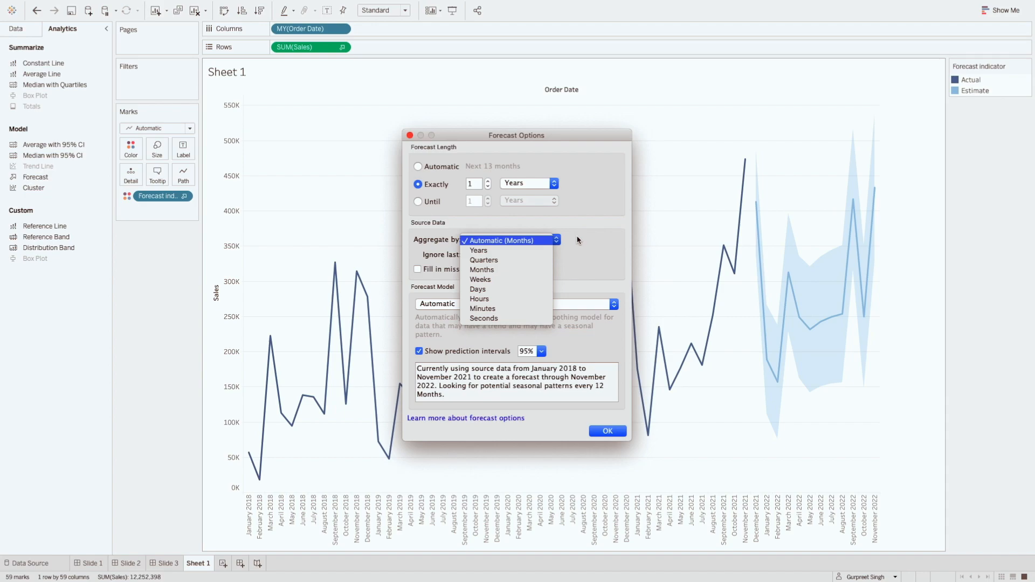
{"action": "left_click", "coordinate": [503, 240]}
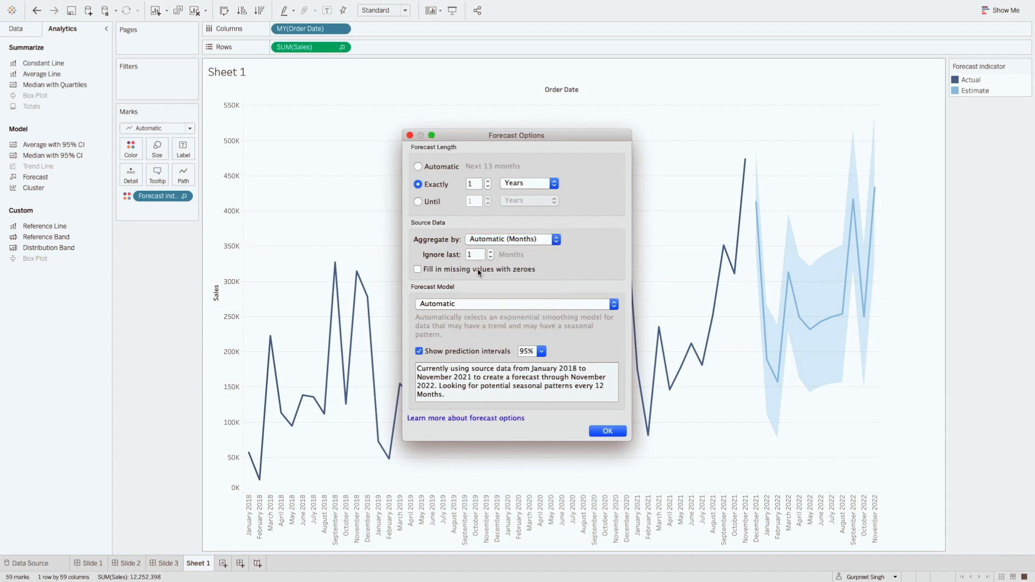
{"action": "mouse_move", "coordinate": [461, 262]}
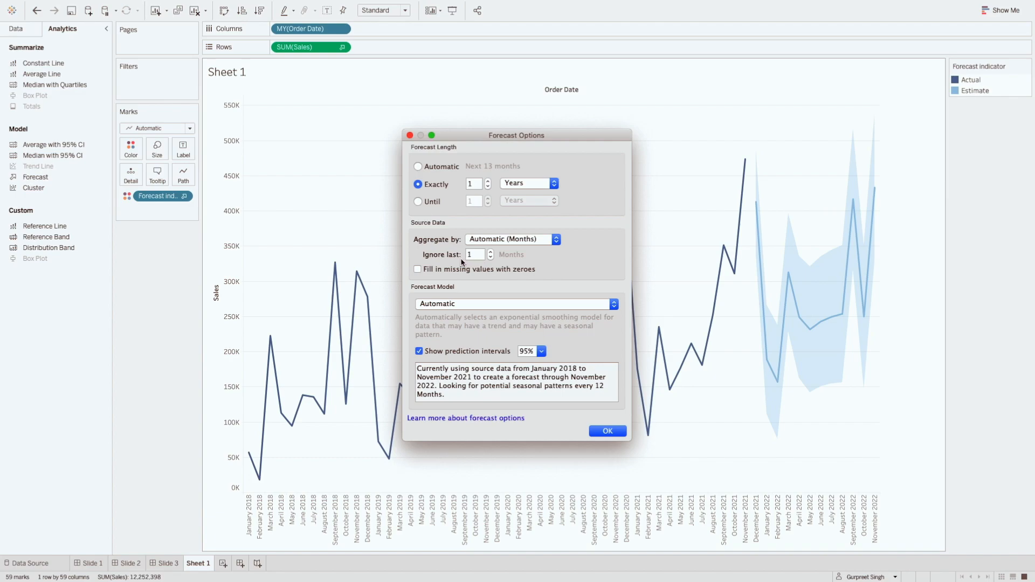
{"action": "mouse_move", "coordinate": [482, 257]}
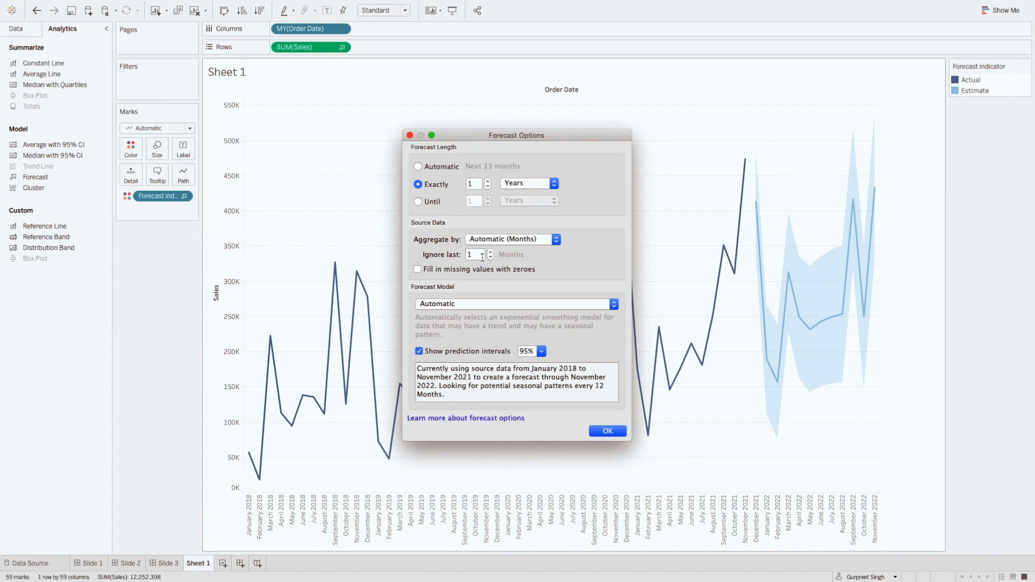
{"action": "mouse_move", "coordinate": [490, 256]}
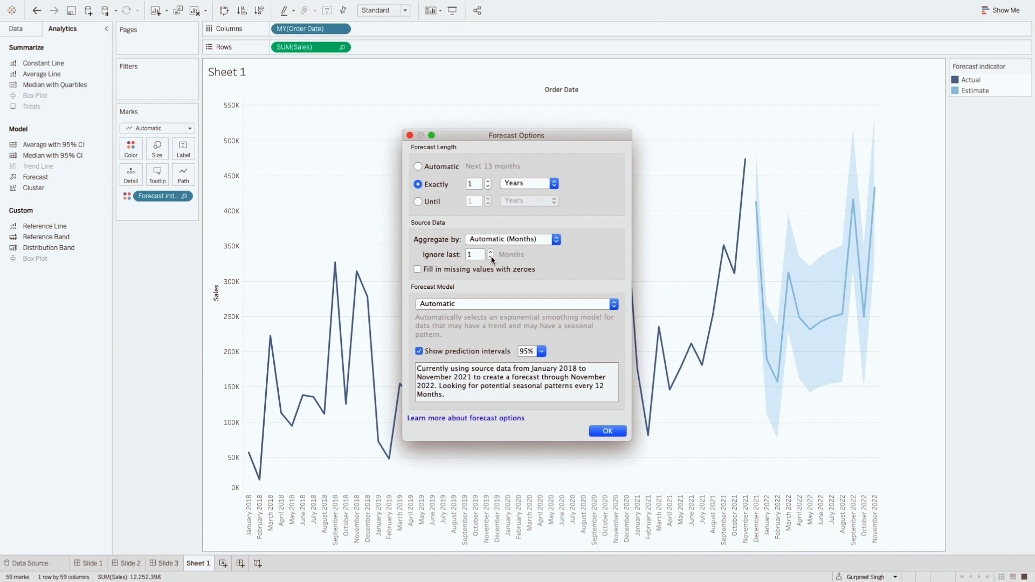
{"action": "mouse_move", "coordinate": [534, 243]}
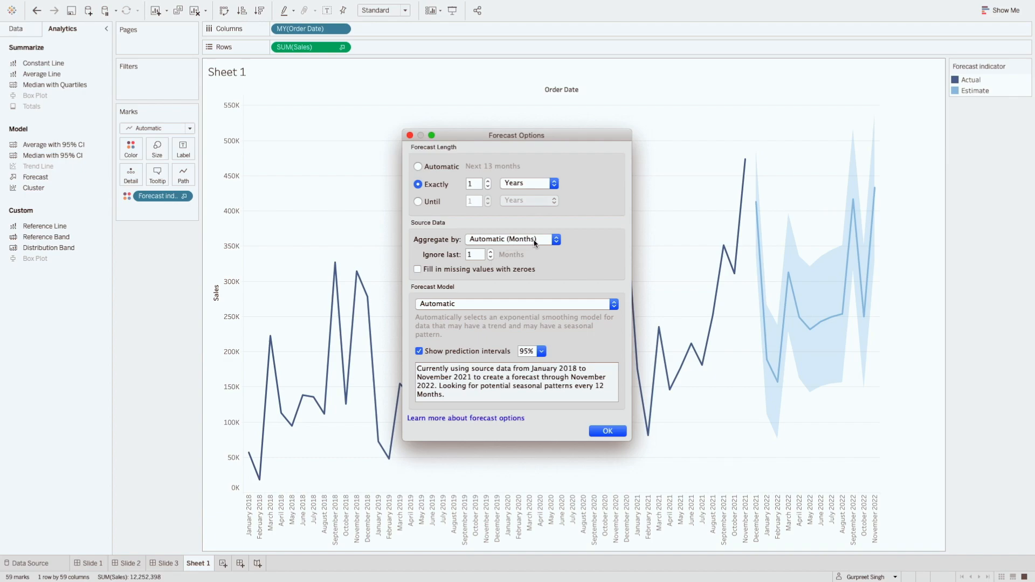
{"action": "mouse_move", "coordinate": [350, 259]}
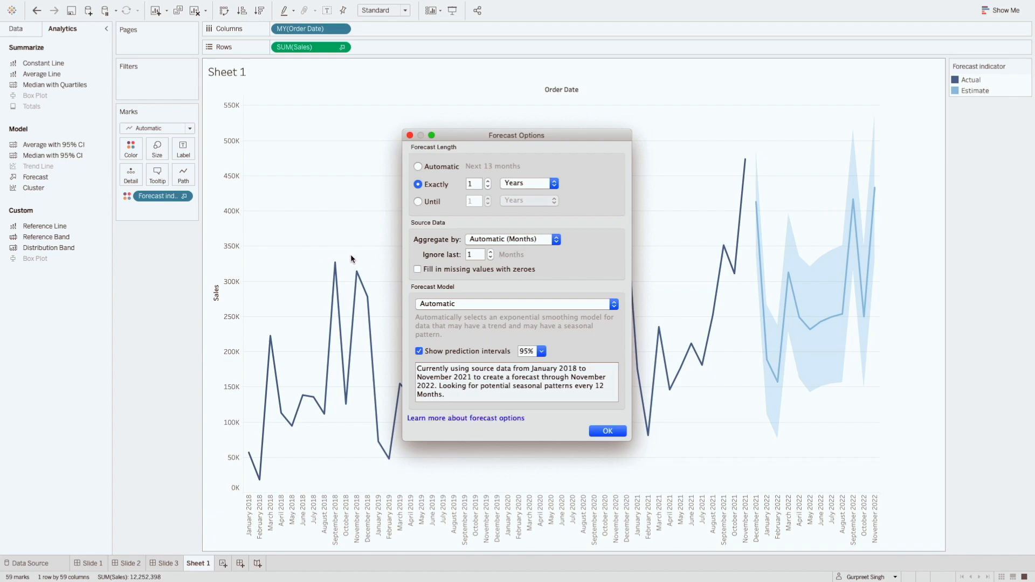
{"action": "mouse_move", "coordinate": [490, 257]}
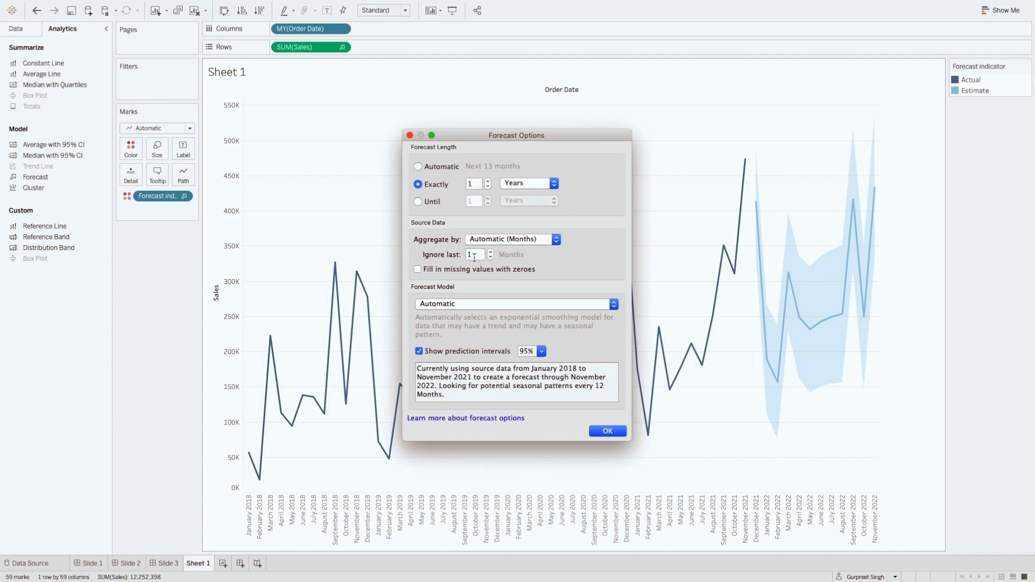
{"action": "mouse_move", "coordinate": [434, 233]}
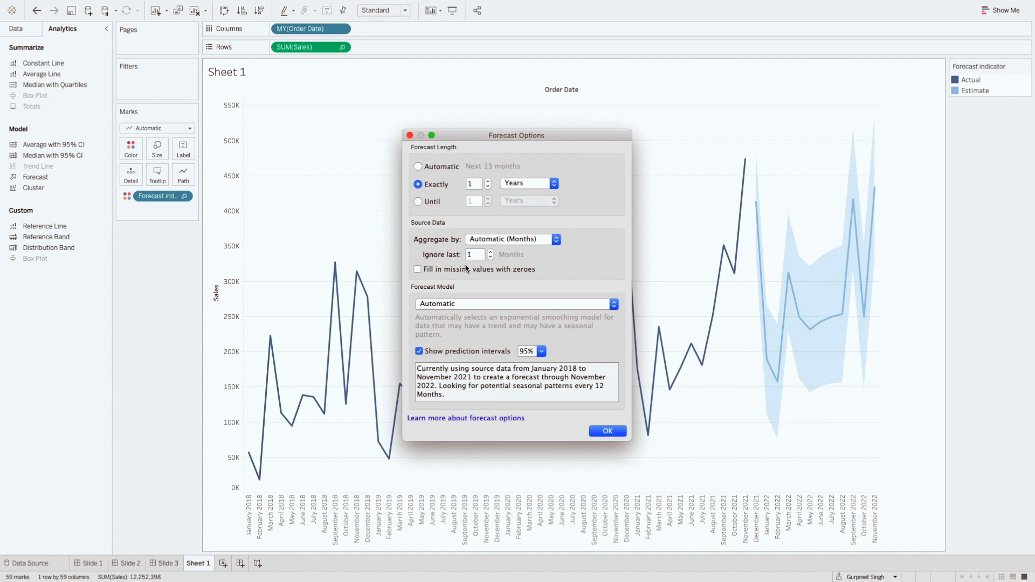
{"action": "mouse_move", "coordinate": [473, 293]}
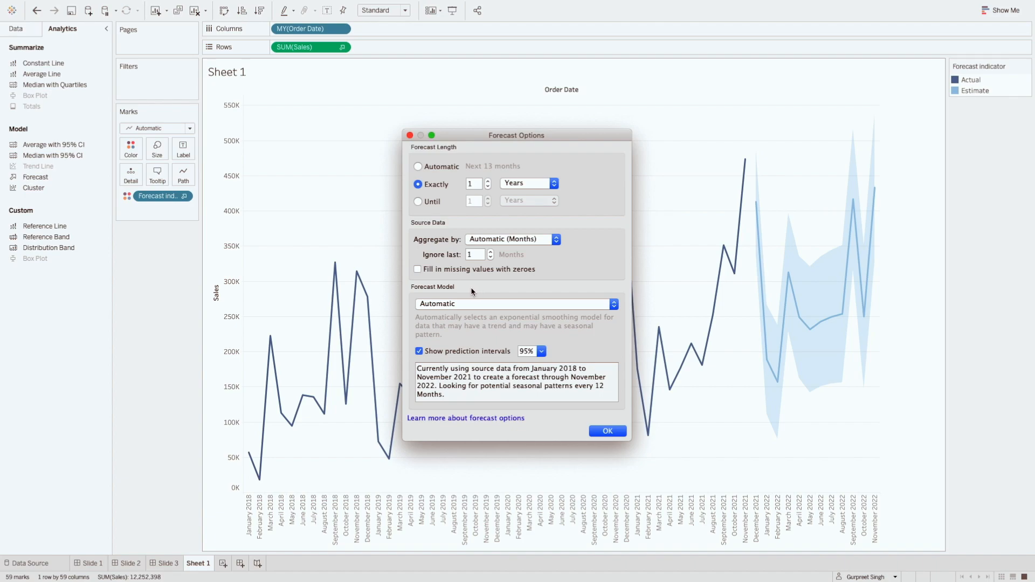
Choose the Custom forecast model with Trend and Season both left at None
{"action": "left_click", "coordinate": [514, 303]}
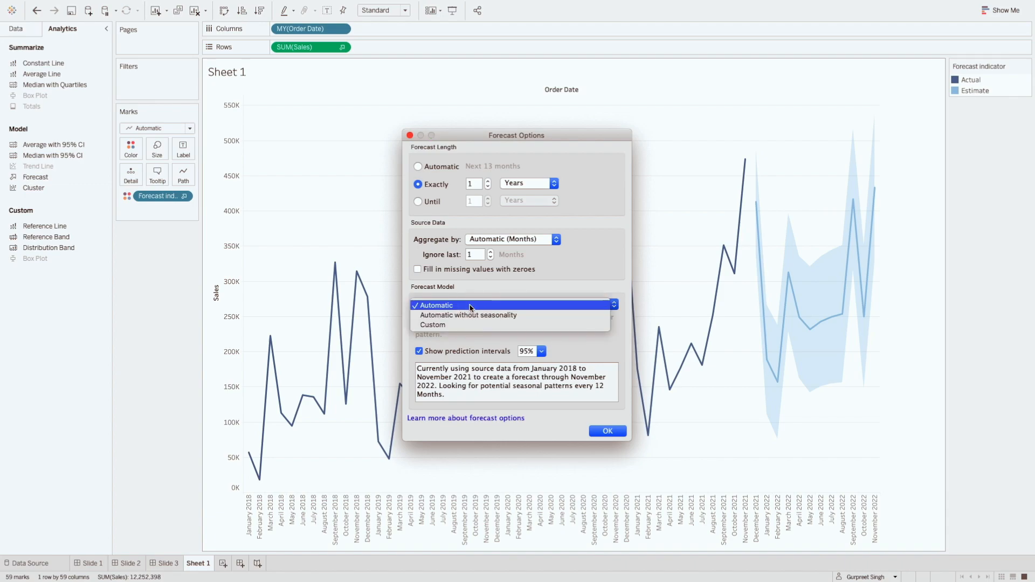
{"action": "mouse_move", "coordinate": [511, 314]}
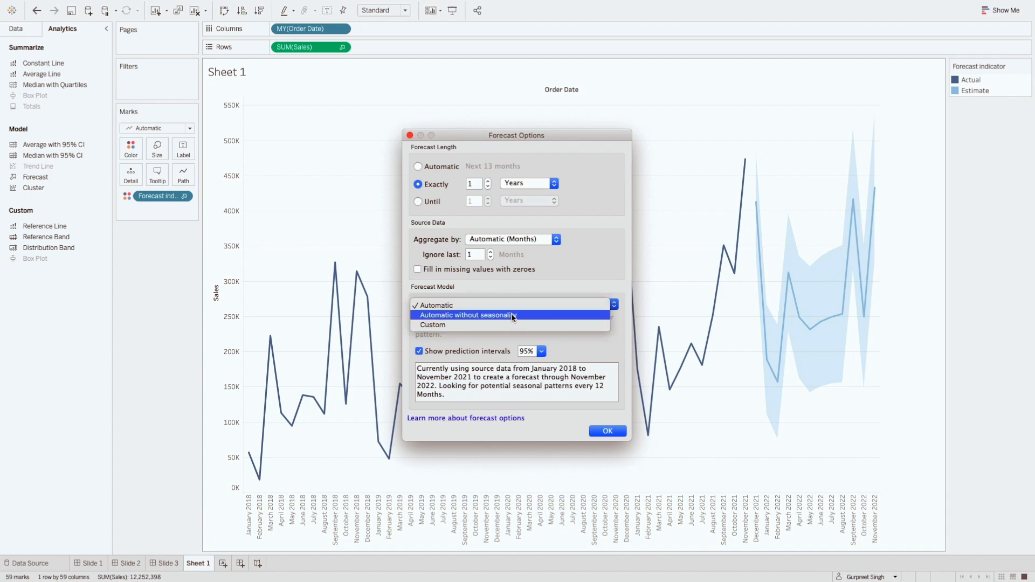
{"action": "mouse_move", "coordinate": [508, 324]}
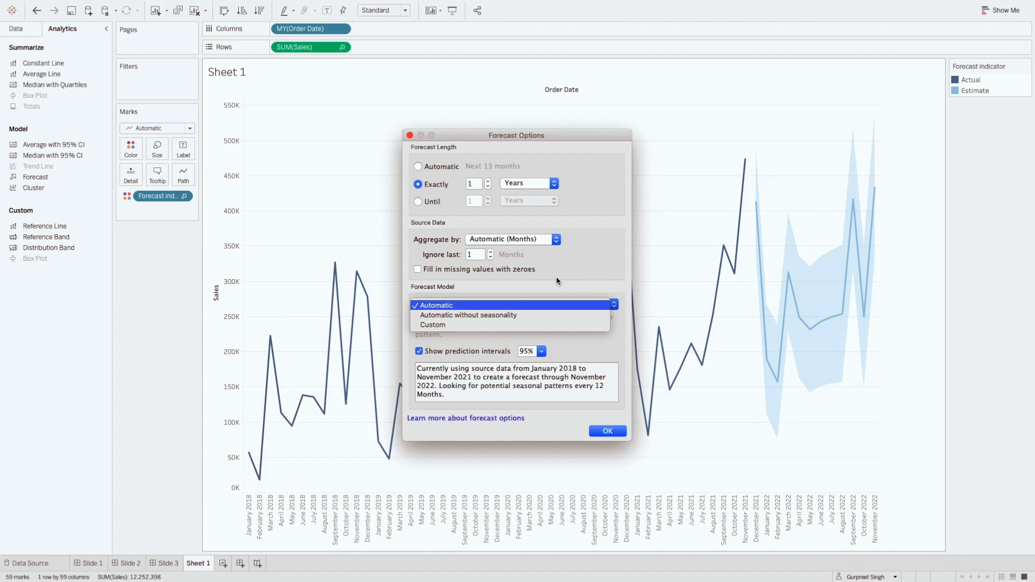
{"action": "mouse_move", "coordinate": [505, 298]}
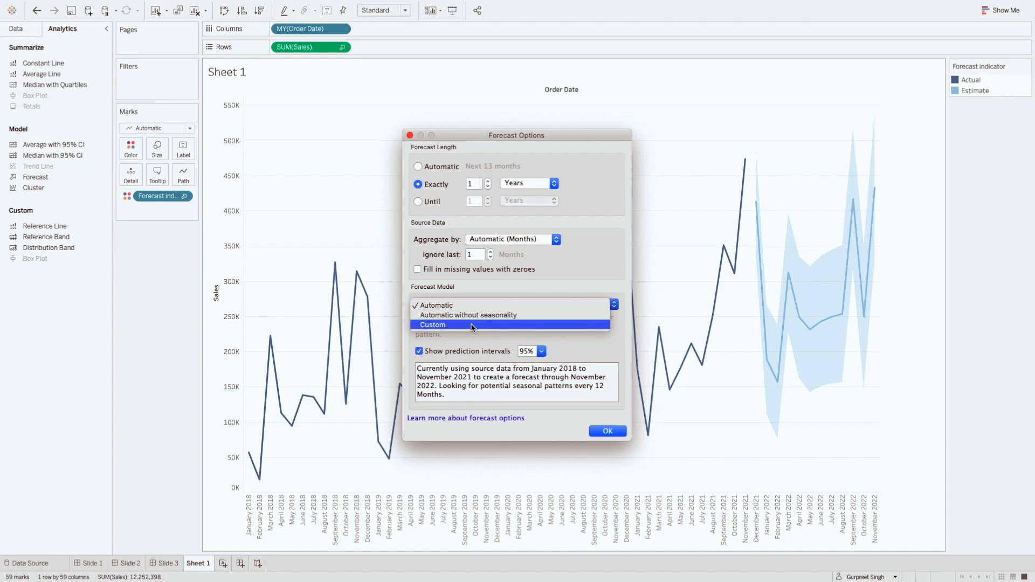
{"action": "left_click", "coordinate": [432, 324]}
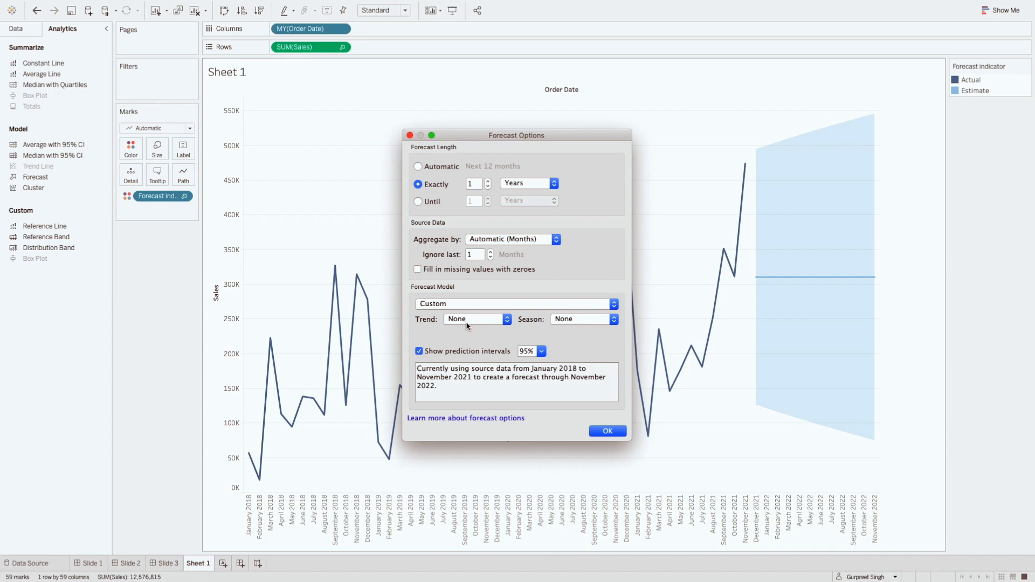
{"action": "mouse_move", "coordinate": [553, 327]}
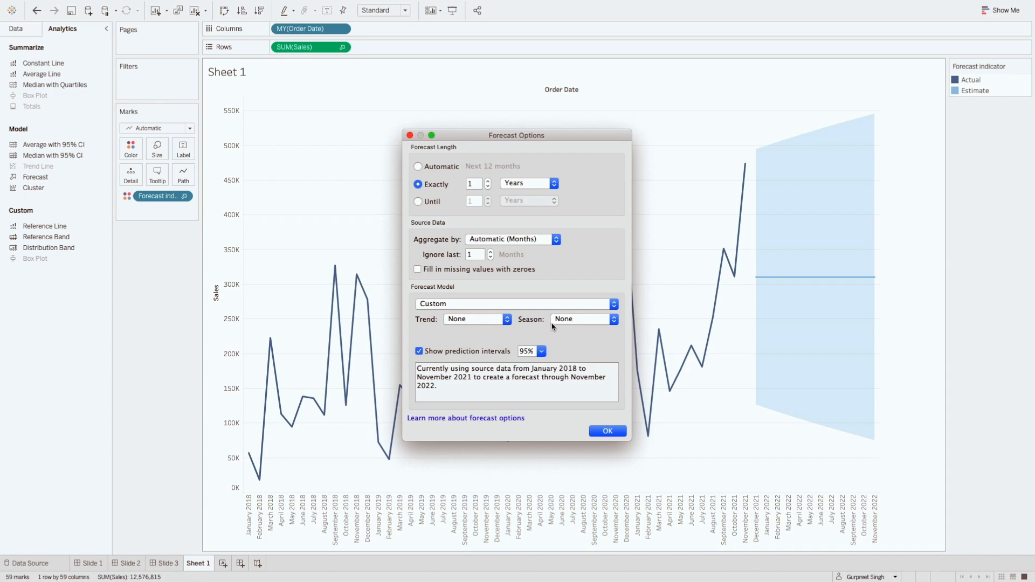
{"action": "mouse_move", "coordinate": [508, 326]}
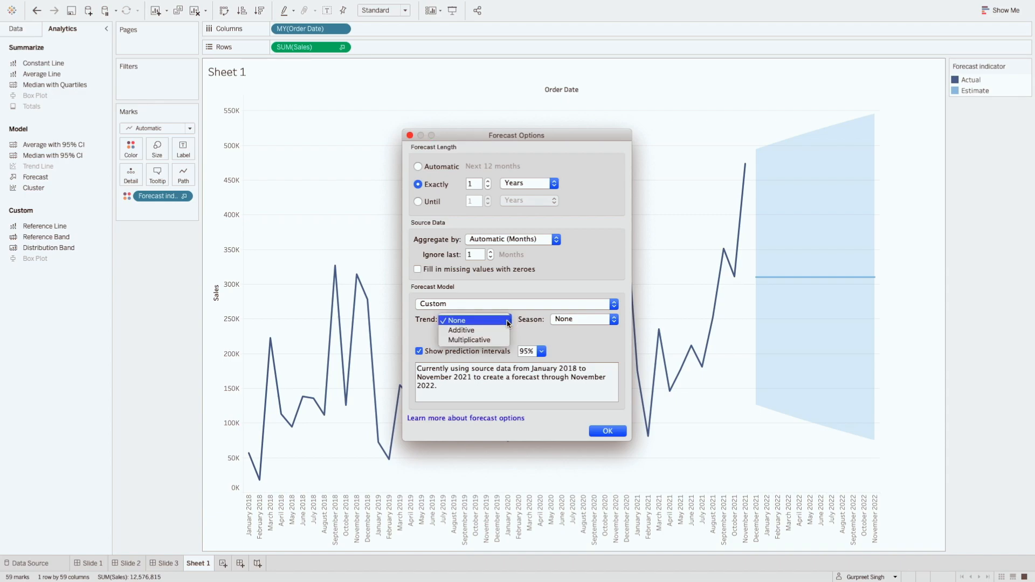
{"action": "mouse_move", "coordinate": [468, 339]}
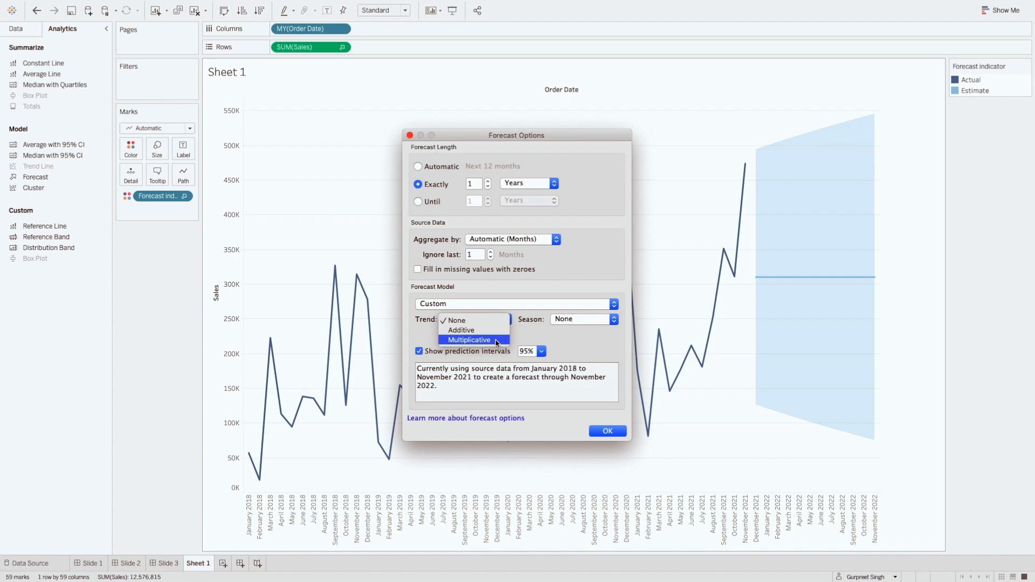
{"action": "left_click", "coordinate": [455, 320]}
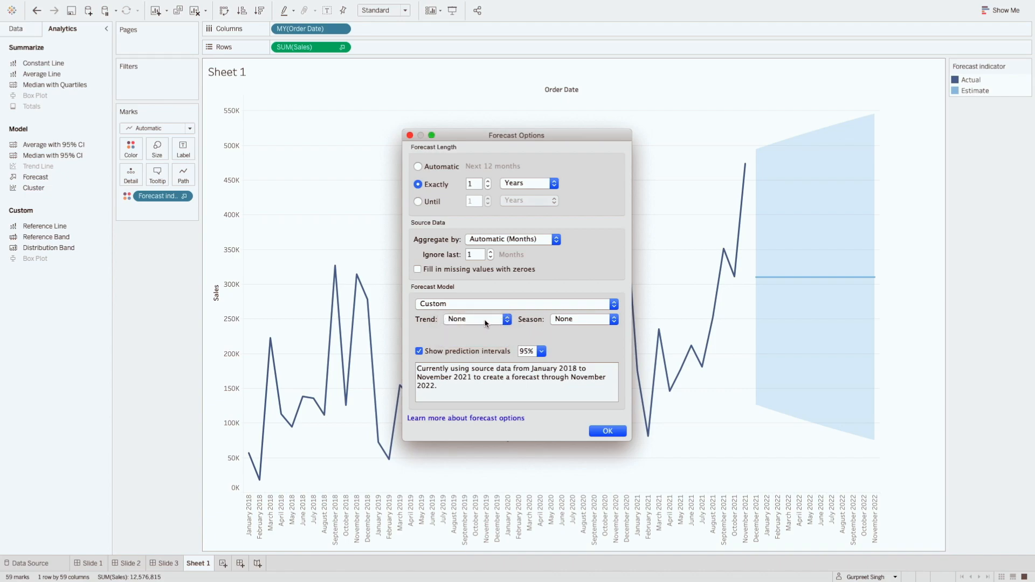
{"action": "mouse_move", "coordinate": [480, 415]}
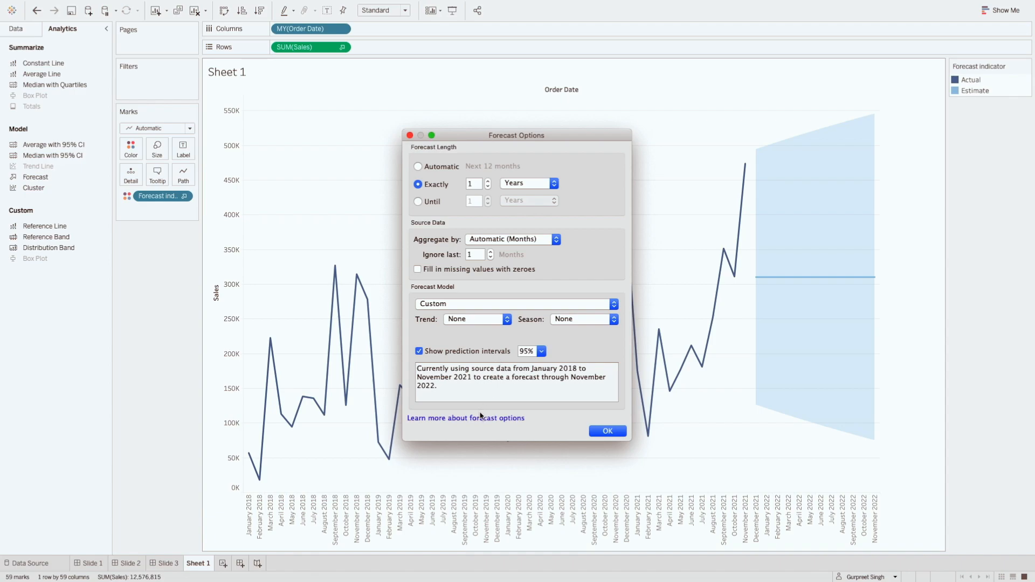
Follow 'Learn more about forecast options' and scroll the help page to the Forecast Model section
{"action": "left_click", "coordinate": [465, 418]}
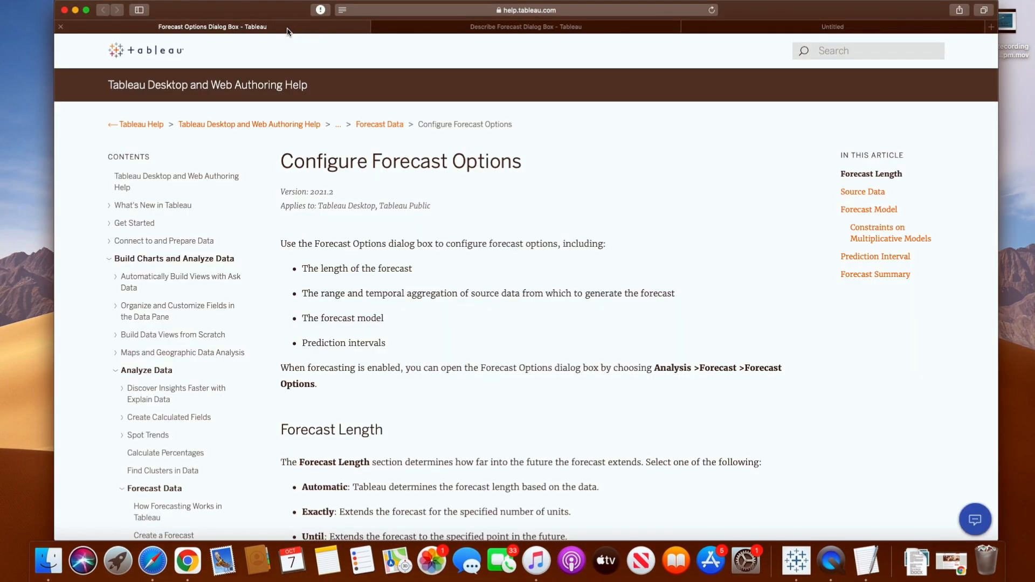
{"action": "scroll", "scroll_direction": "down", "scroll_amount": 3}
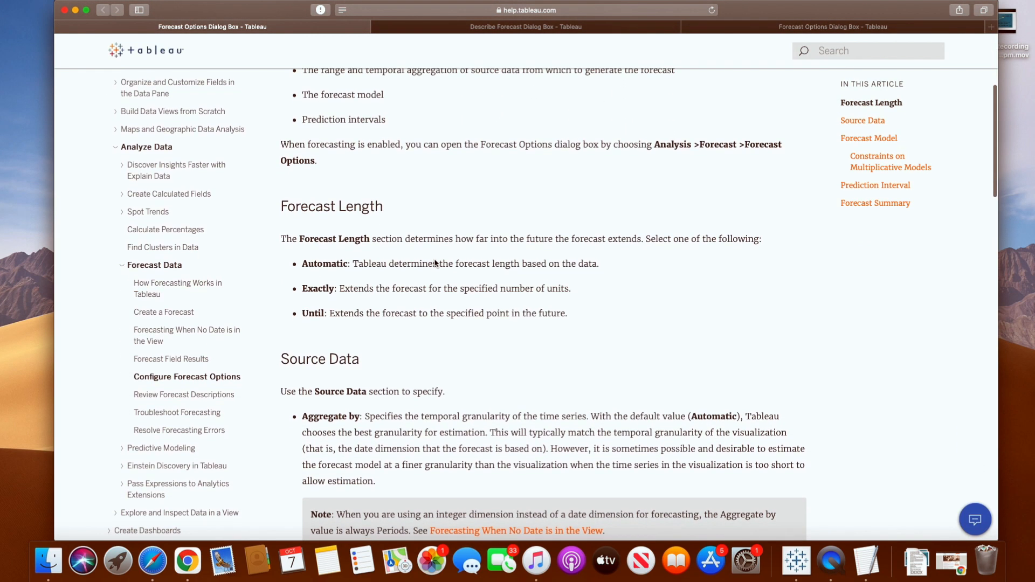
{"action": "scroll", "scroll_direction": "down", "scroll_amount": 3}
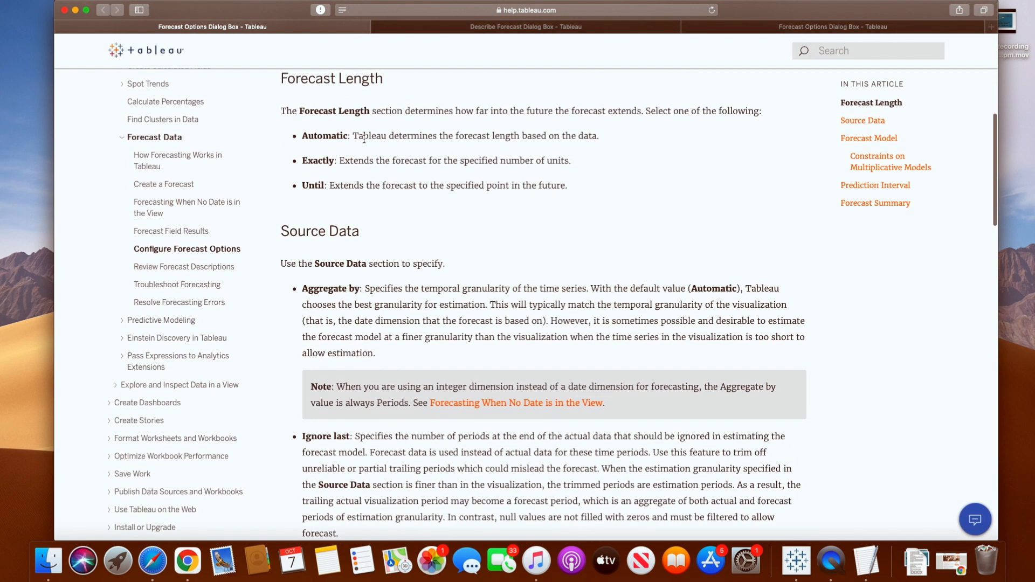
{"action": "scroll", "scroll_direction": "down", "scroll_amount": 3}
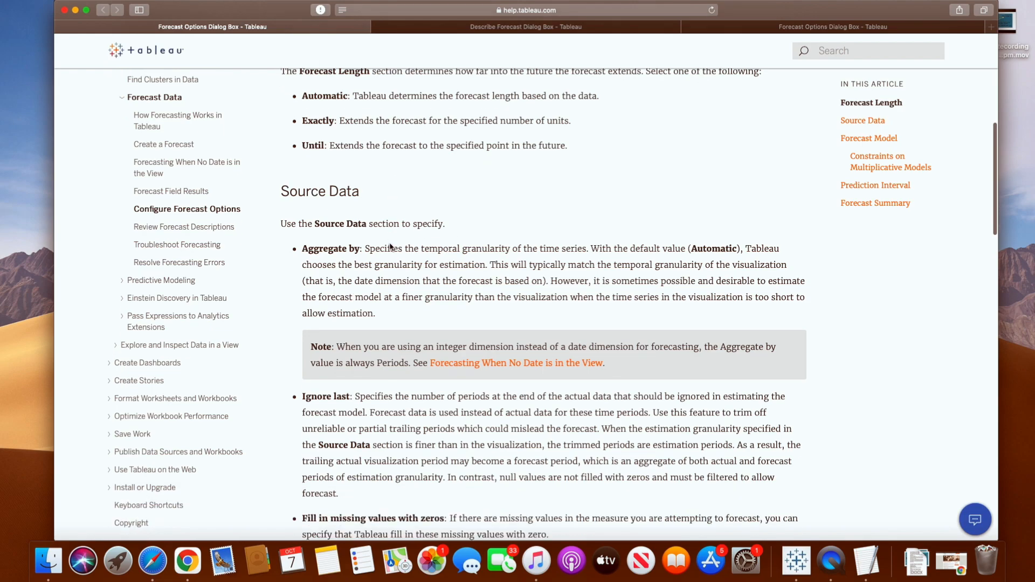
{"action": "scroll", "scroll_direction": "down", "scroll_amount": 3}
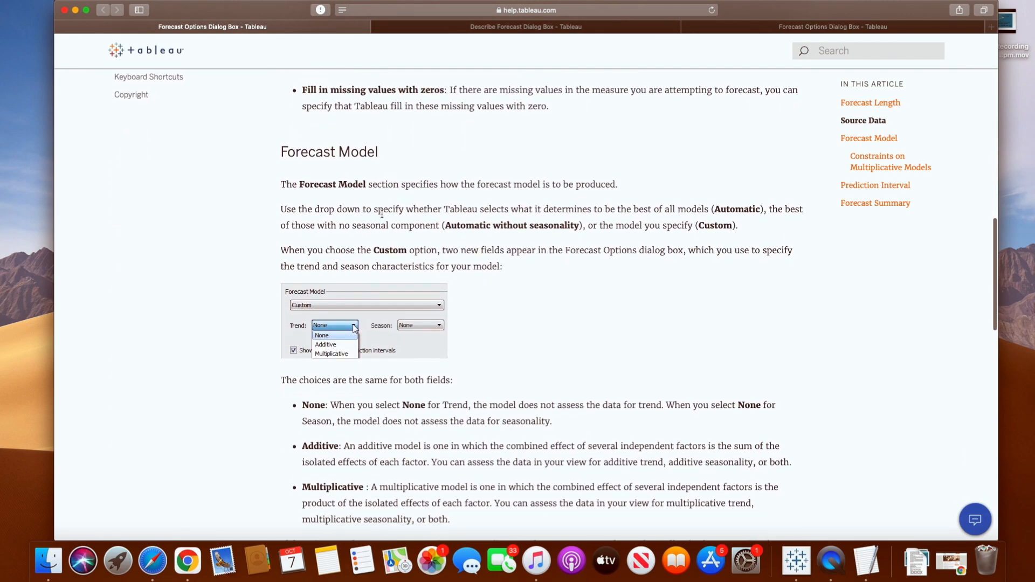
{"action": "scroll", "scroll_direction": "down", "scroll_amount": 3}
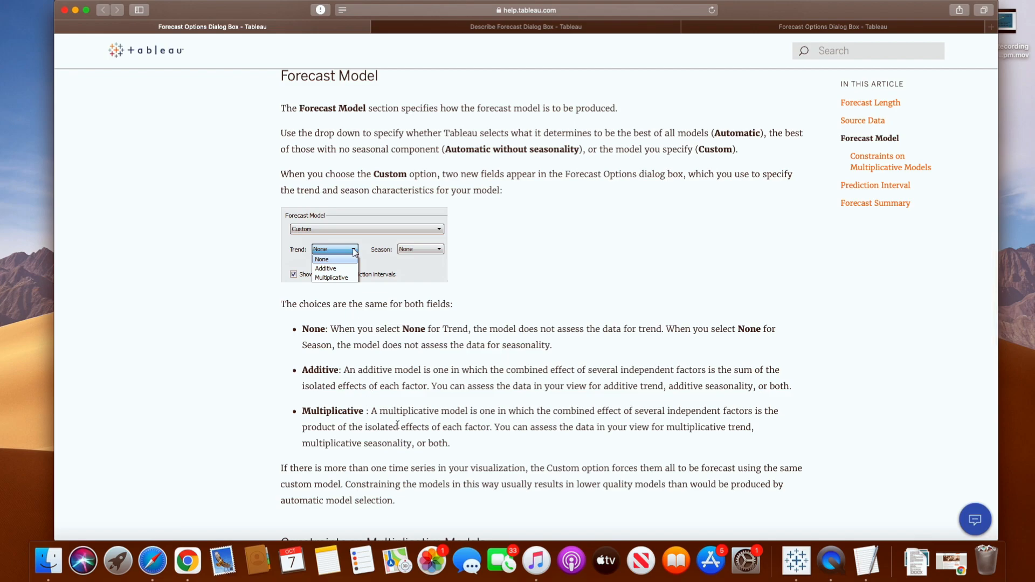
{"action": "mouse_move", "coordinate": [818, 537]}
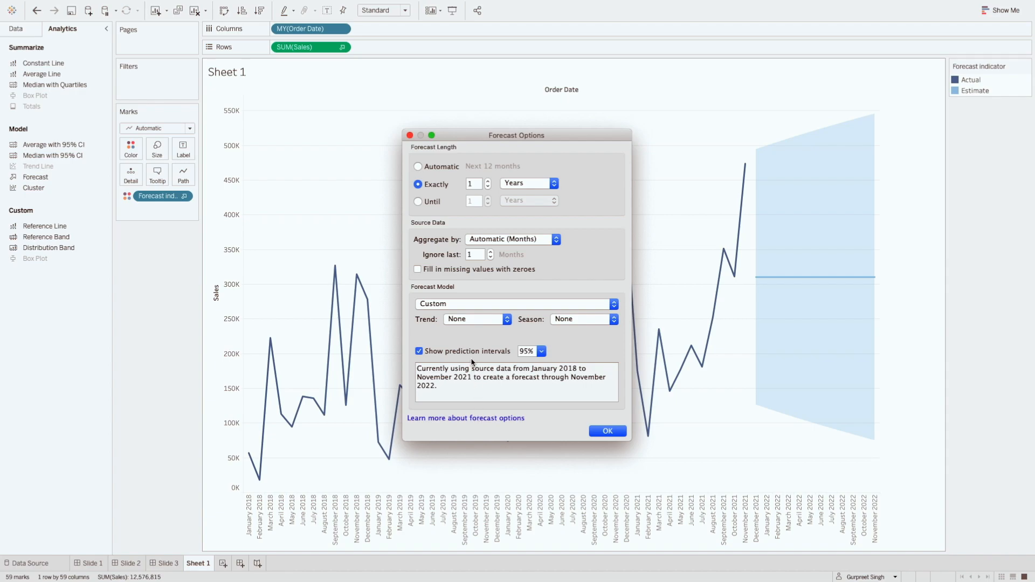
Set Trend to Multiplicative and Season to Multiplicative in the custom model
{"action": "left_click", "coordinate": [476, 318]}
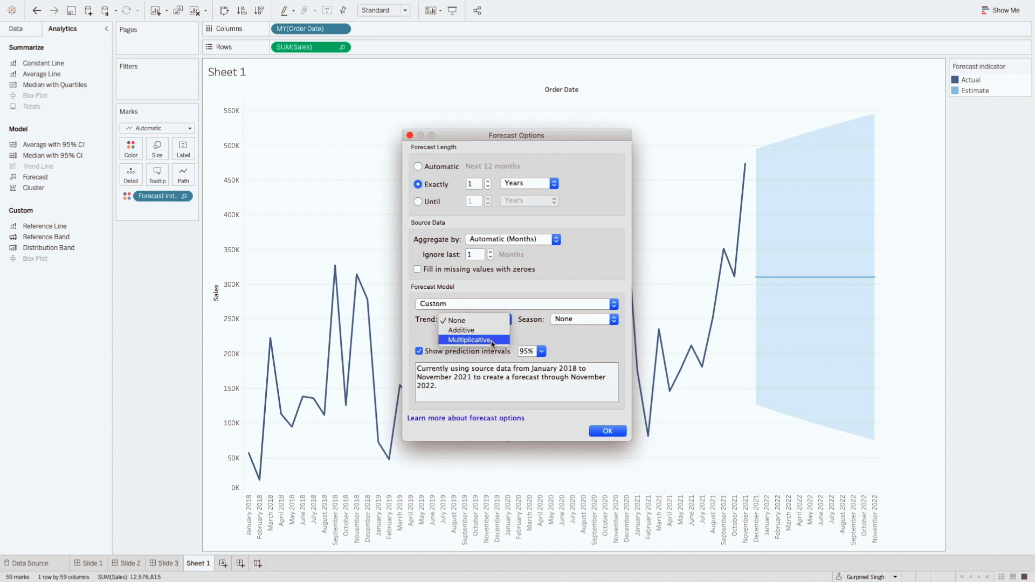
{"action": "left_click", "coordinate": [470, 339]}
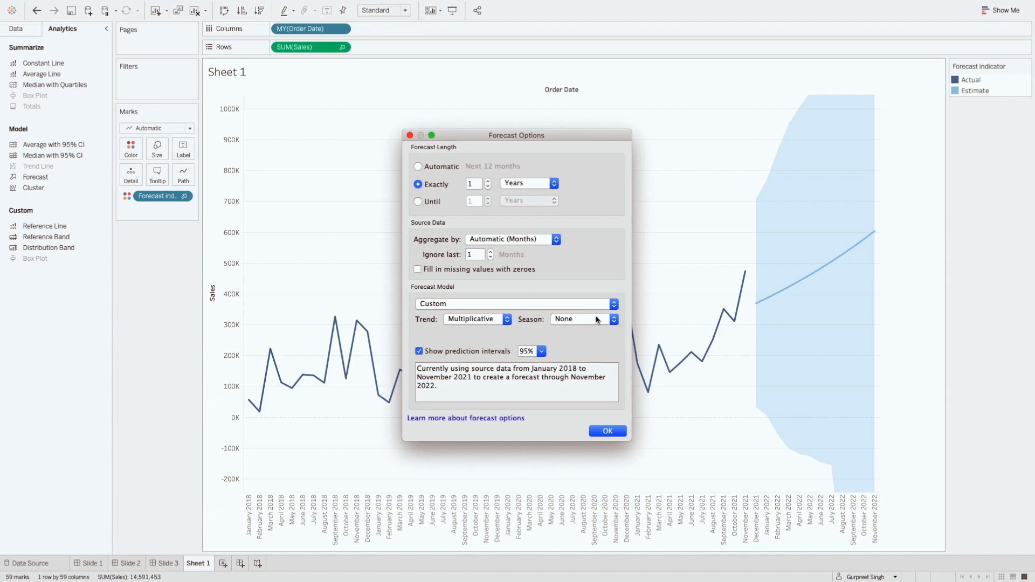
{"action": "left_click", "coordinate": [583, 319]}
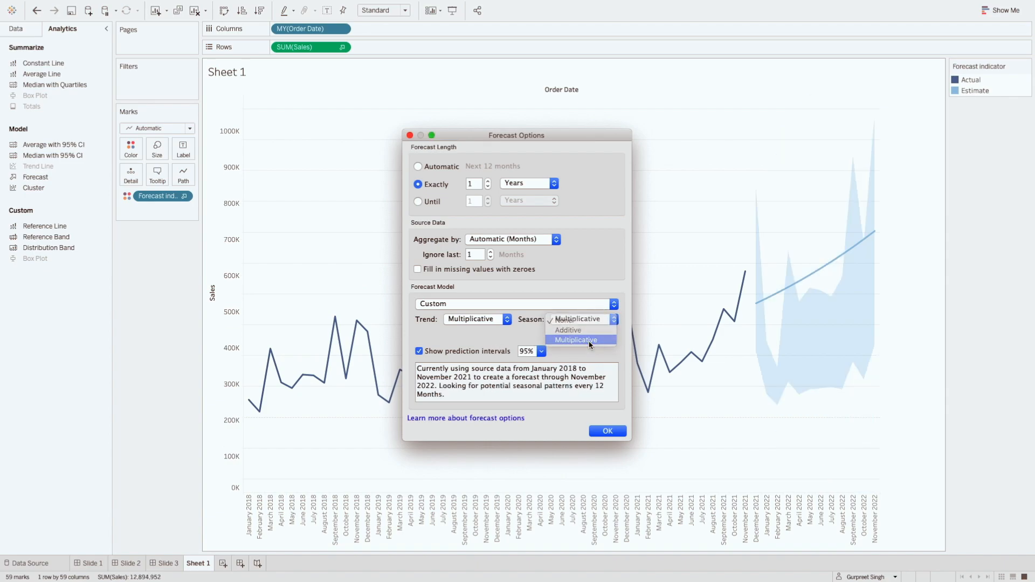
{"action": "left_click", "coordinate": [575, 339]}
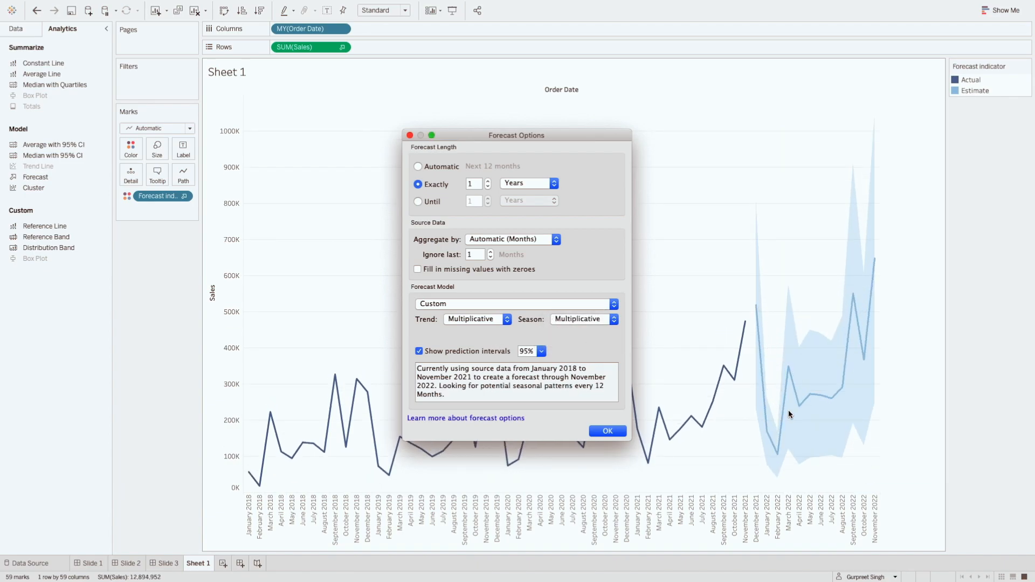
{"action": "mouse_move", "coordinate": [867, 340]}
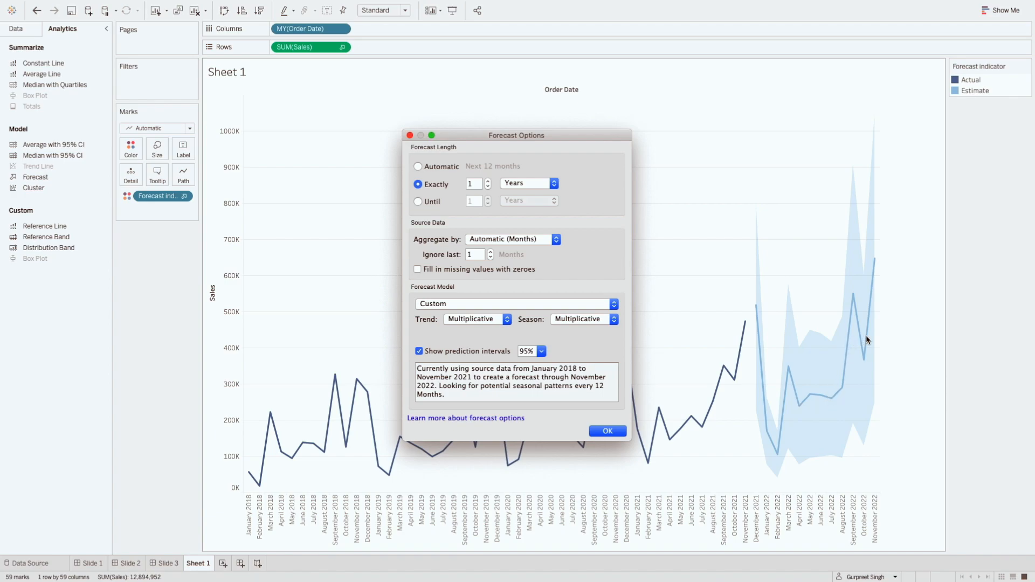
{"action": "mouse_move", "coordinate": [828, 352]}
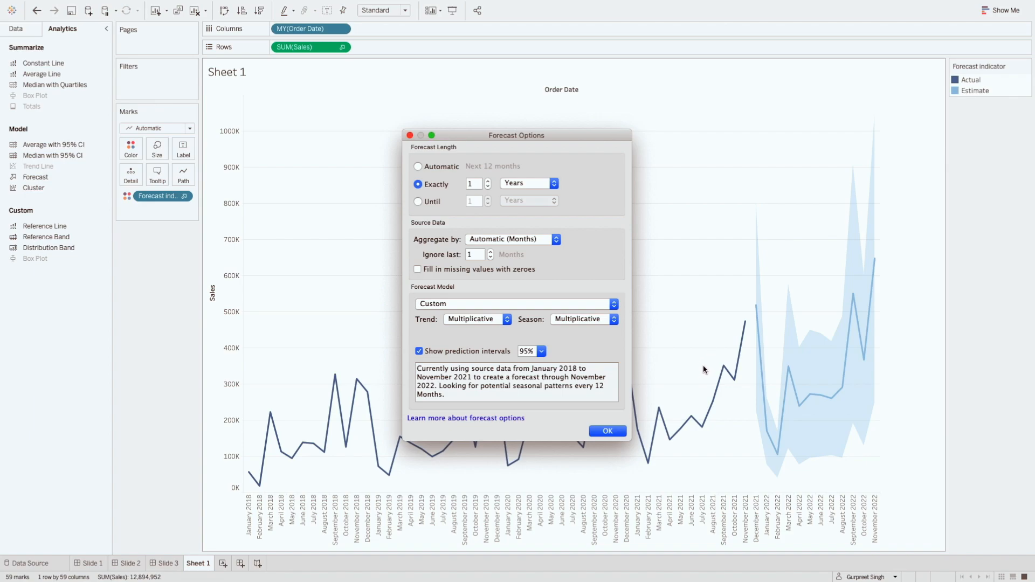
{"action": "mouse_move", "coordinate": [841, 364]}
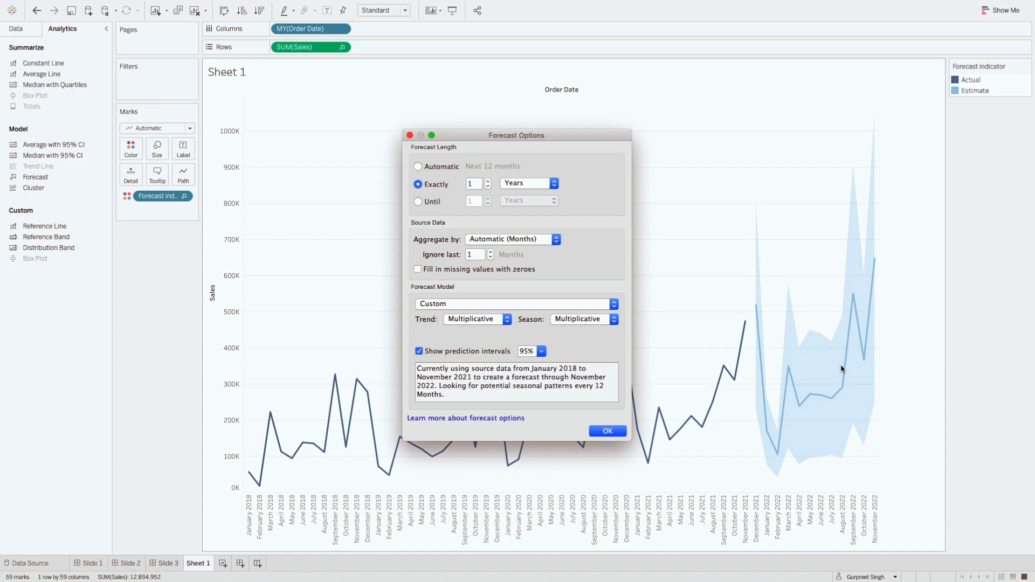
{"action": "mouse_move", "coordinate": [833, 361]}
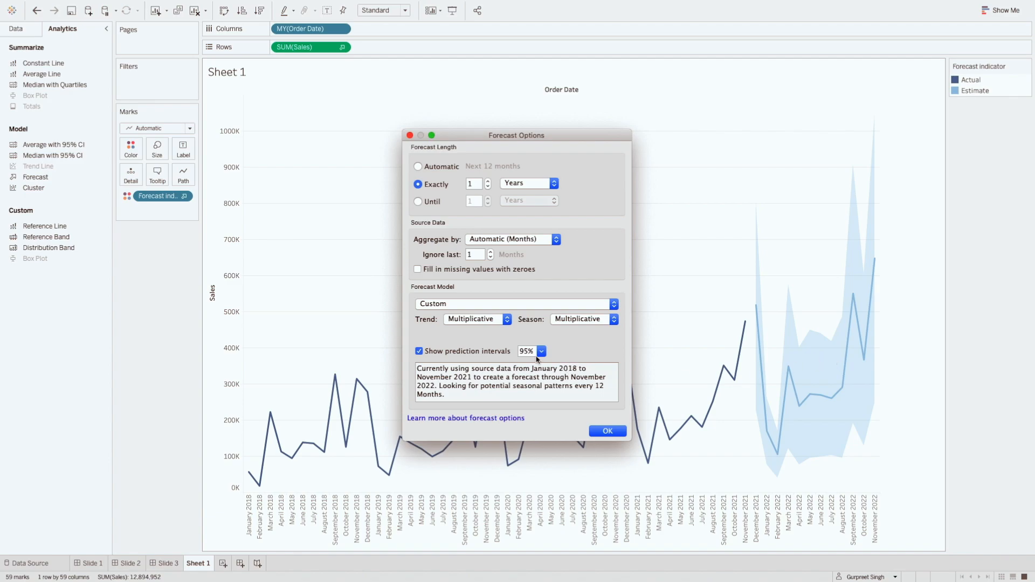
Try 99% prediction intervals, return to 95%, and confirm the forecast options with OK
{"action": "left_click", "coordinate": [540, 351]}
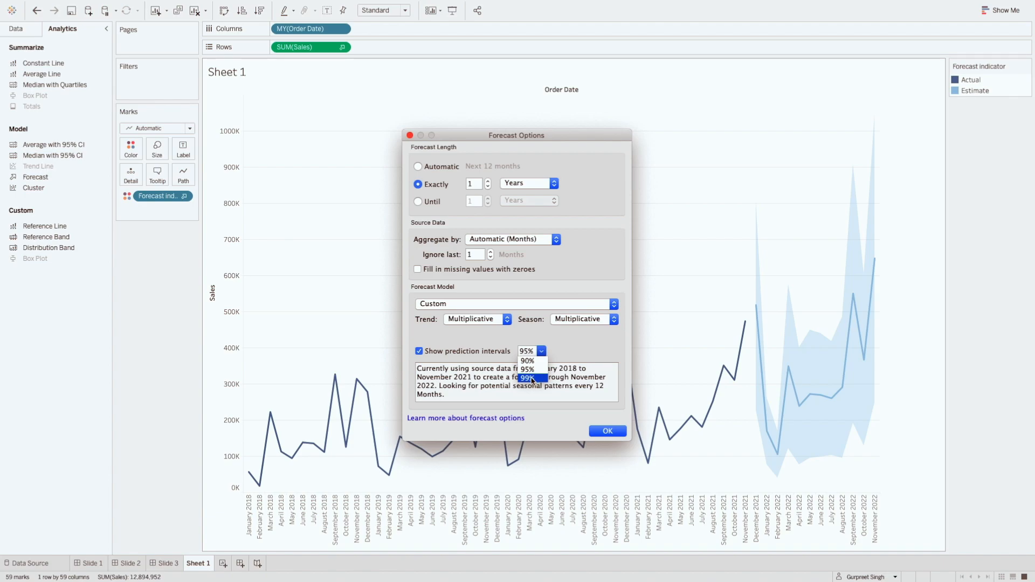
{"action": "left_click", "coordinate": [526, 377]}
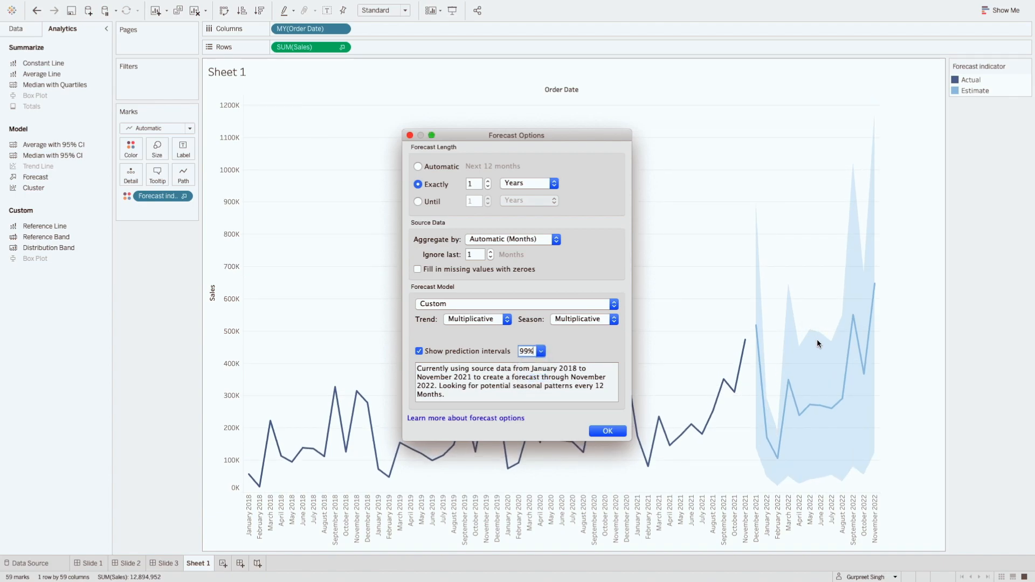
{"action": "left_click", "coordinate": [539, 351]}
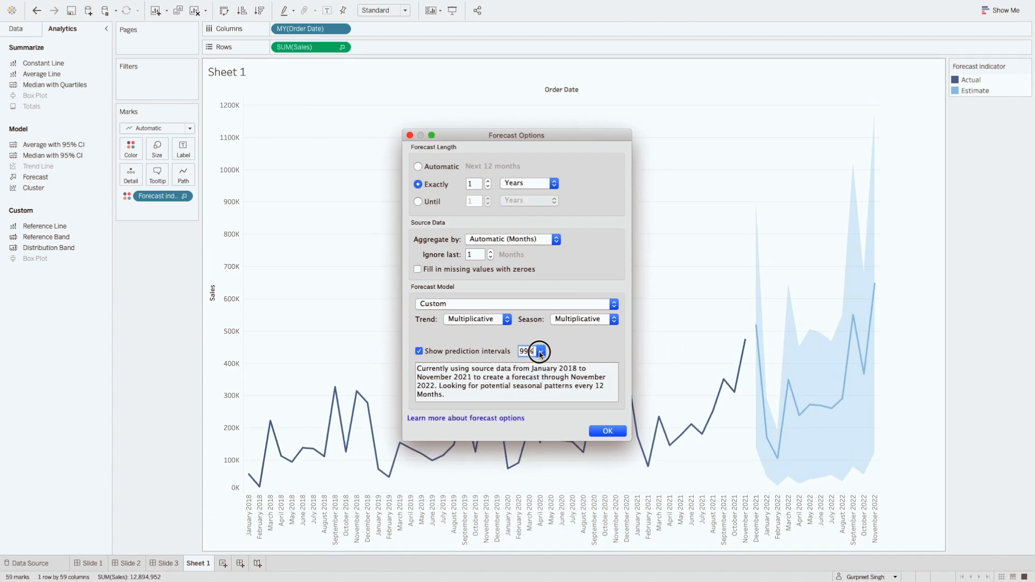
{"action": "left_click", "coordinate": [541, 354]}
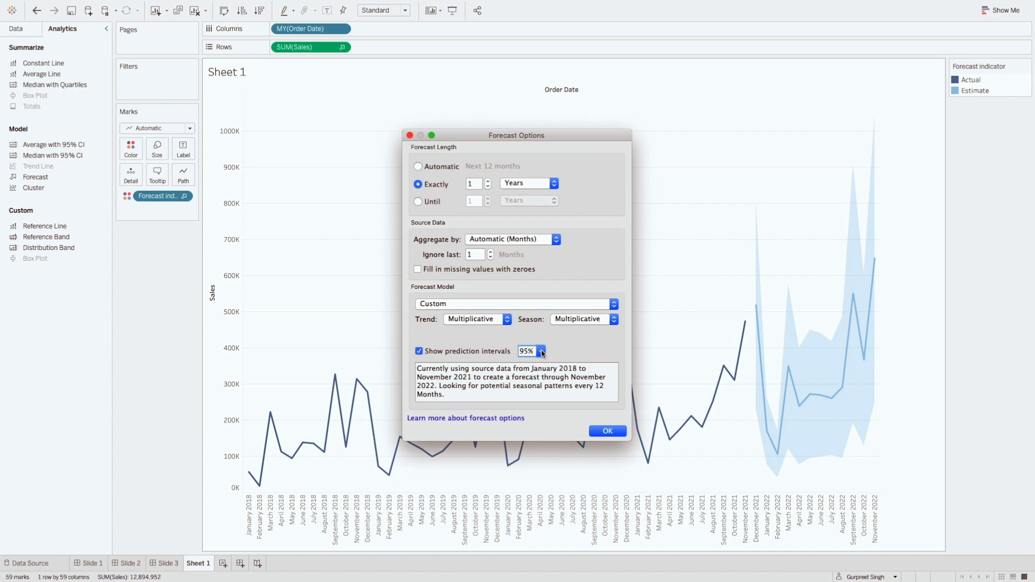
{"action": "left_click", "coordinate": [606, 430]}
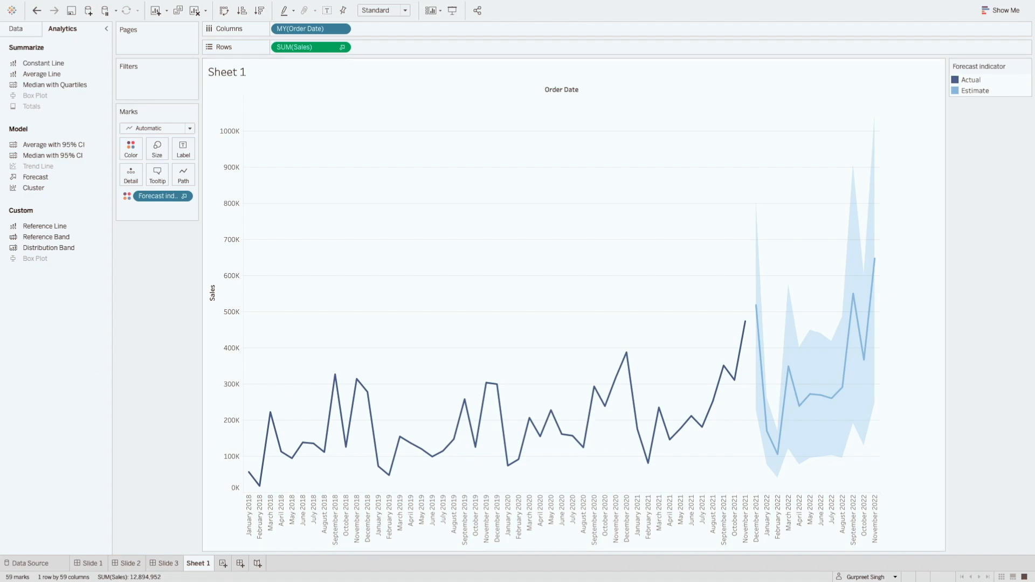
{"action": "mouse_move", "coordinate": [462, 327]}
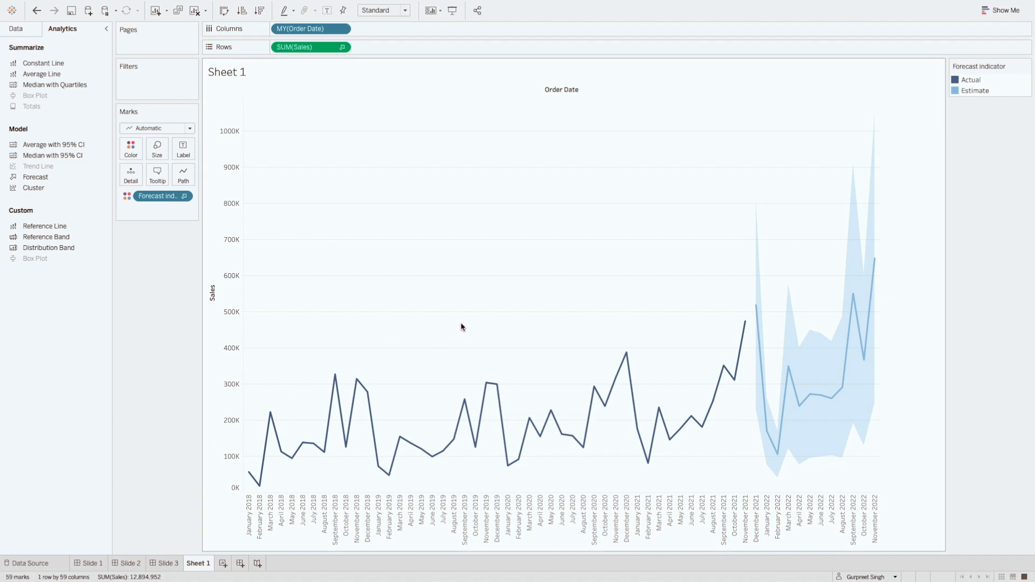
{"action": "mouse_move", "coordinate": [470, 329]}
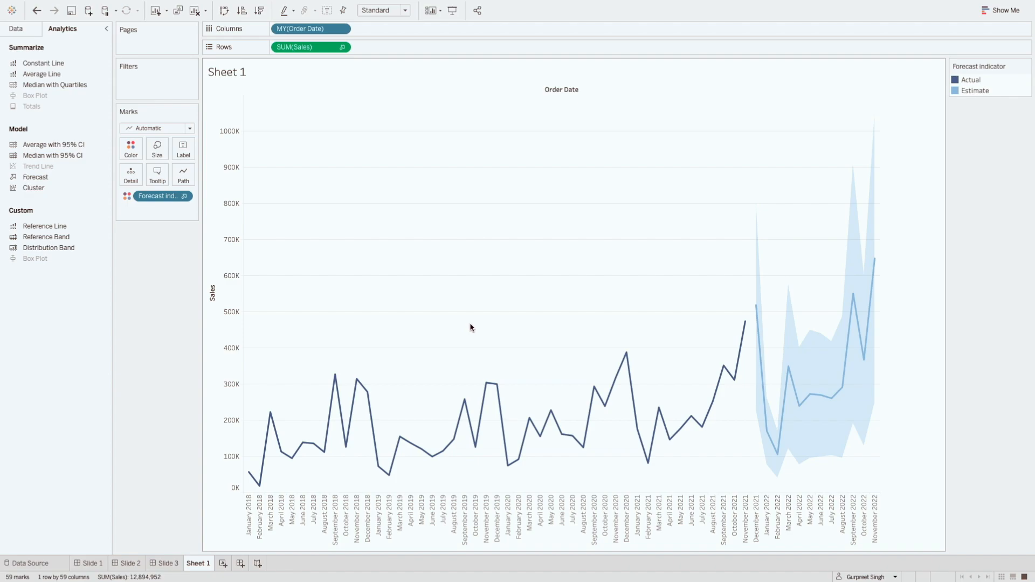
{"action": "mouse_move", "coordinate": [599, 318]}
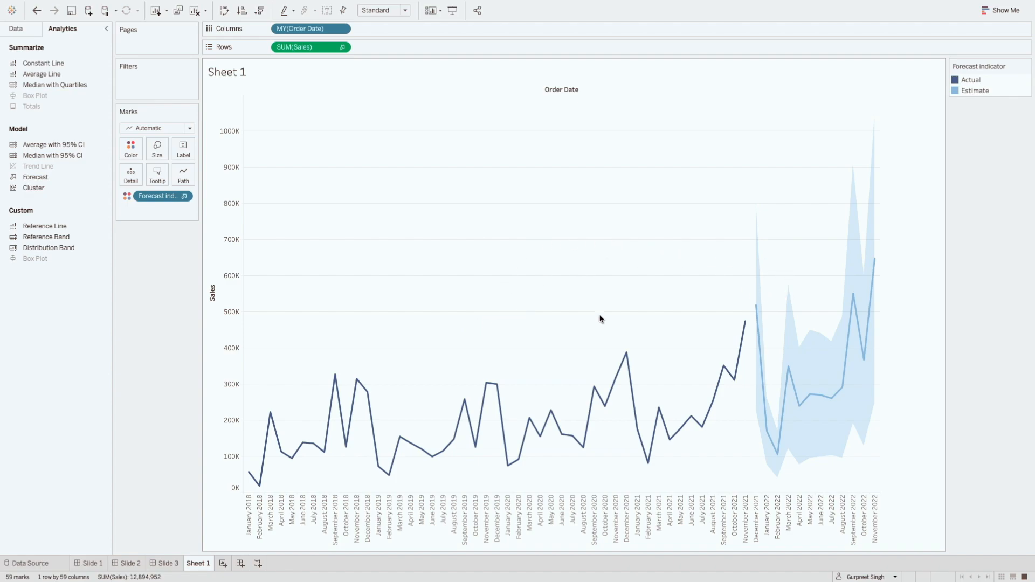
{"action": "mouse_move", "coordinate": [609, 252]}
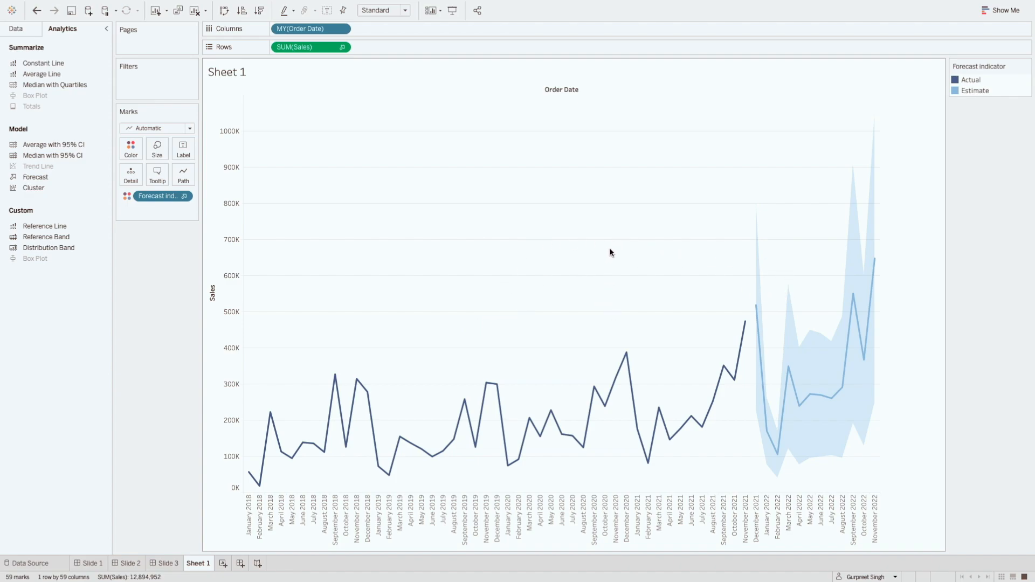
{"action": "right_click", "coordinate": [610, 252]}
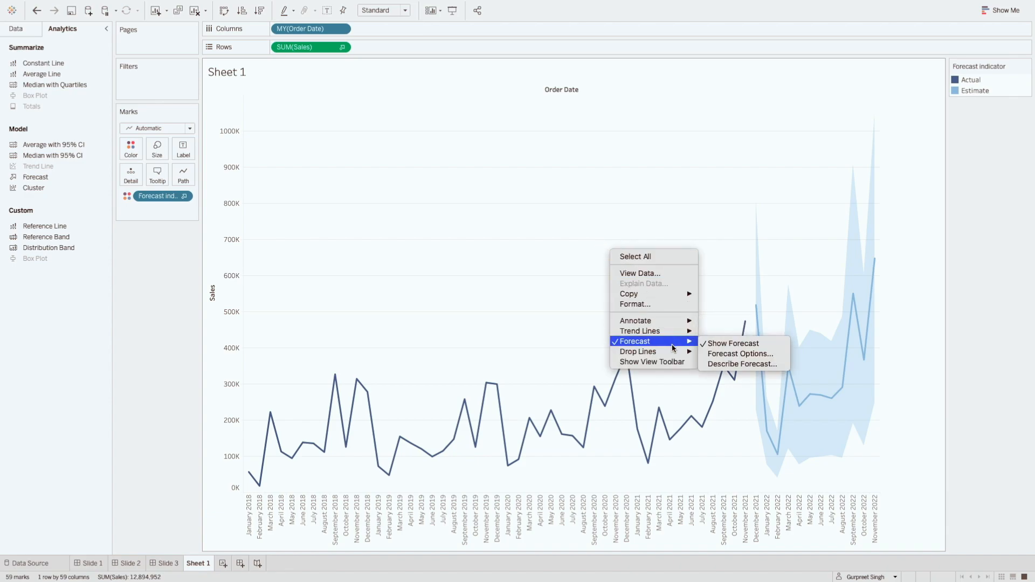
{"action": "mouse_move", "coordinate": [742, 364]}
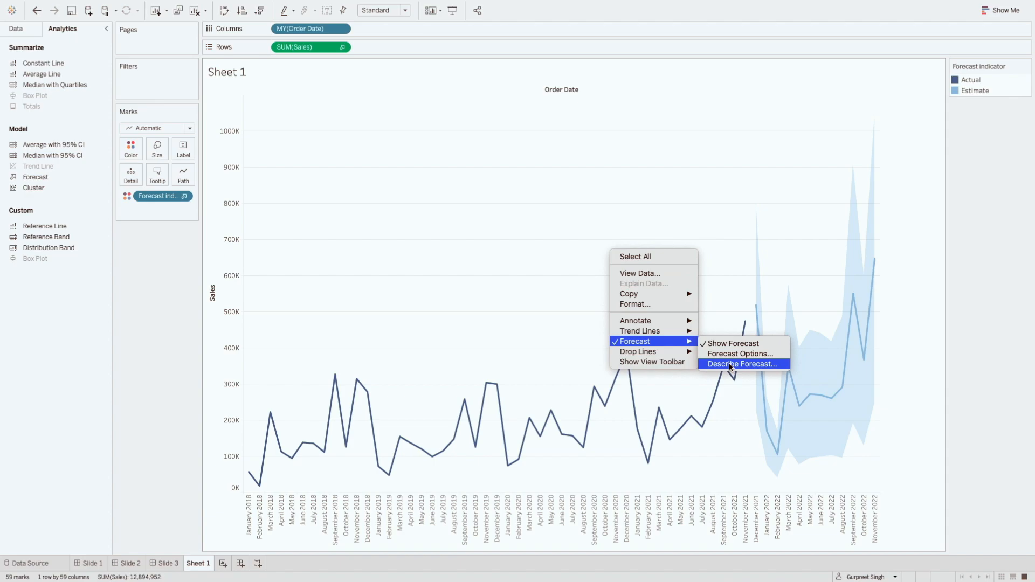
{"action": "left_click", "coordinate": [444, 214]}
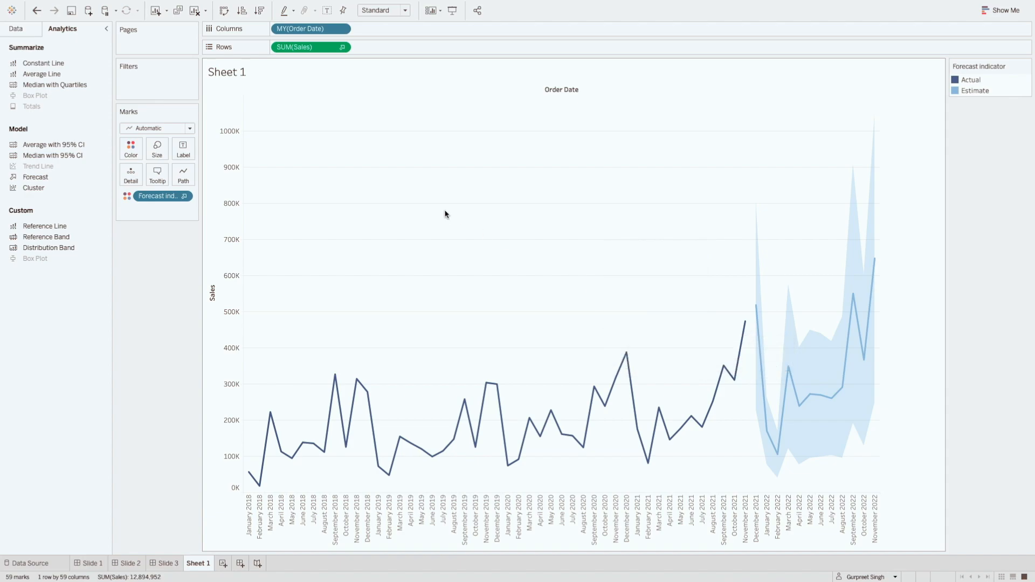
{"action": "left_click", "coordinate": [16, 29]}
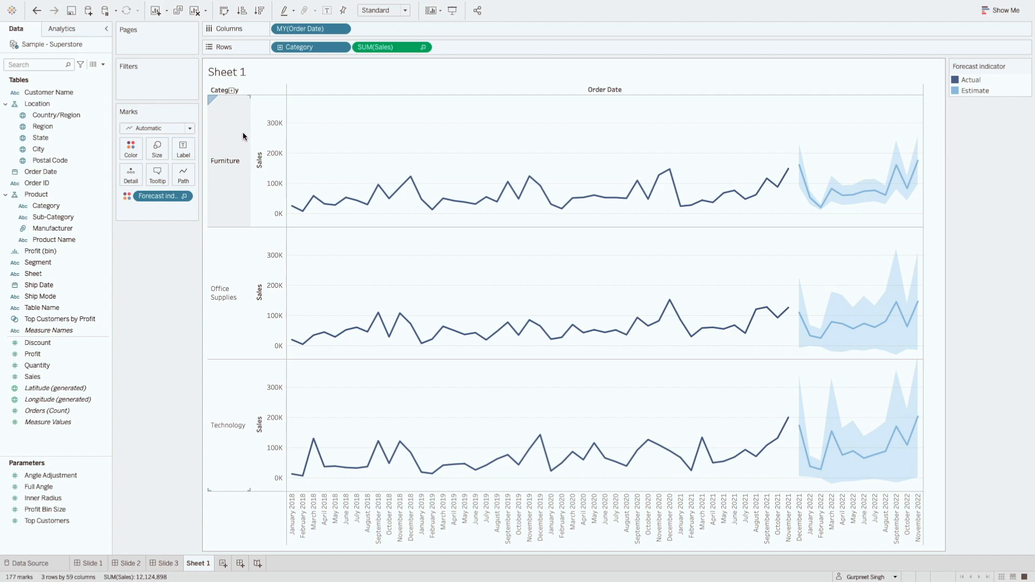
{"action": "mouse_move", "coordinate": [228, 398]}
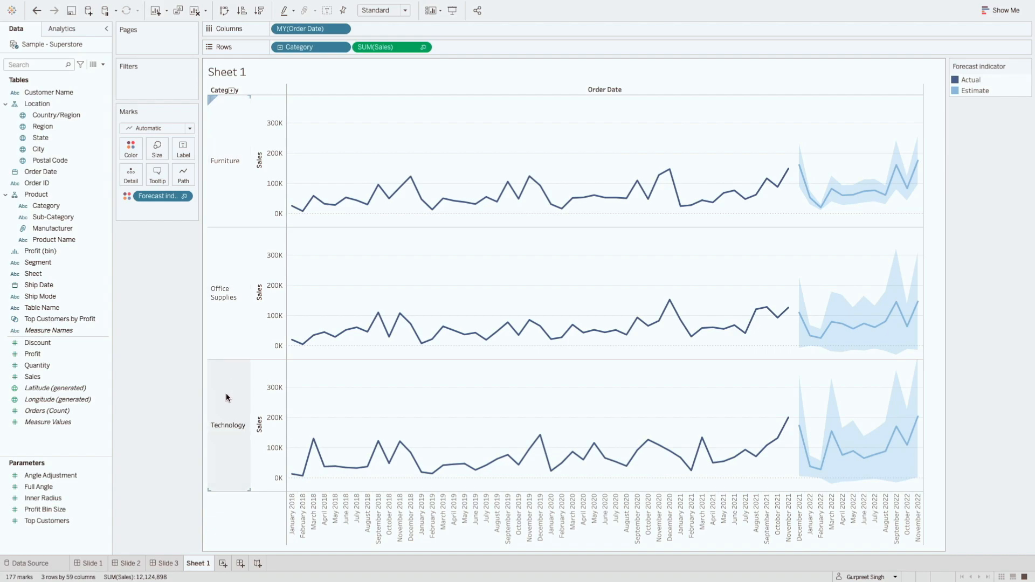
{"action": "mouse_move", "coordinate": [892, 184]}
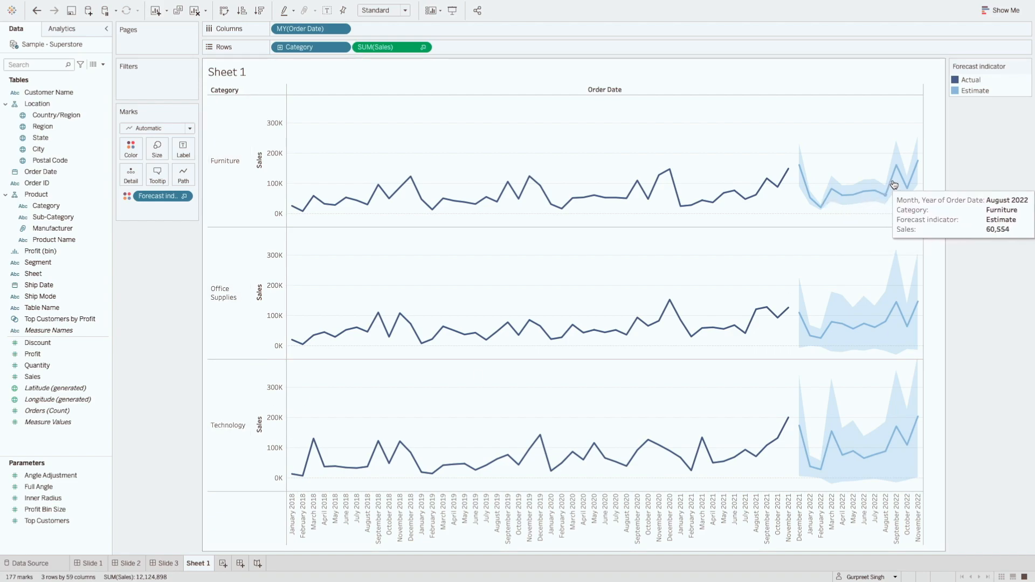
{"action": "mouse_move", "coordinate": [832, 201]}
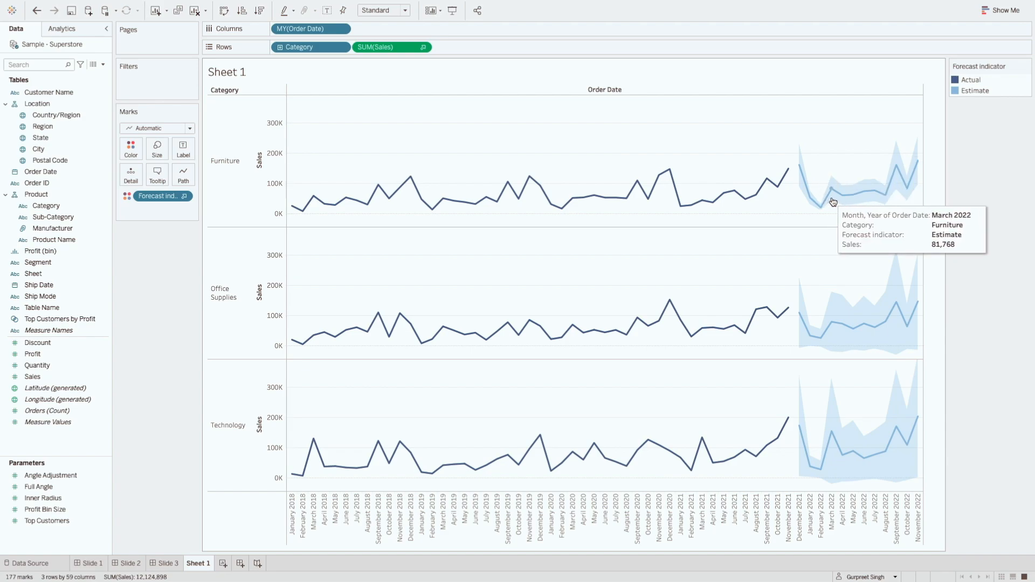
{"action": "mouse_move", "coordinate": [905, 179]}
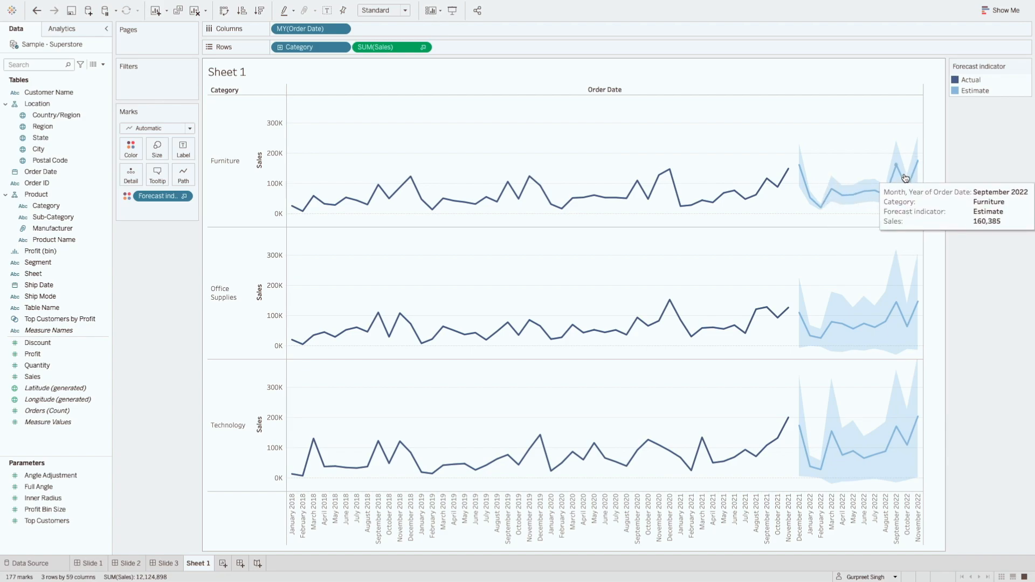
{"action": "mouse_move", "coordinate": [620, 135]}
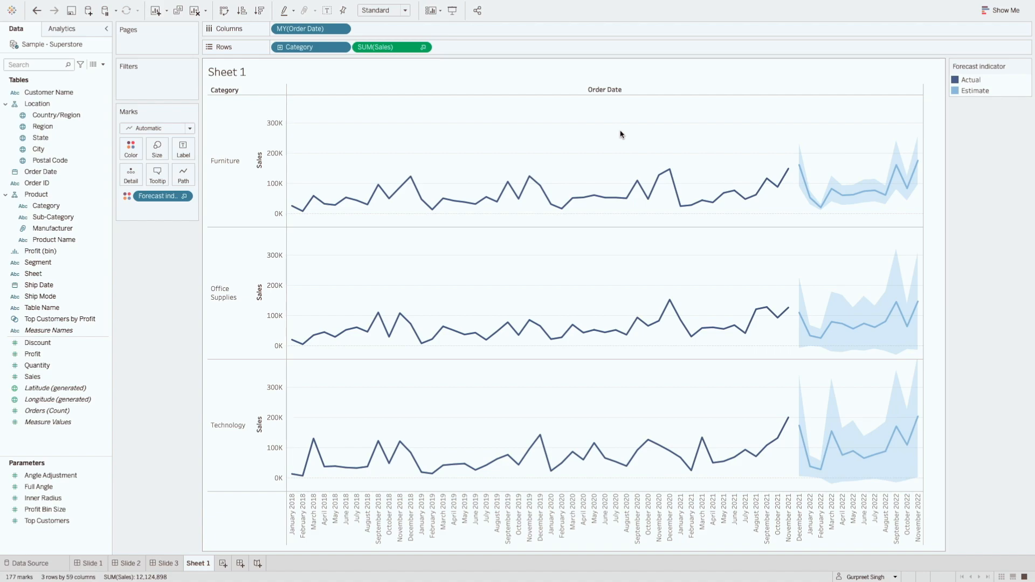
{"action": "mouse_move", "coordinate": [609, 138]}
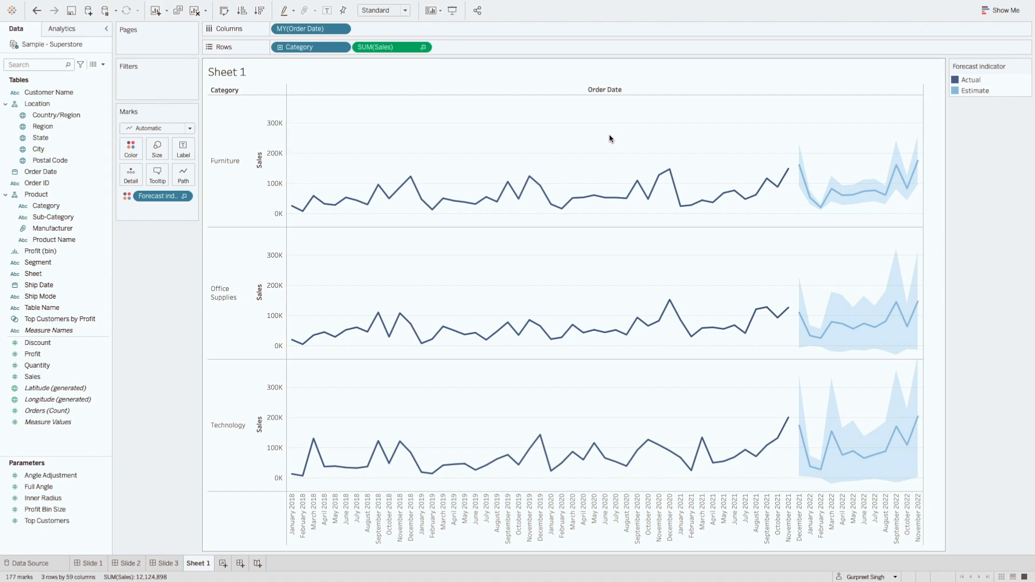
{"action": "mouse_move", "coordinate": [741, 136]}
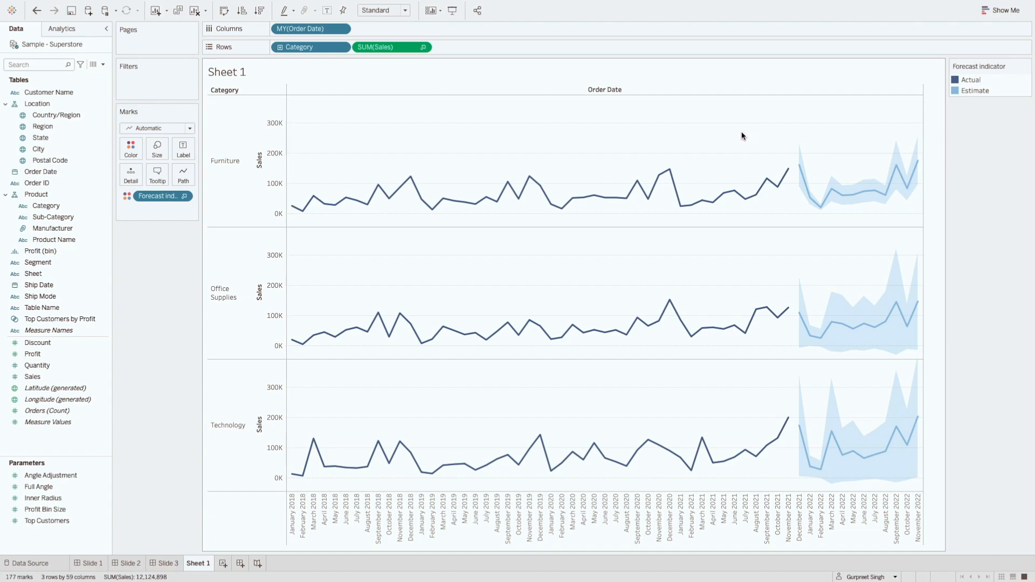
{"action": "right_click", "coordinate": [742, 136]}
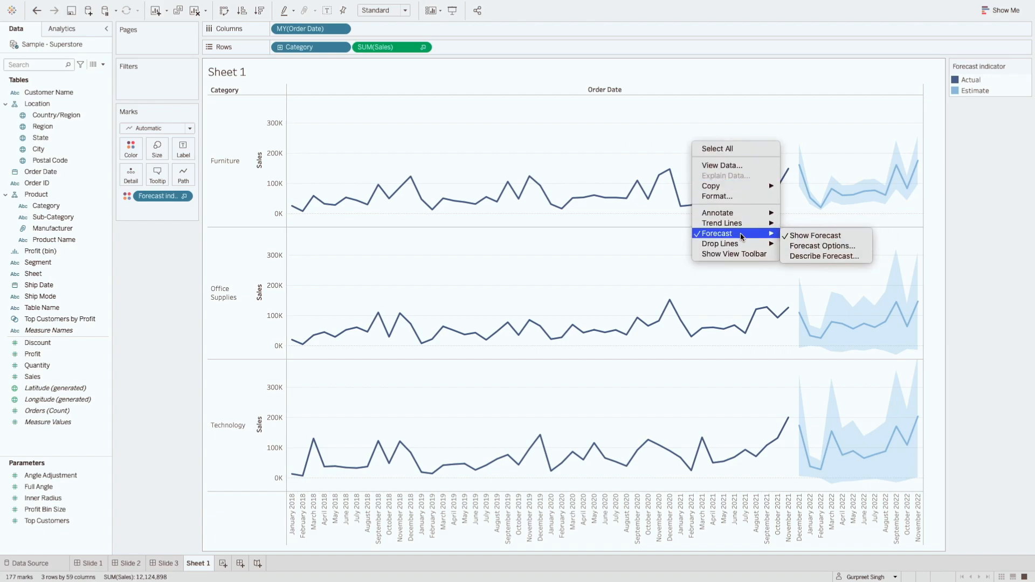
{"action": "mouse_move", "coordinate": [824, 256]}
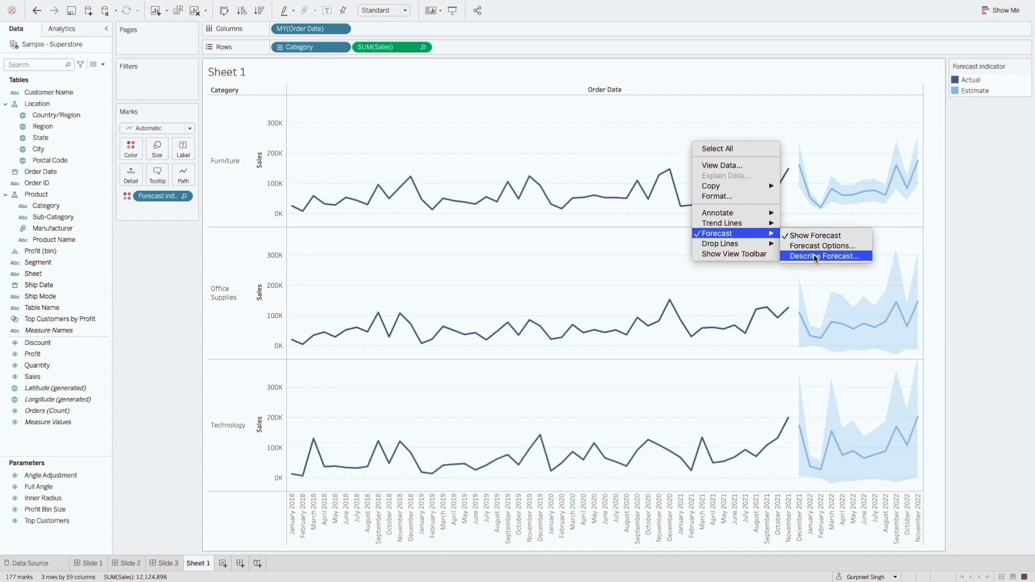
{"action": "left_click", "coordinate": [814, 256]}
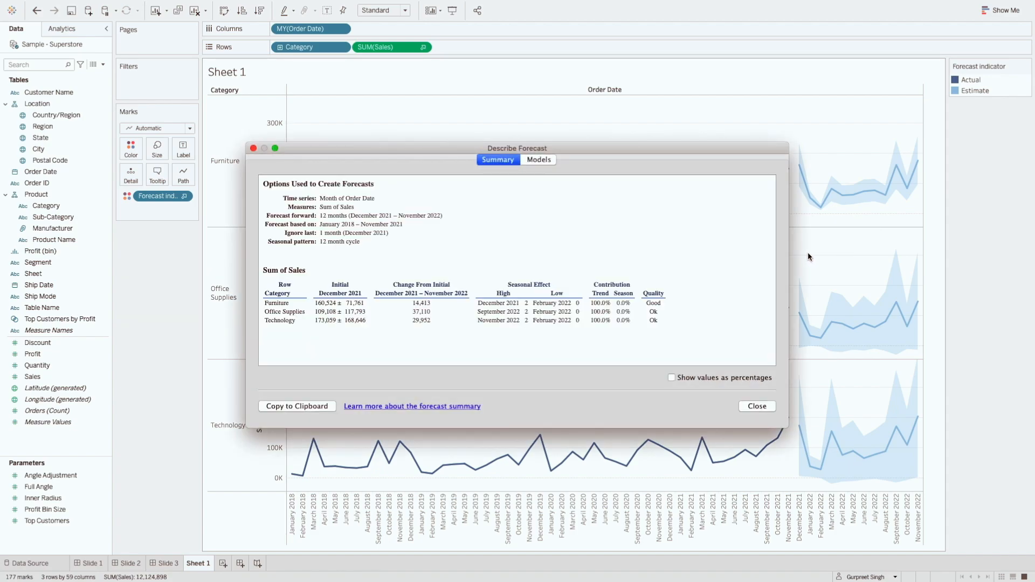
{"action": "mouse_move", "coordinate": [694, 243]}
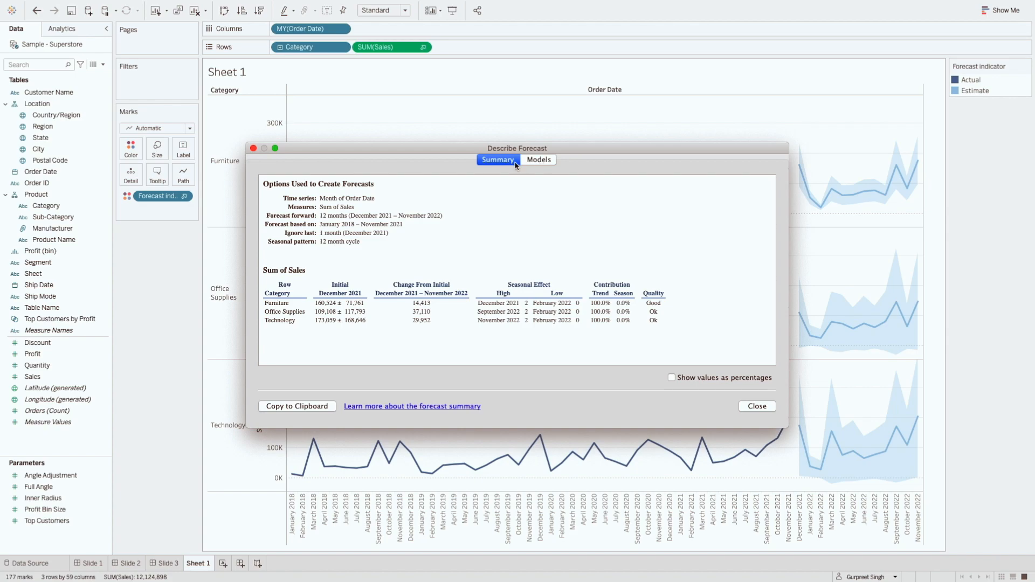
{"action": "mouse_move", "coordinate": [550, 167]}
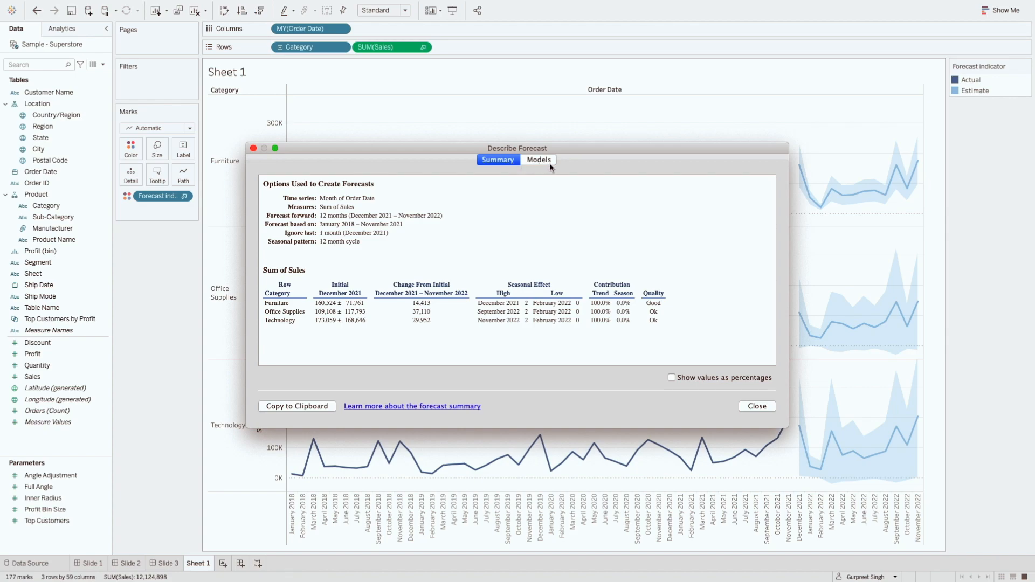
{"action": "mouse_move", "coordinate": [486, 216]}
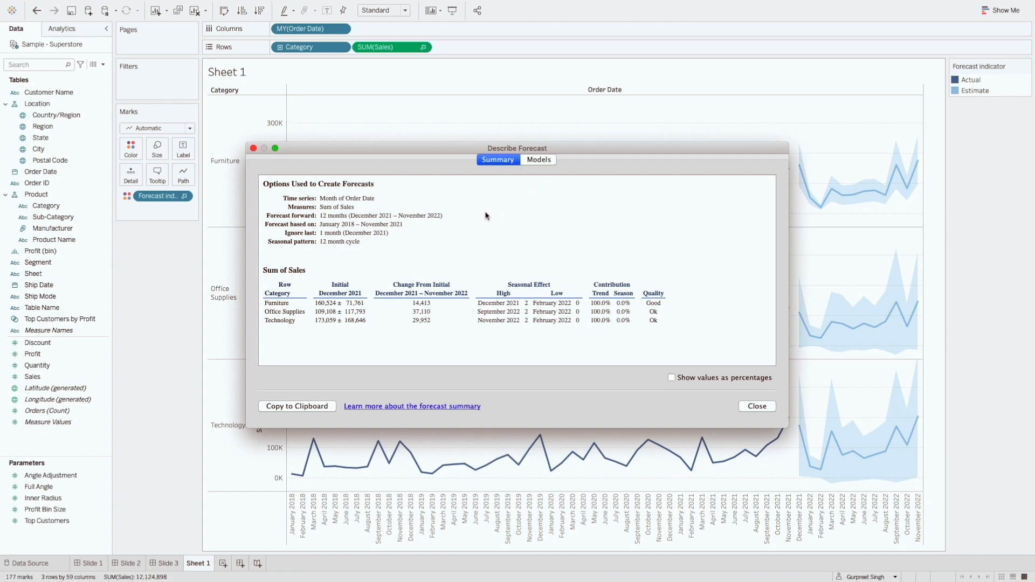
{"action": "mouse_move", "coordinate": [388, 185]}
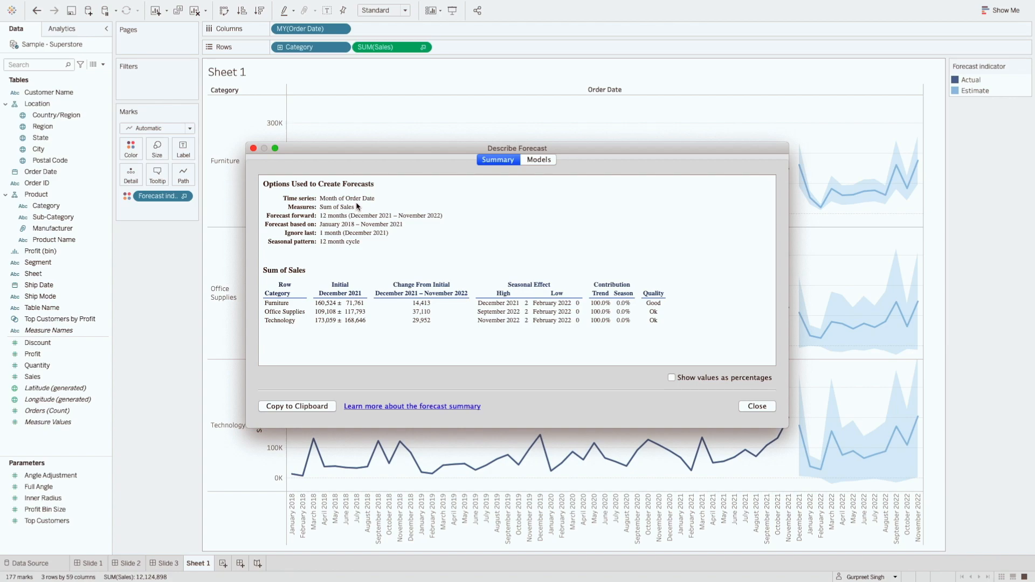
{"action": "mouse_move", "coordinate": [301, 230]}
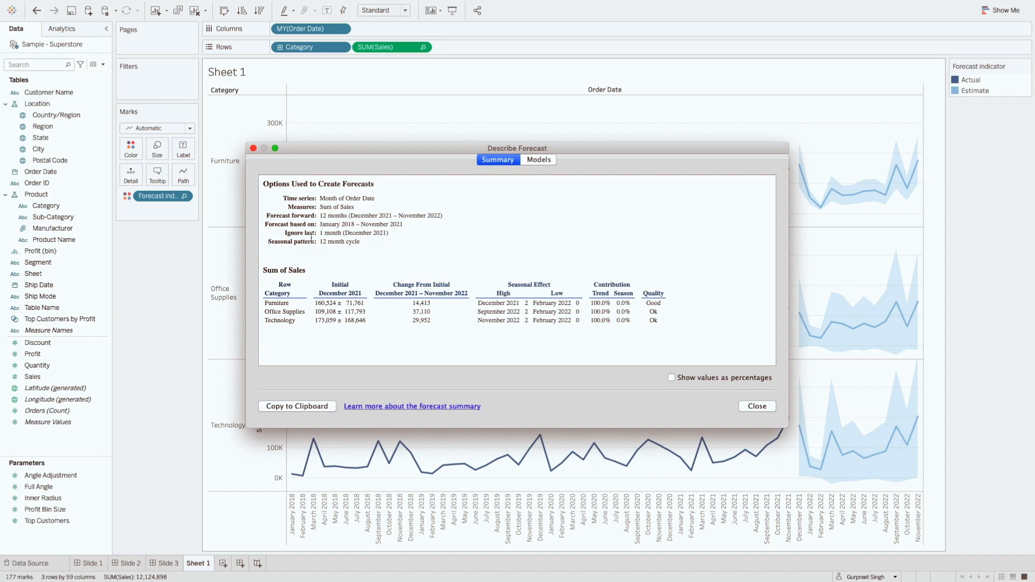
{"action": "mouse_move", "coordinate": [329, 250]}
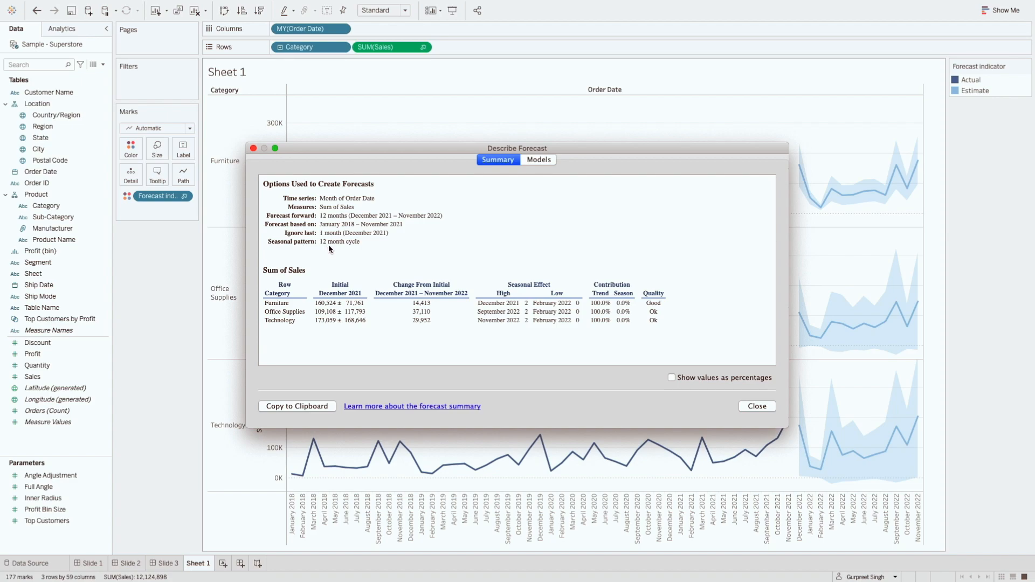
{"action": "mouse_move", "coordinate": [362, 250]}
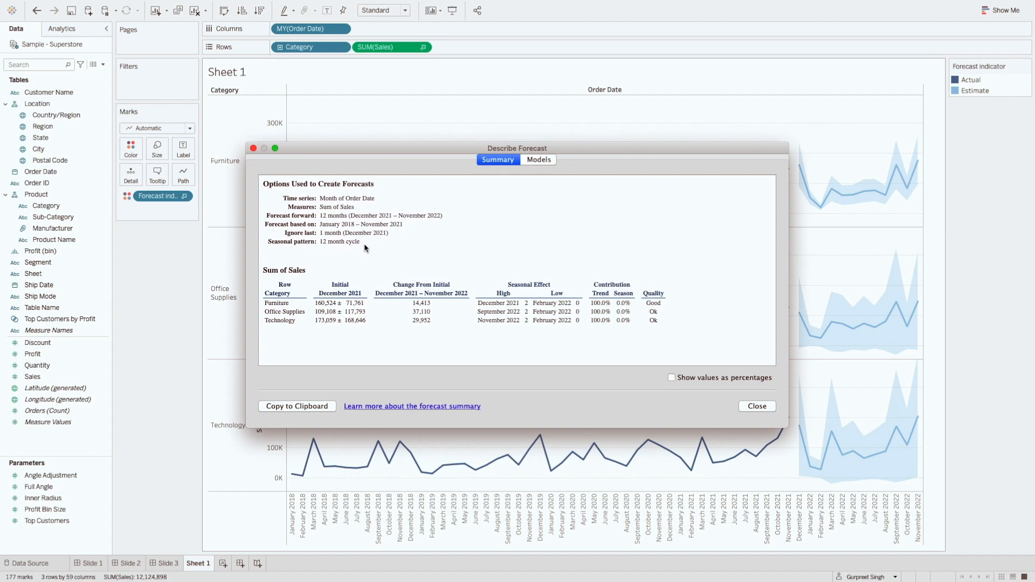
{"action": "mouse_move", "coordinate": [330, 277]}
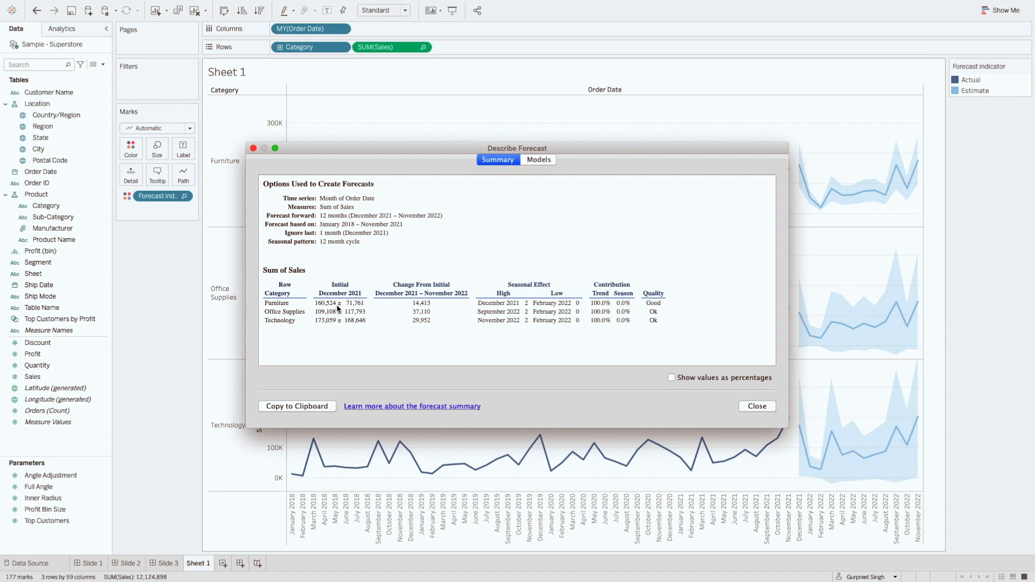
{"action": "mouse_move", "coordinate": [383, 315]}
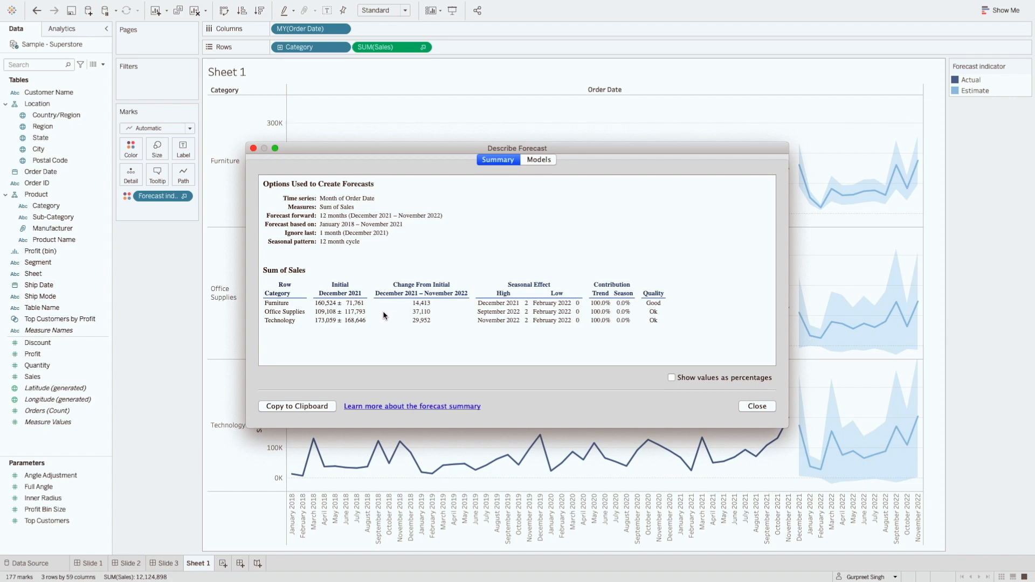
{"action": "mouse_move", "coordinate": [285, 293]}
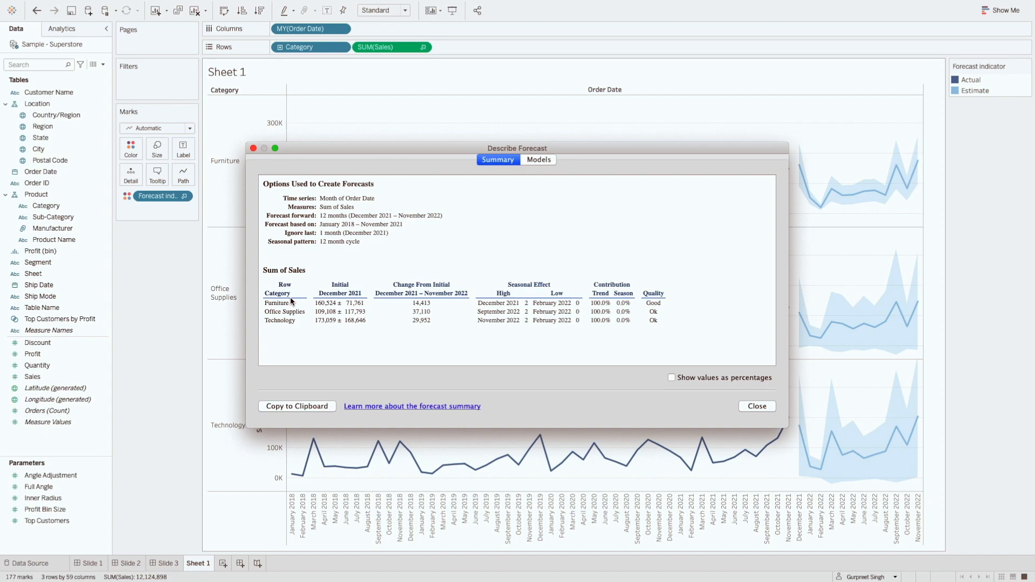
{"action": "mouse_move", "coordinate": [417, 312]}
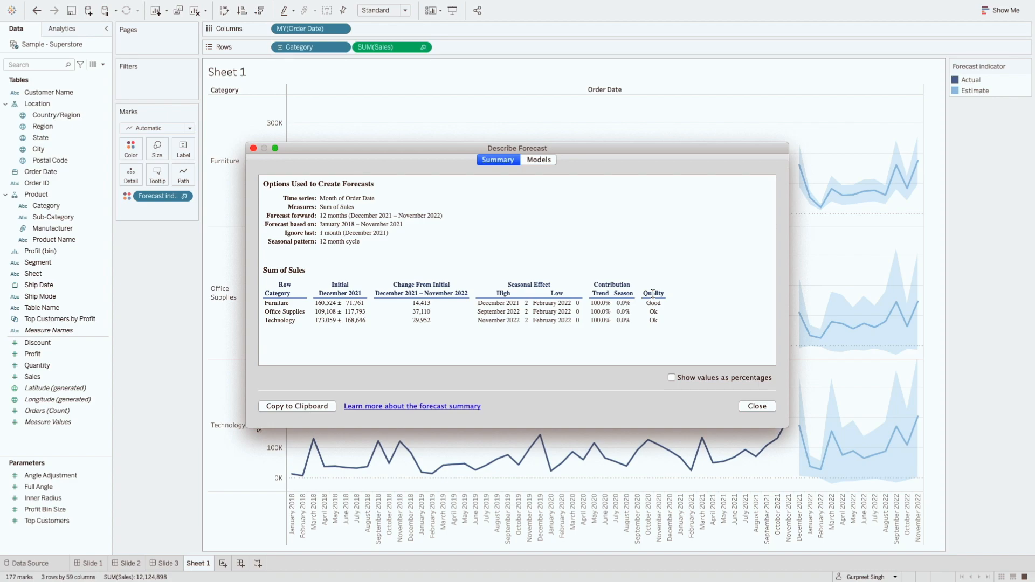
{"action": "mouse_move", "coordinate": [651, 298]}
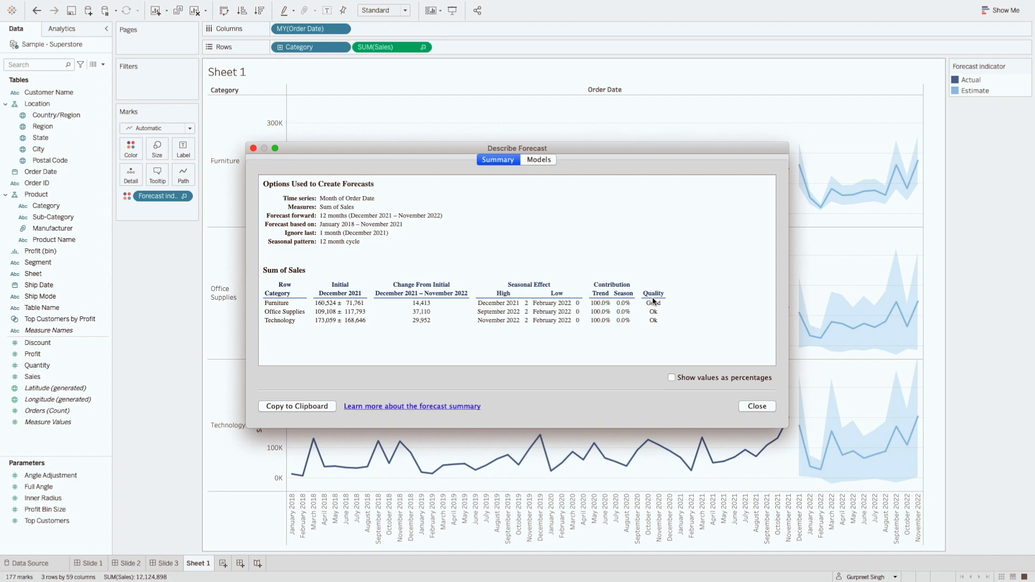
{"action": "mouse_move", "coordinate": [658, 316]}
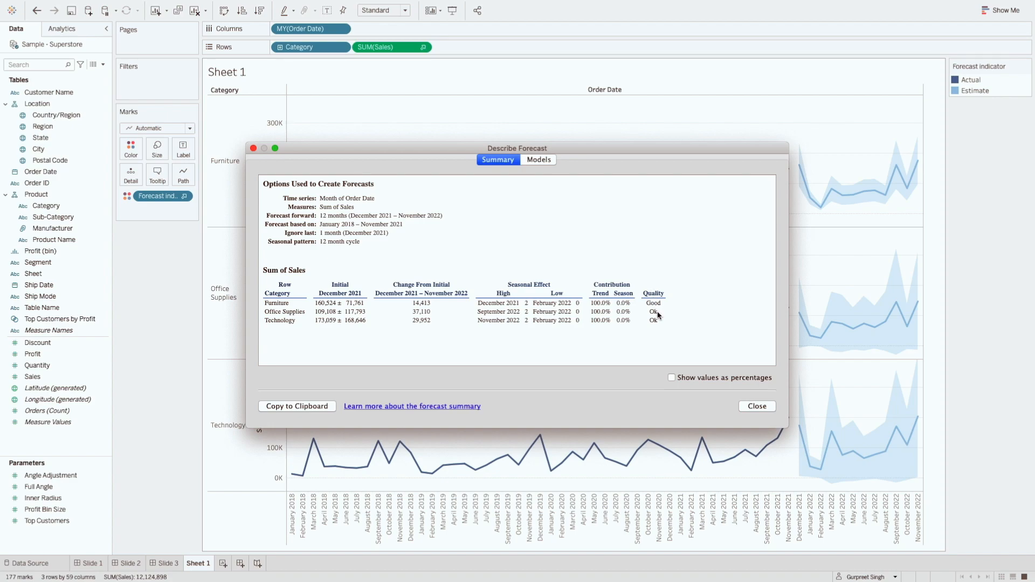
{"action": "mouse_move", "coordinate": [535, 163]}
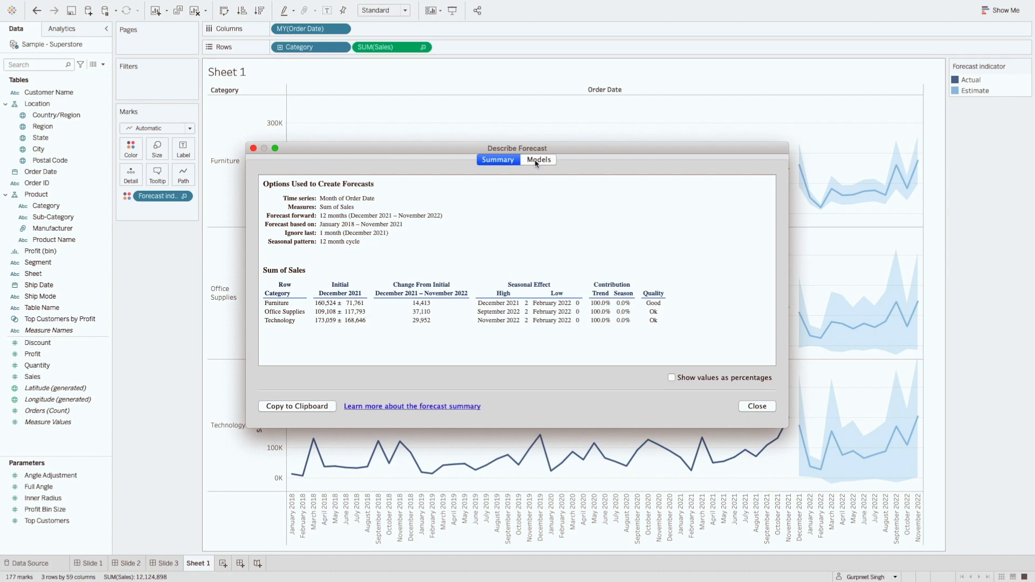
Switch Describe Forecast to the Models tab showing smoothing coefficients and quality metrics per category
{"action": "left_click", "coordinate": [538, 159]}
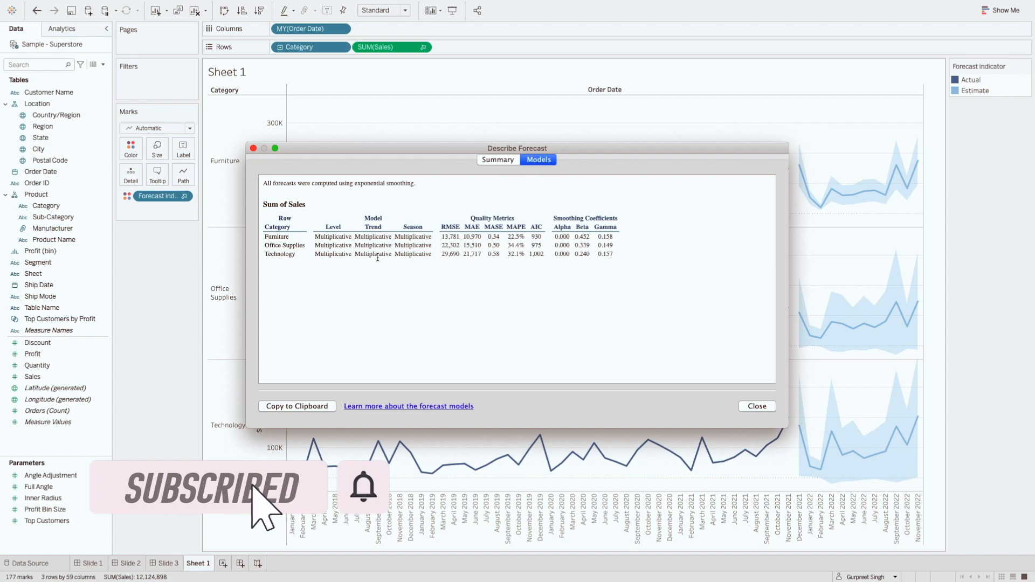
{"action": "mouse_move", "coordinate": [378, 266]}
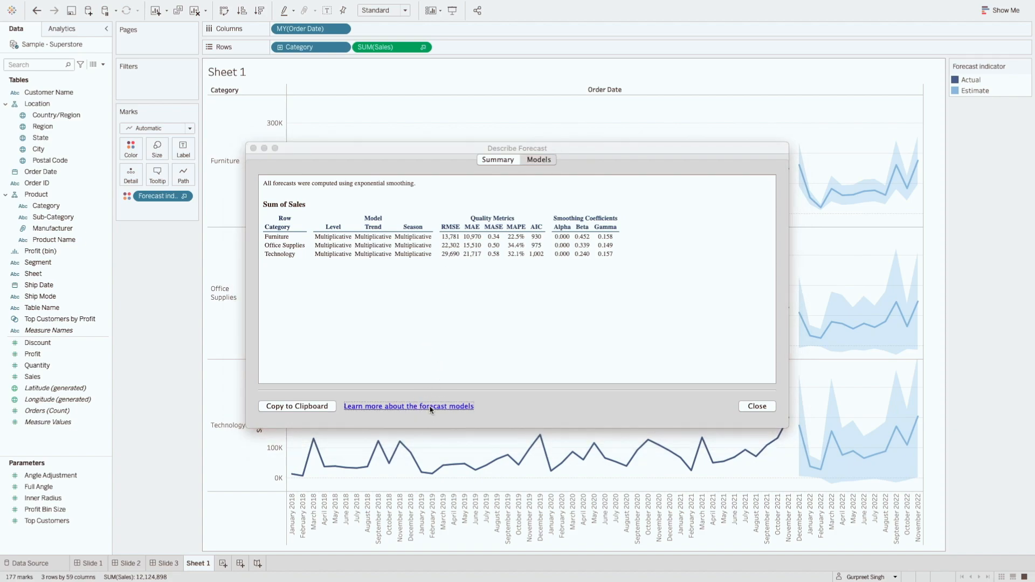
Read the Forecast Descriptions help article in Safari down through quality metrics and smoothing coefficients
{"action": "left_click", "coordinate": [408, 405]}
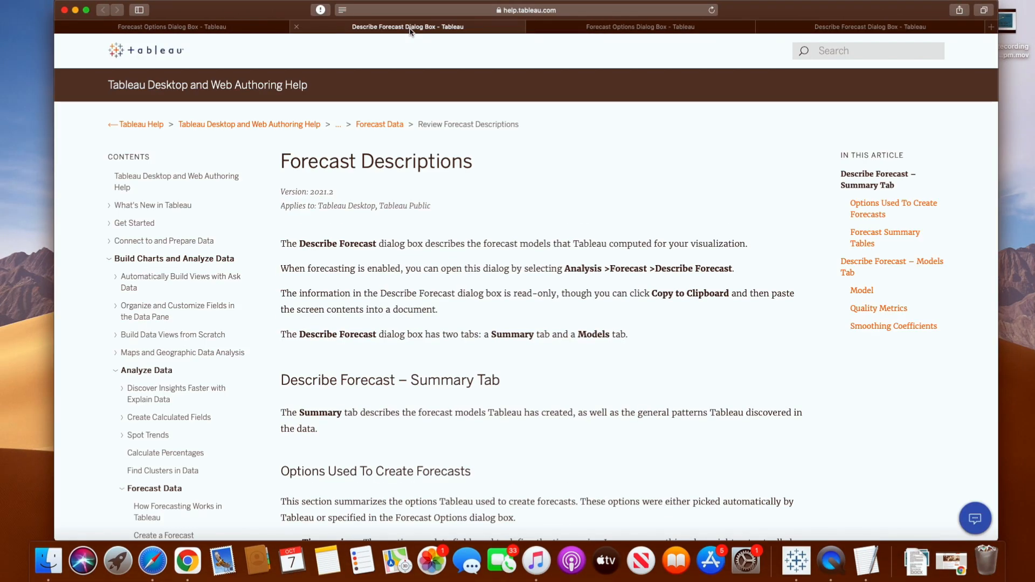
{"action": "scroll", "scroll_direction": "down", "scroll_amount": 3}
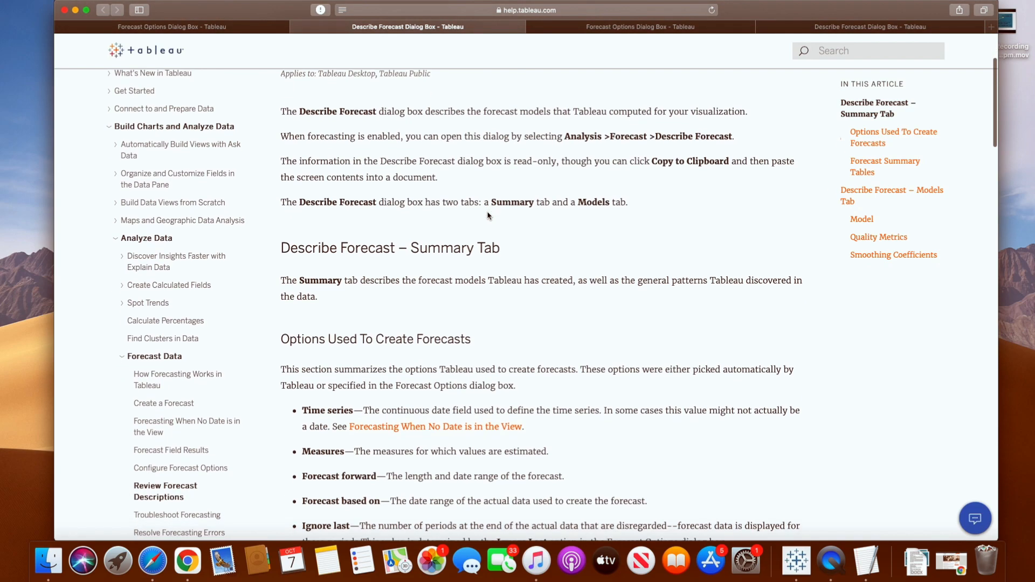
{"action": "scroll", "scroll_direction": "down", "scroll_amount": 3}
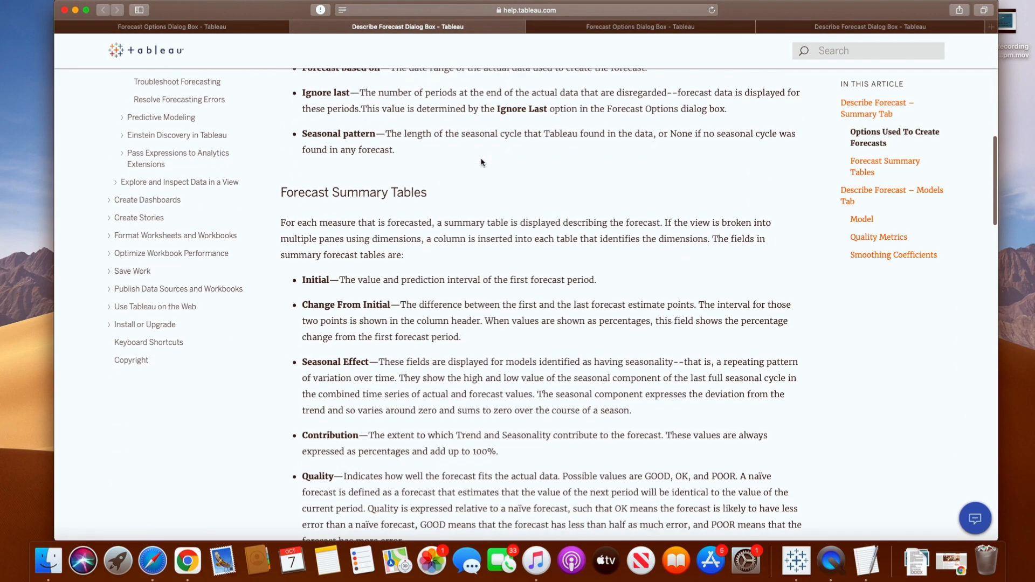
{"action": "scroll", "scroll_direction": "down", "scroll_amount": 3}
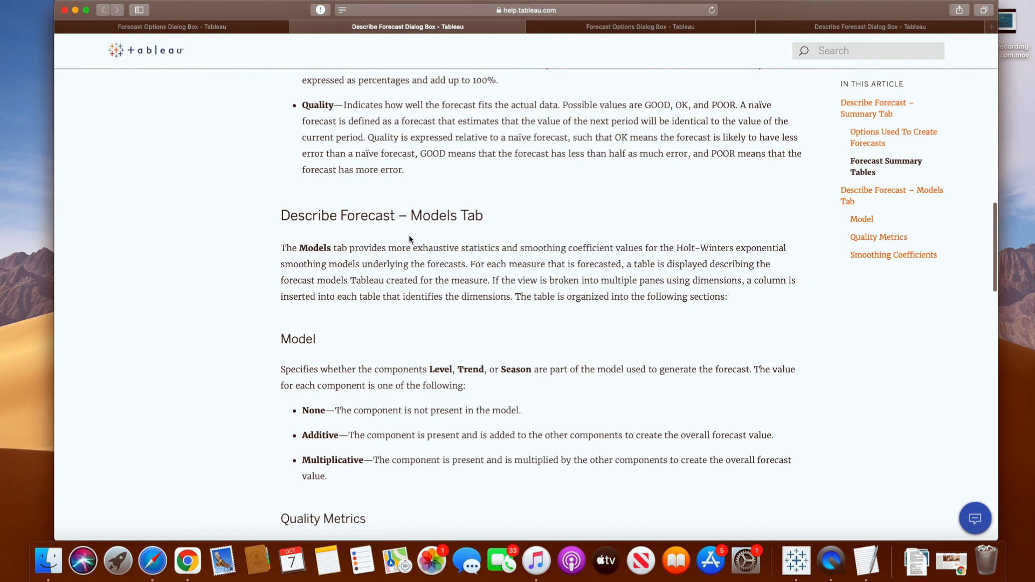
{"action": "scroll", "scroll_direction": "down", "scroll_amount": 3}
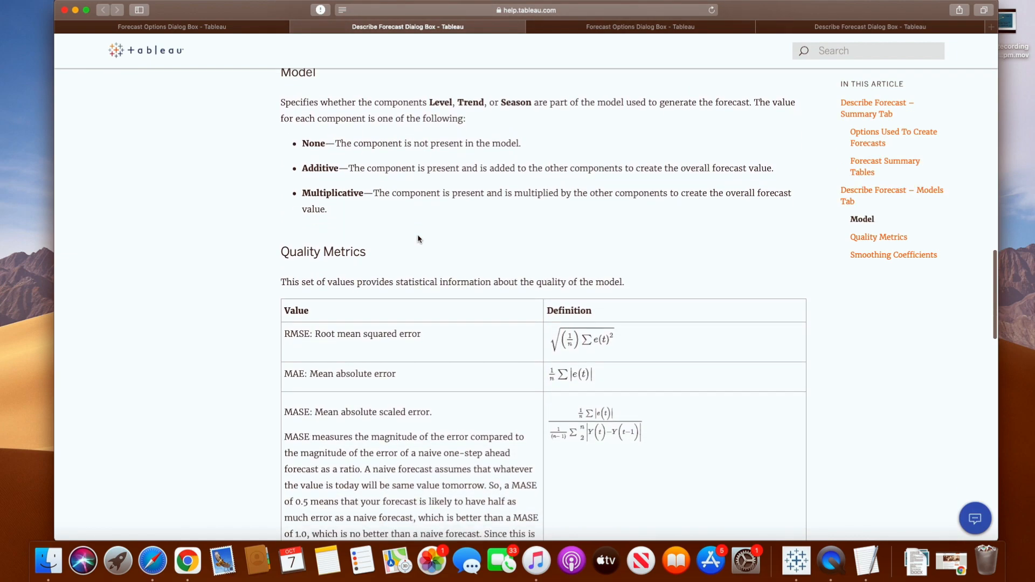
{"action": "scroll", "scroll_direction": "down", "scroll_amount": 3}
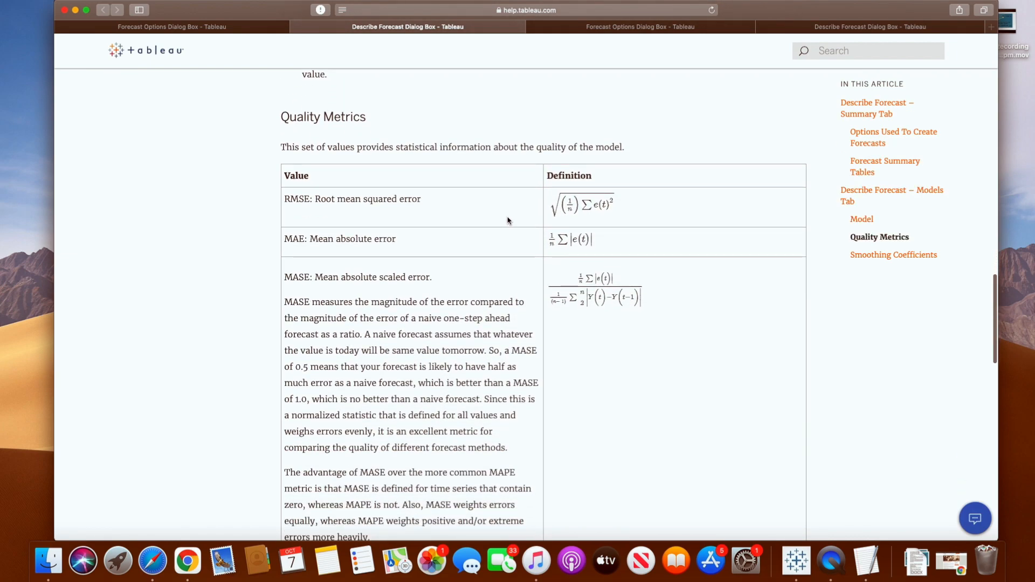
{"action": "scroll", "scroll_direction": "down", "scroll_amount": 3}
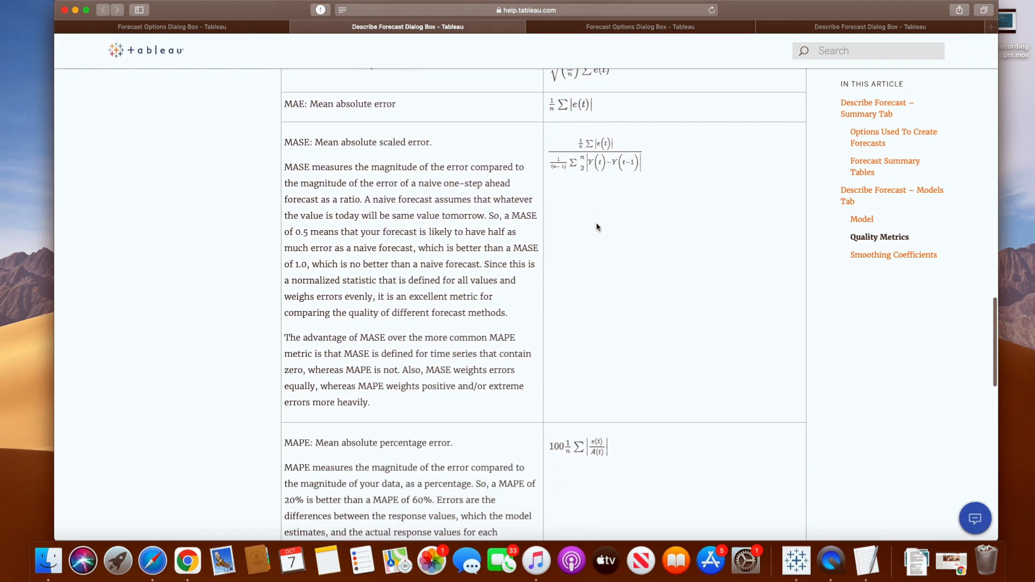
{"action": "scroll", "scroll_direction": "down", "scroll_amount": 3}
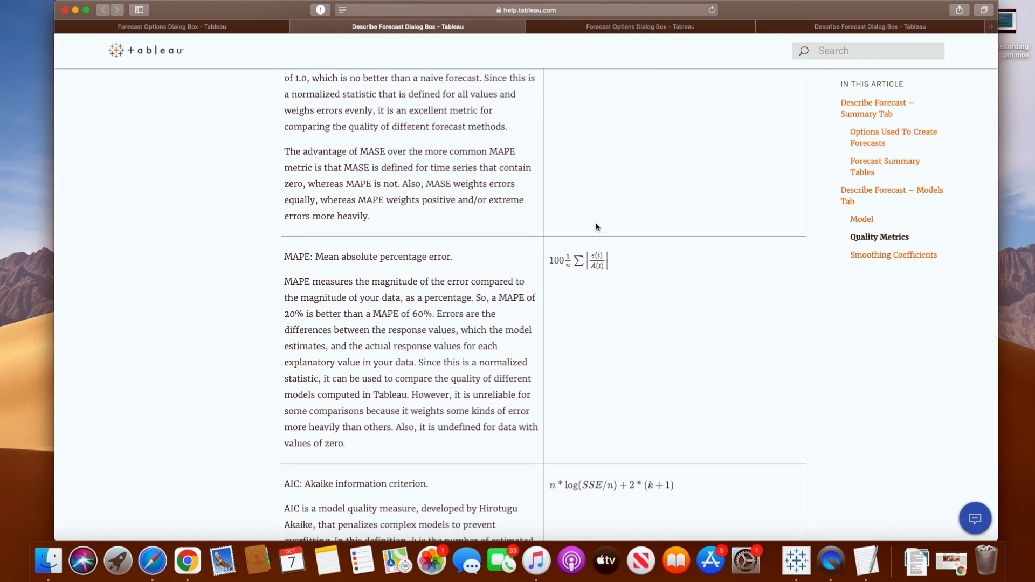
{"action": "scroll", "scroll_direction": "down", "scroll_amount": 3}
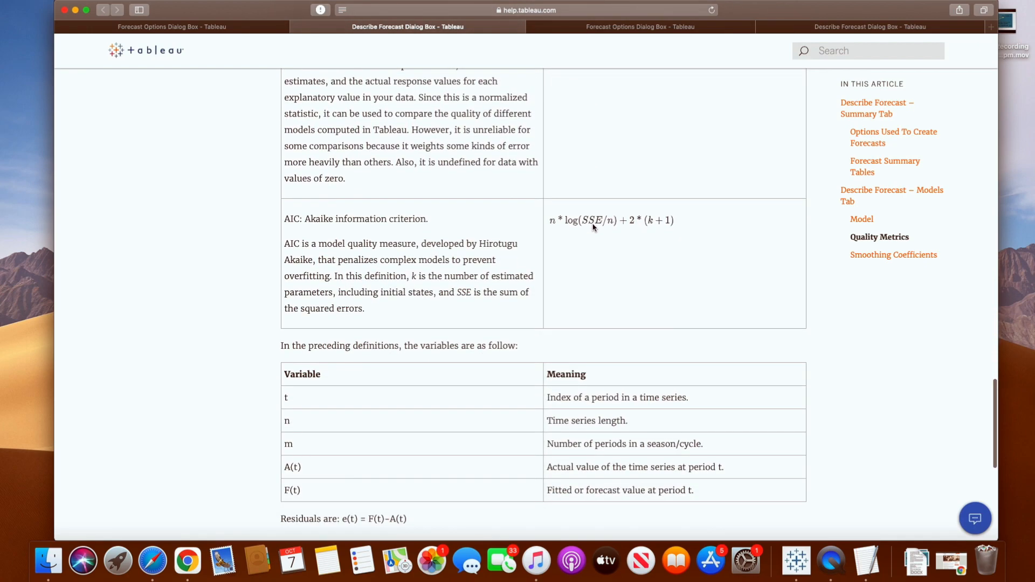
{"action": "scroll", "scroll_direction": "down", "scroll_amount": 3}
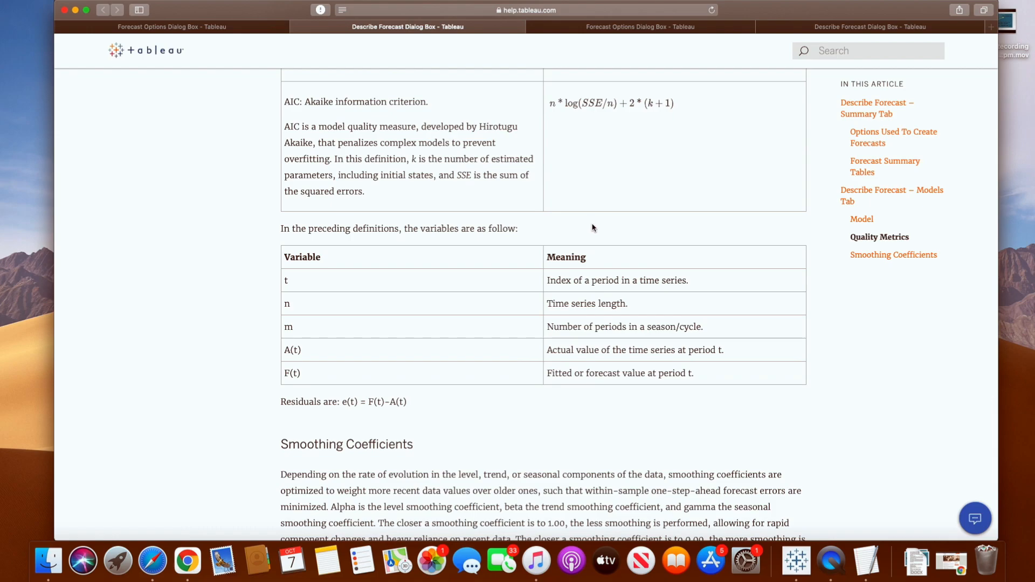
{"action": "scroll", "scroll_direction": "down", "scroll_amount": 3}
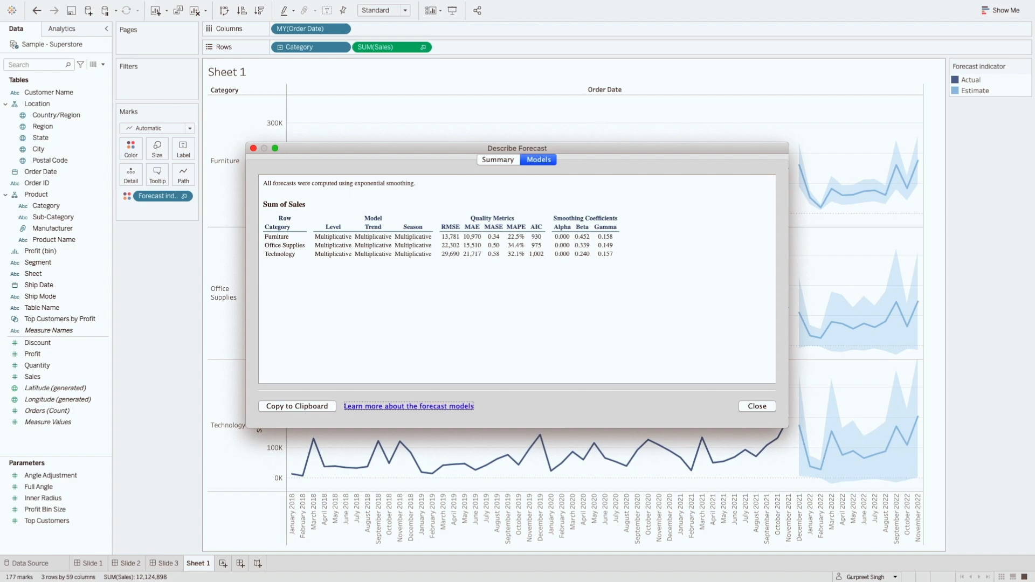
{"action": "mouse_move", "coordinate": [354, 288]}
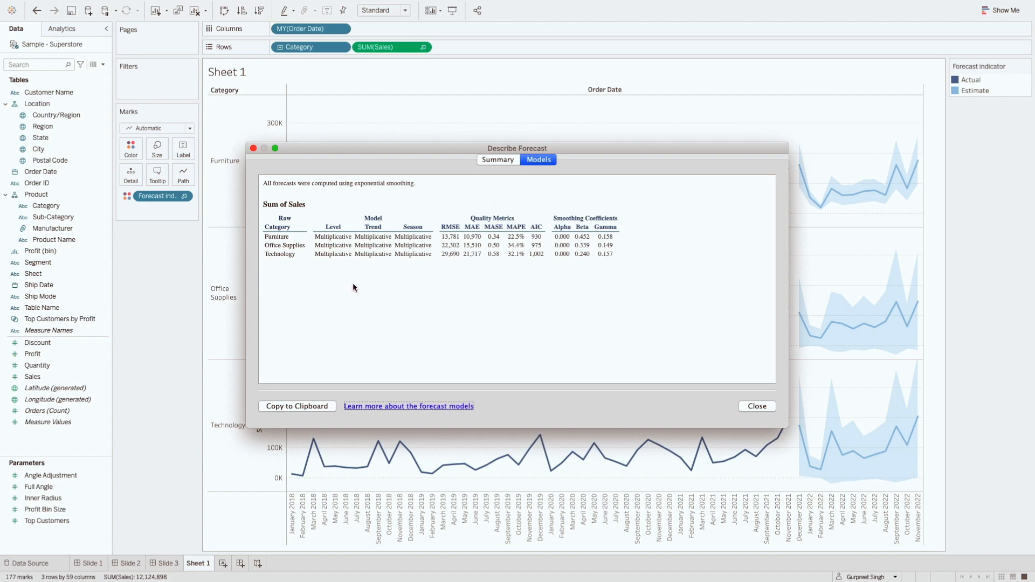
{"action": "mouse_move", "coordinate": [756, 420]}
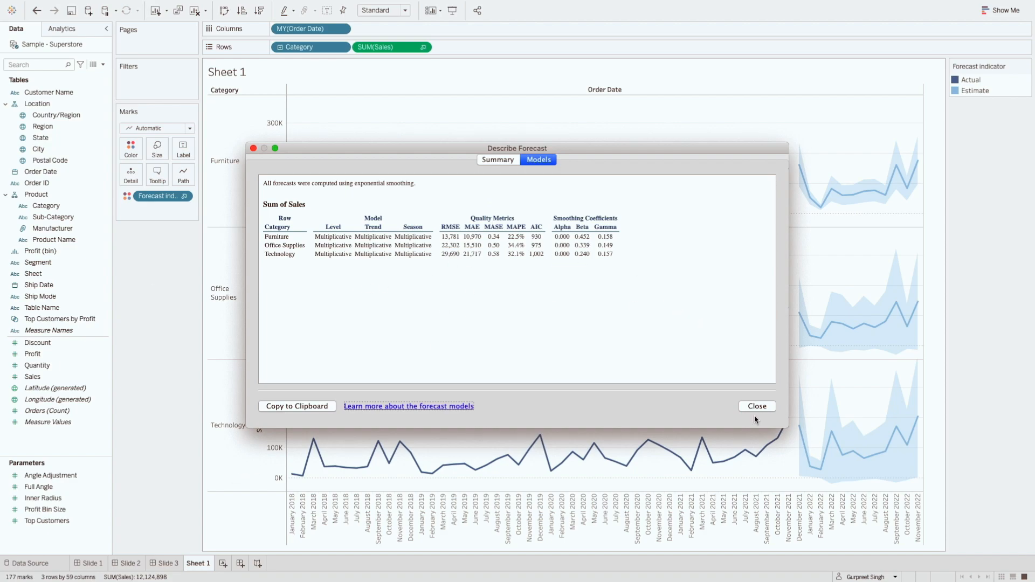